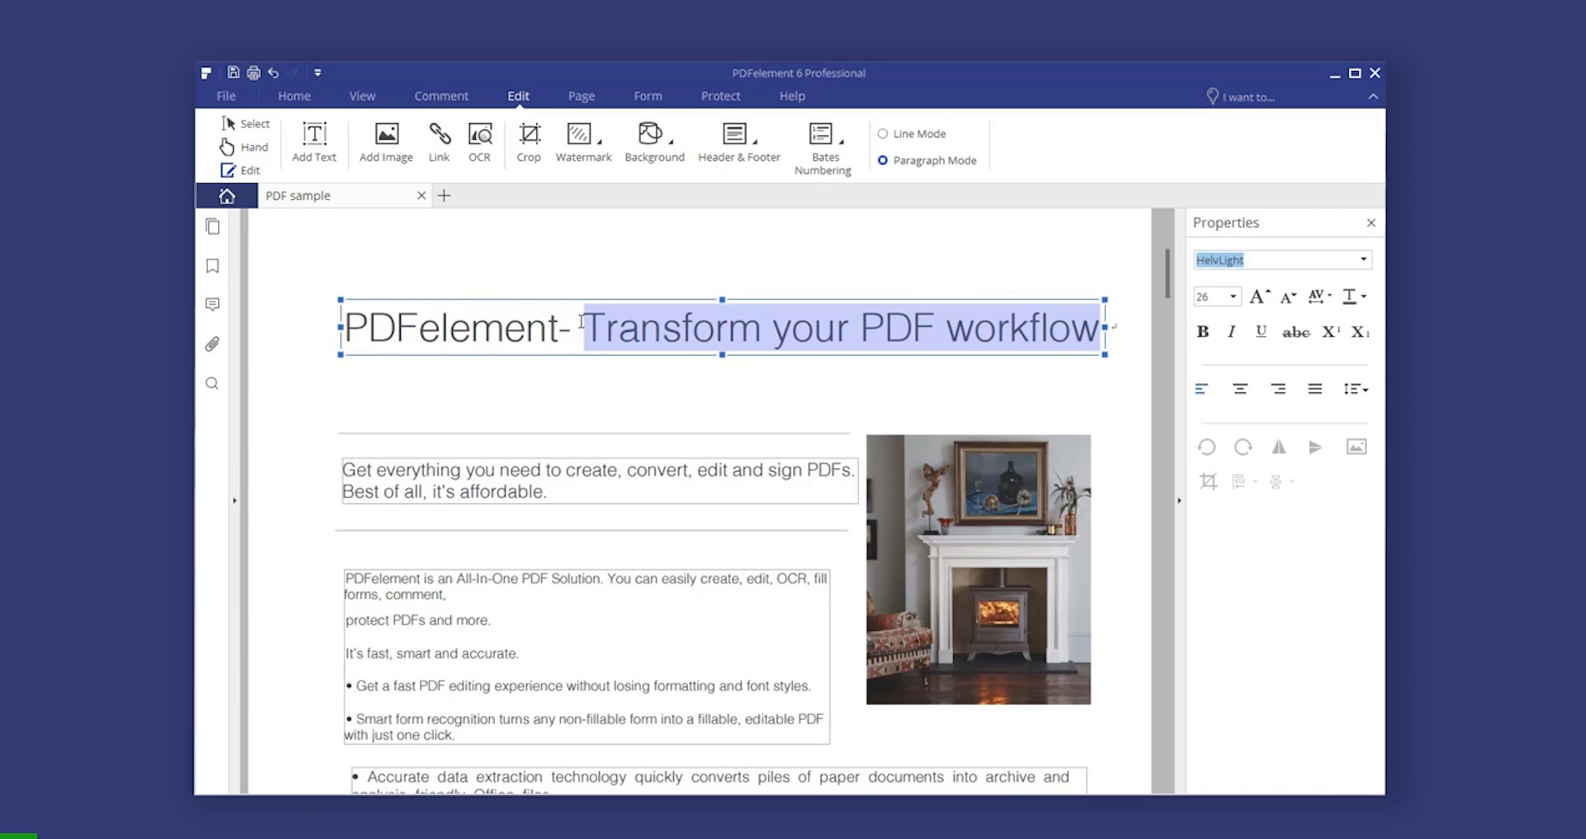
Step: Edit the PDF title text 'Maximize your docu' and move the Many Cool Features text block
text(Maximize your docu)
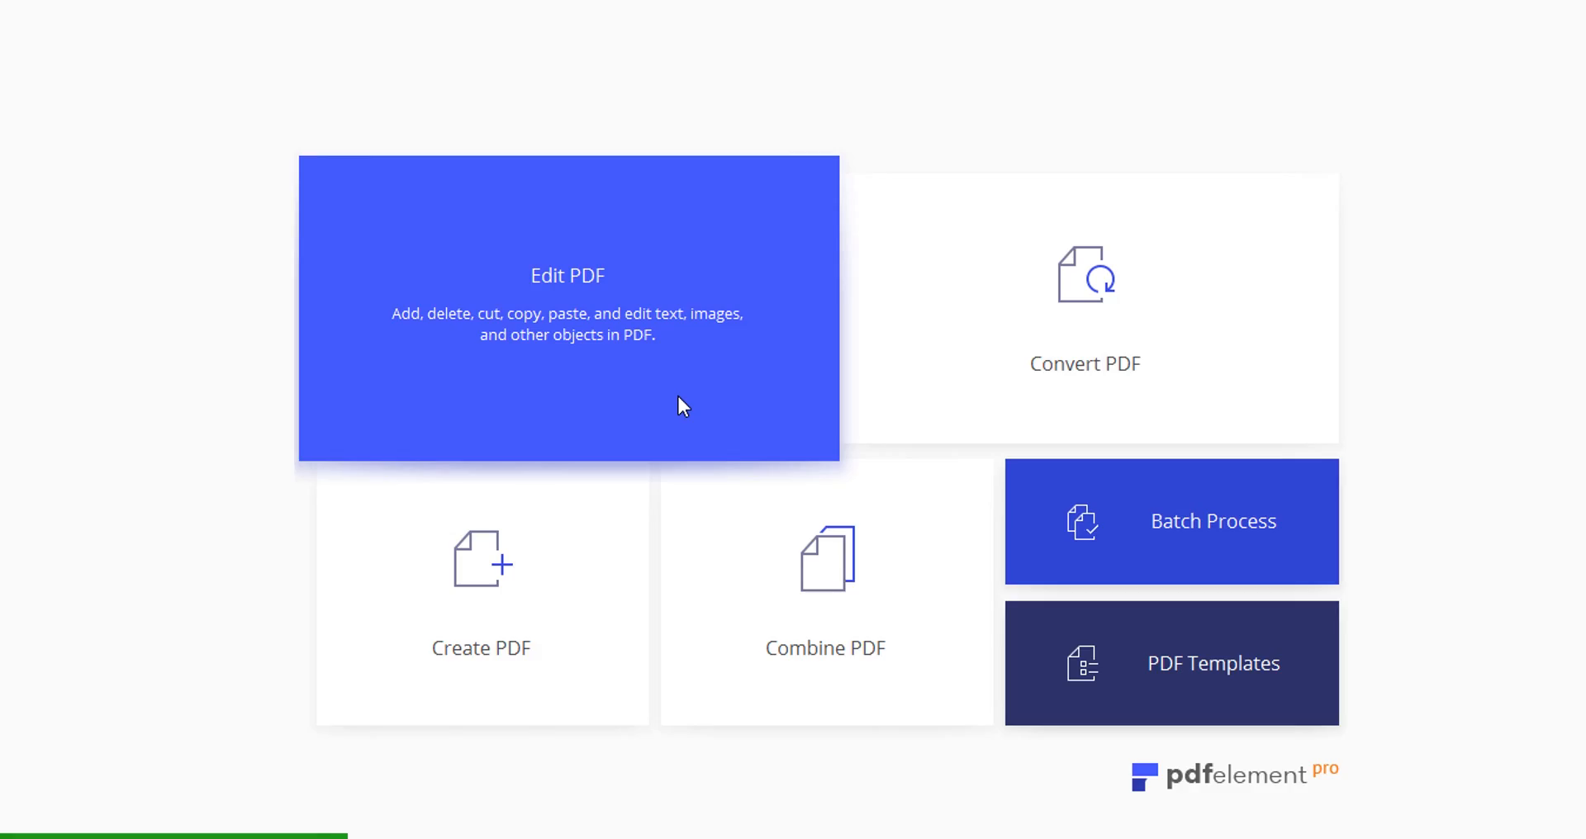
click(1171, 664)
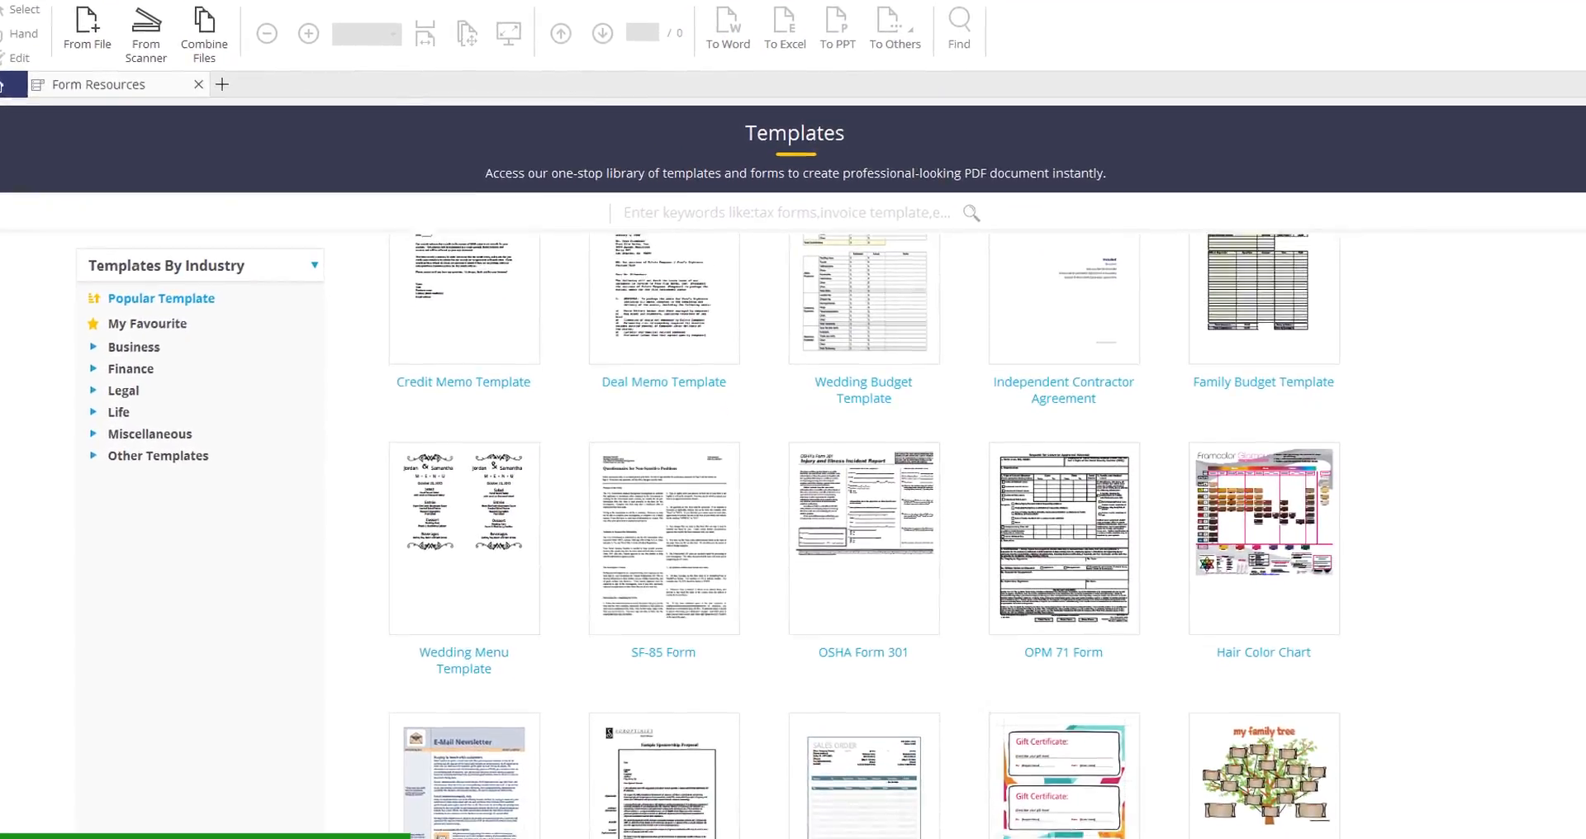
scroll(down, 3)
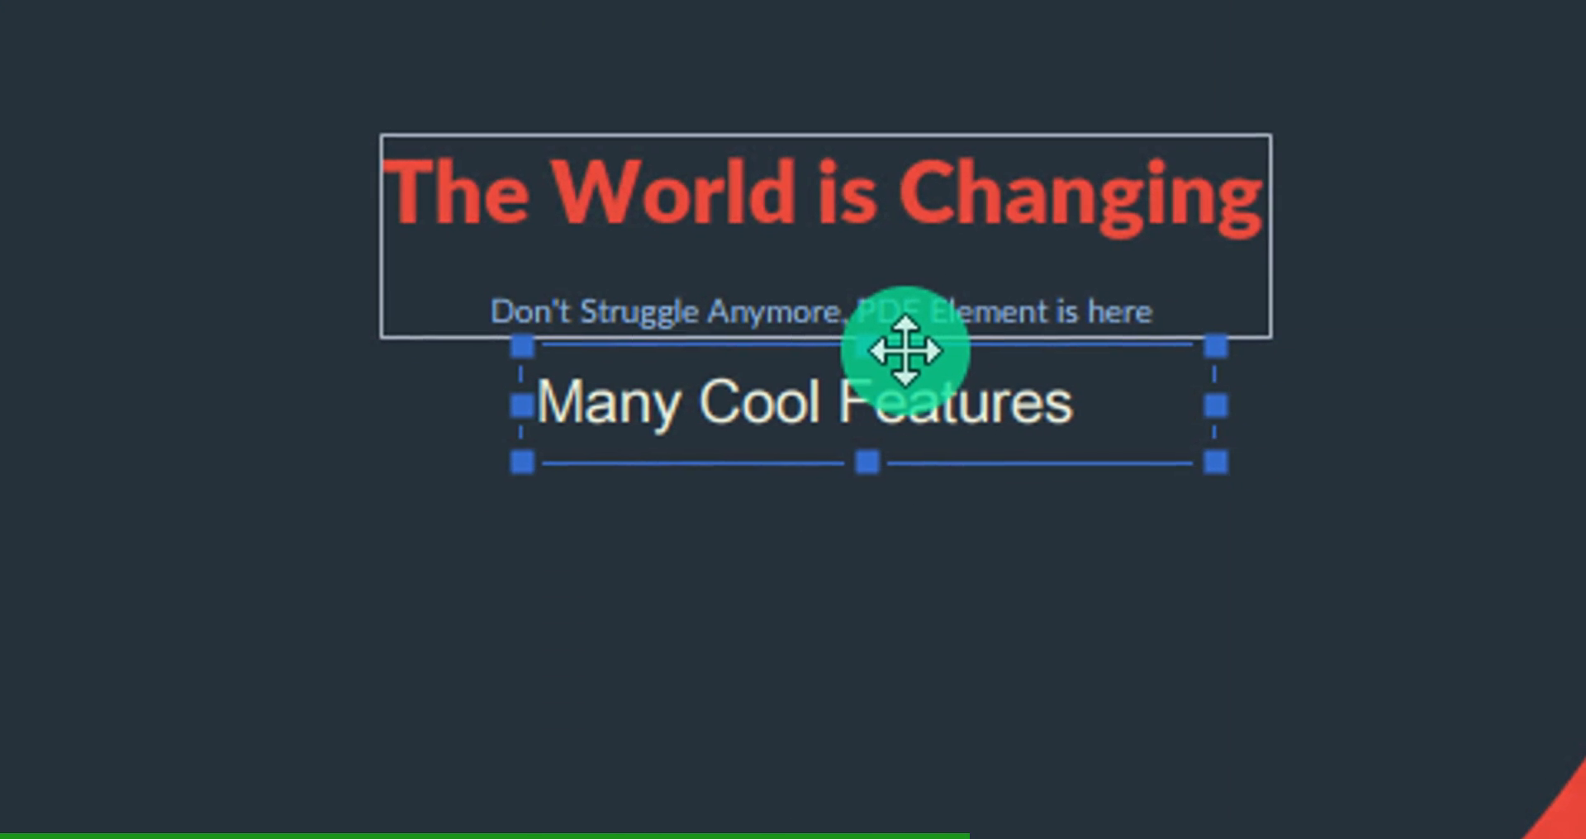
click(31, 28)
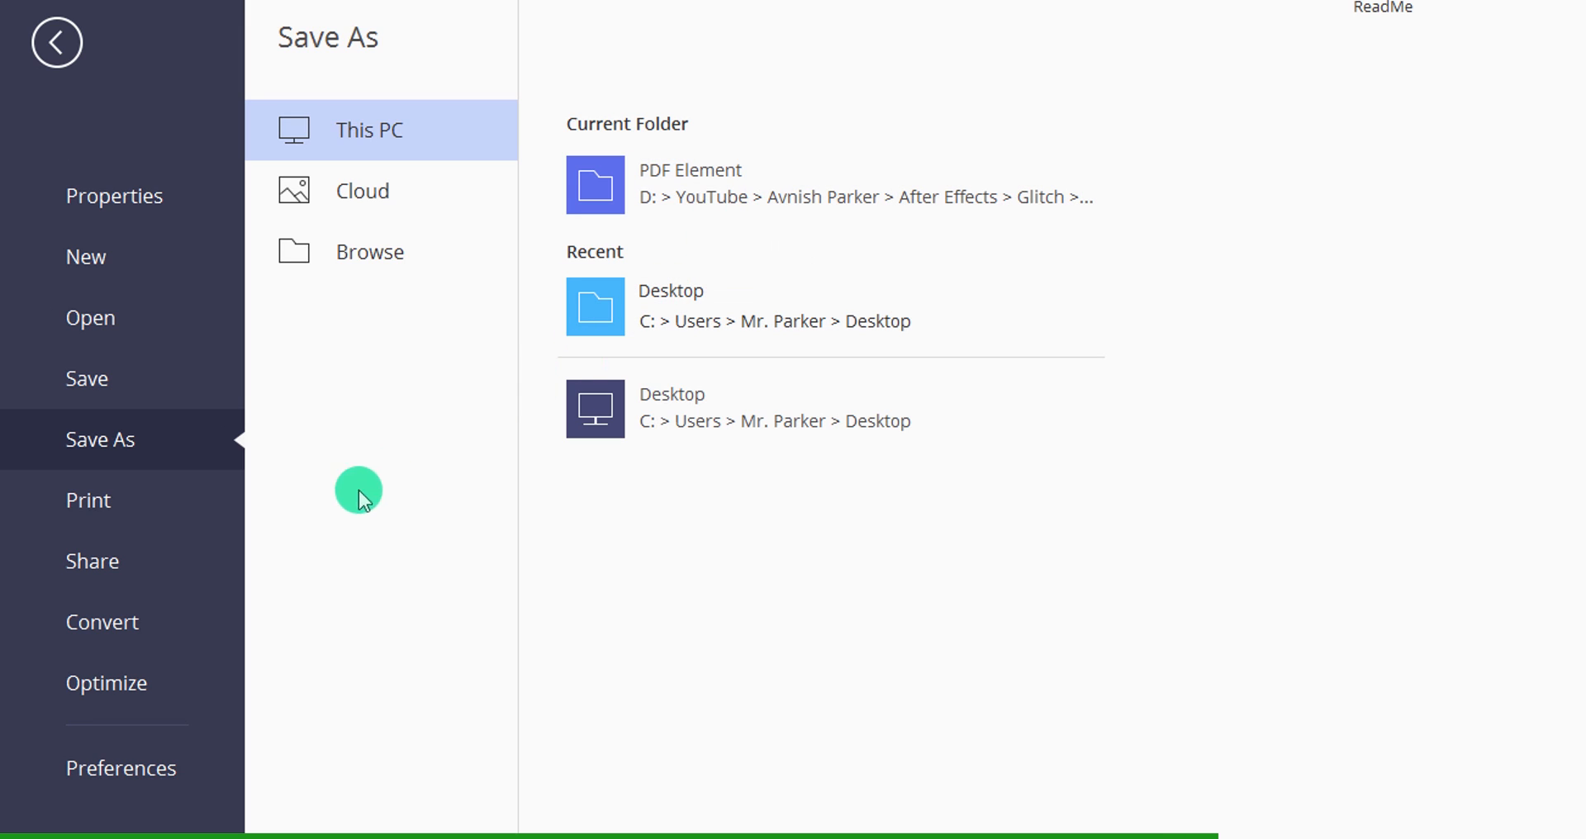
Step: Show the conversion formats and convert the PDF to a Word document
click(102, 622)
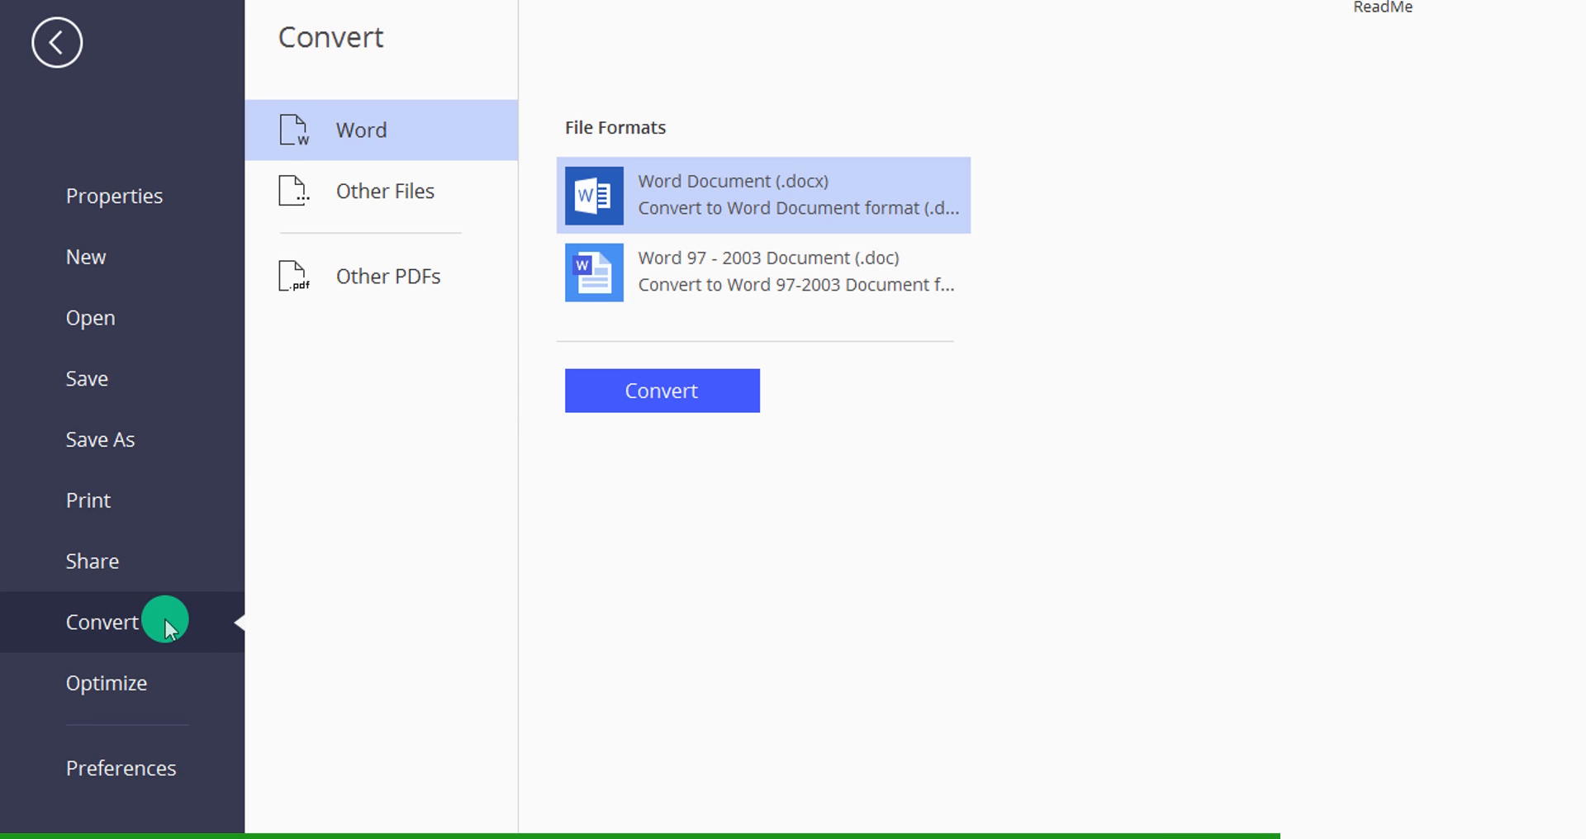
click(661, 391)
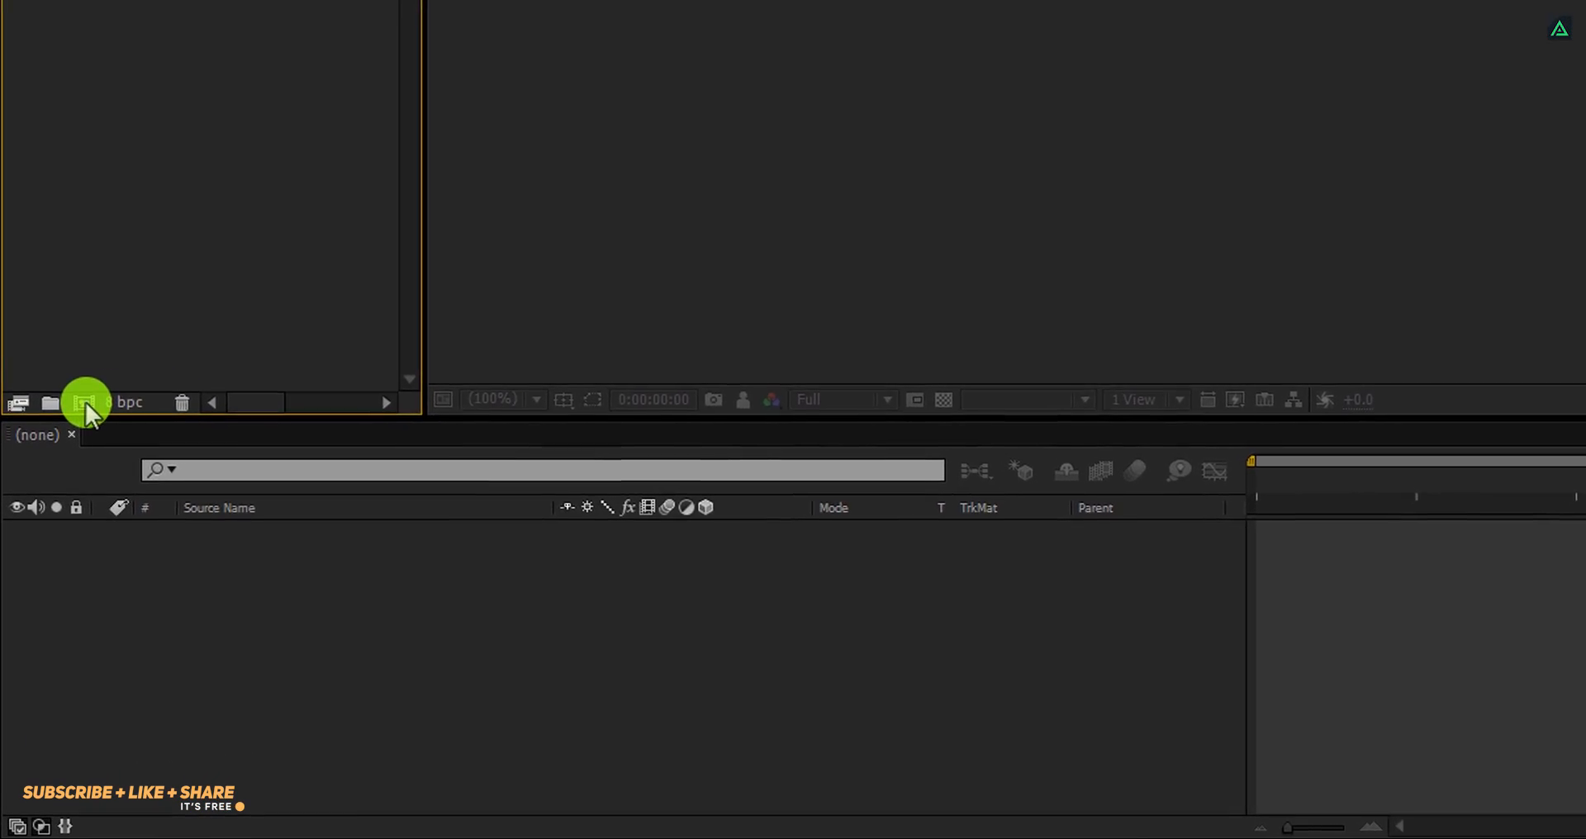
Step: Create a new 1920×1080, 30 fps composition named Earth_HUD
click(85, 402)
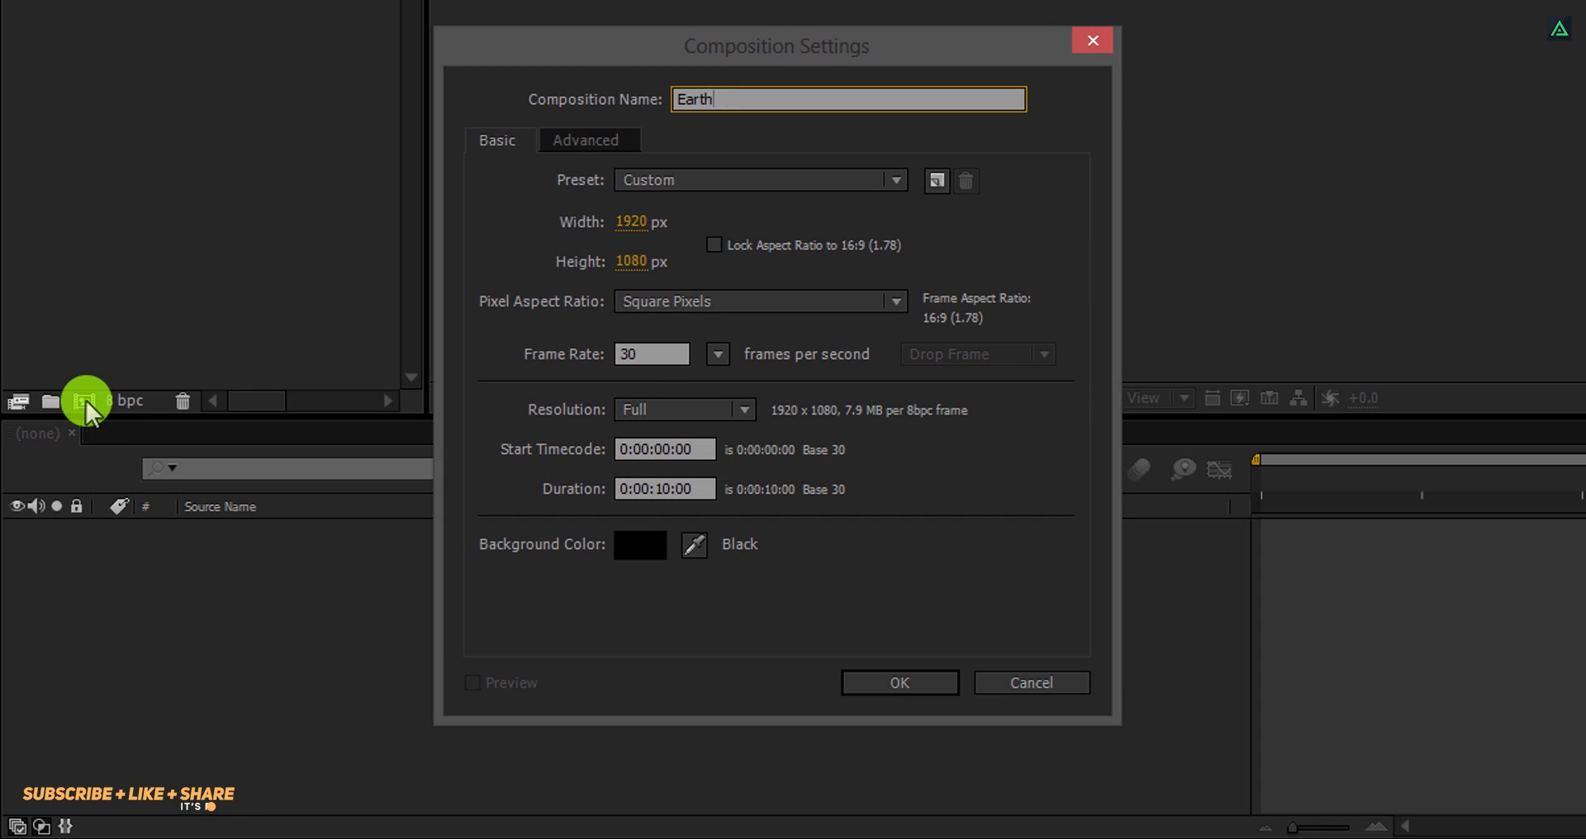
text(_HUD)
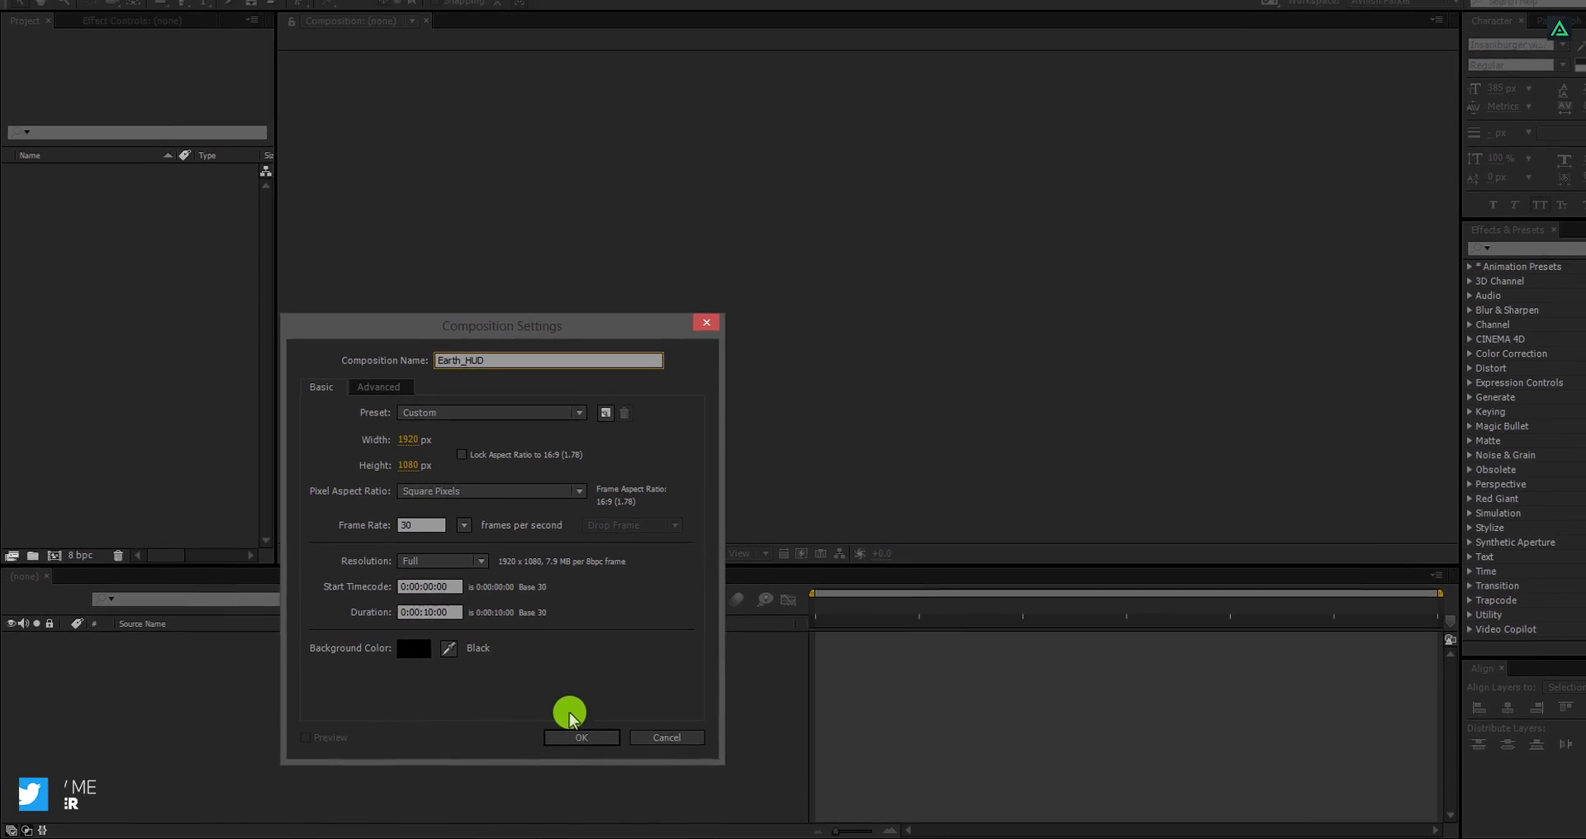
click(580, 737)
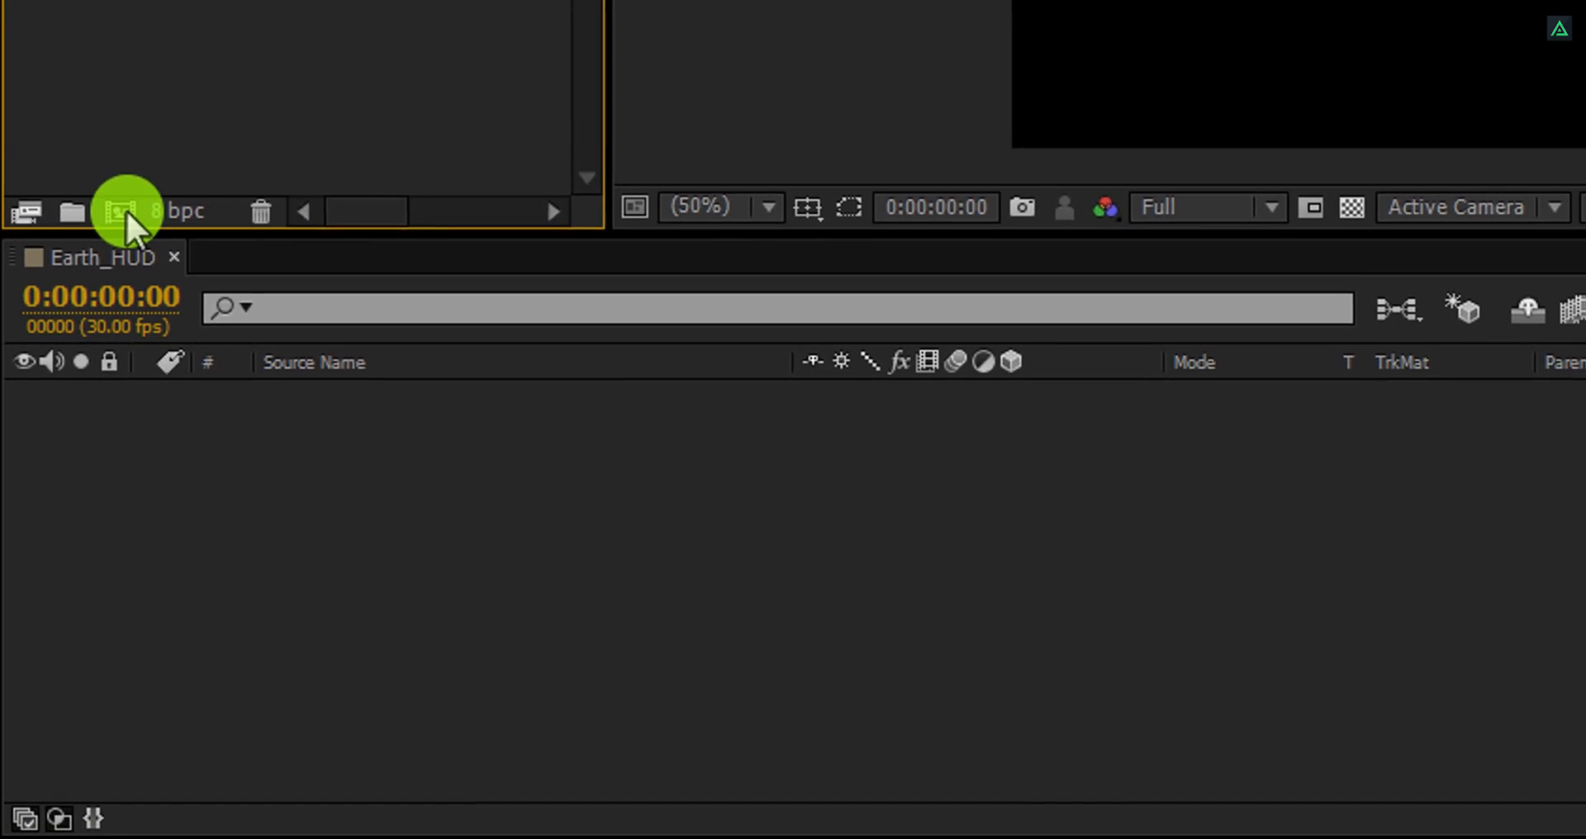
Step: Import Earth Map.png and apply CC Ball Action to it
double_click(60, 117)
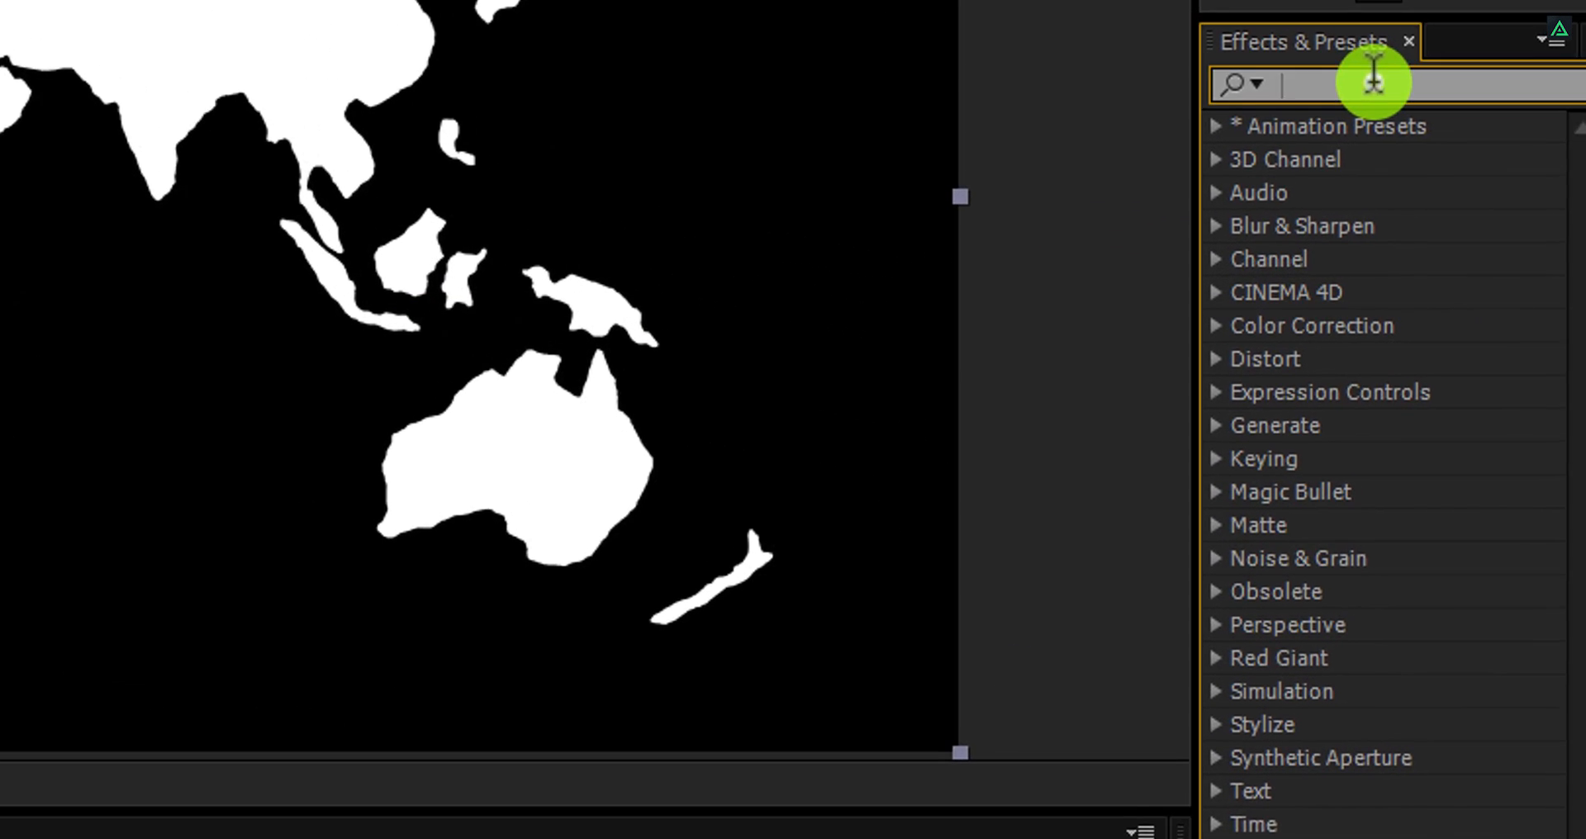
text(b)
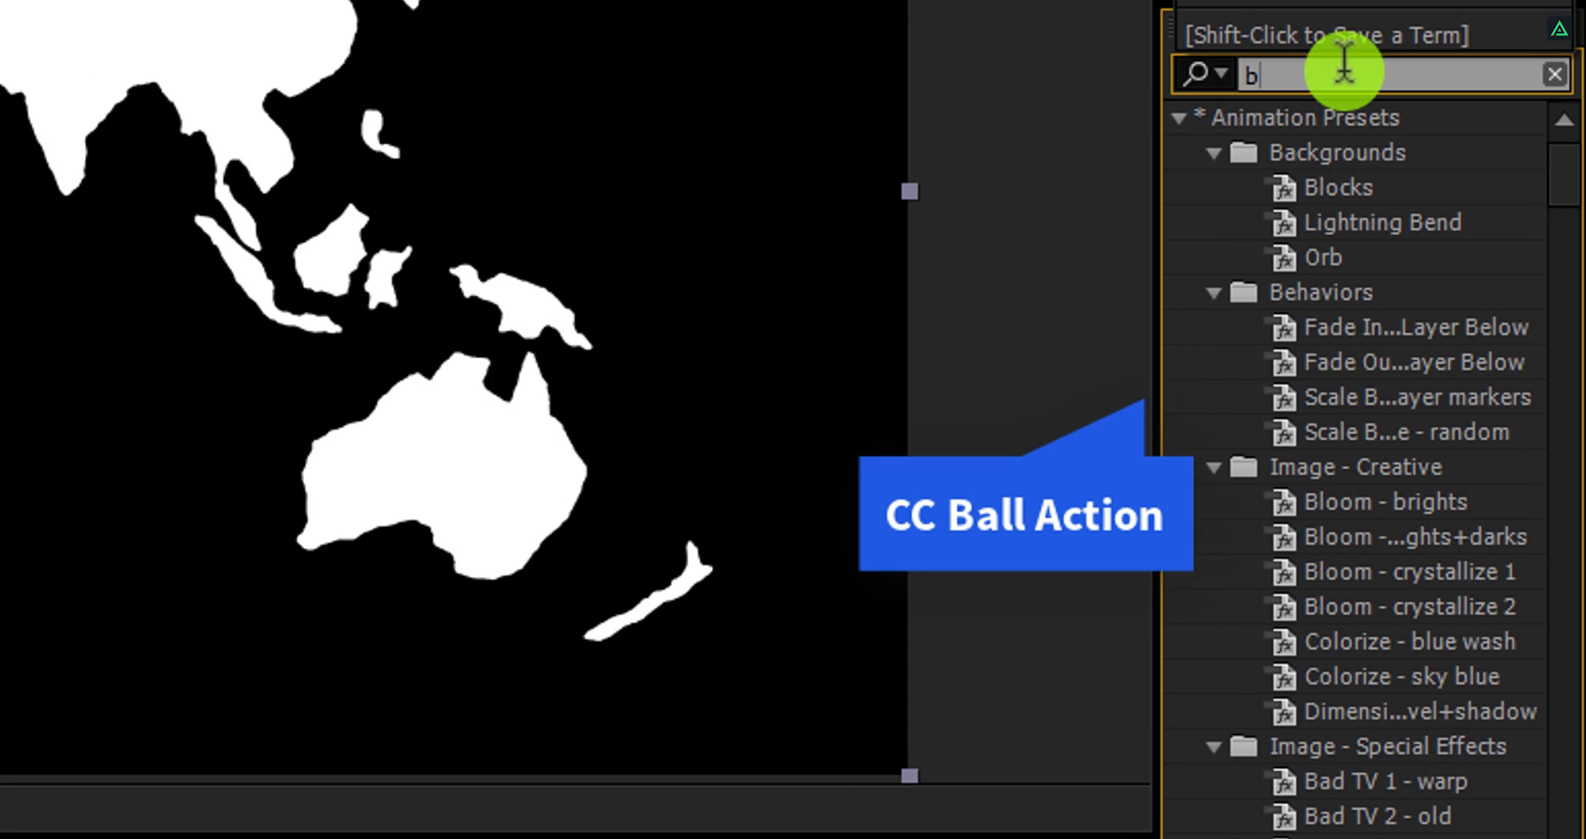
text(all)
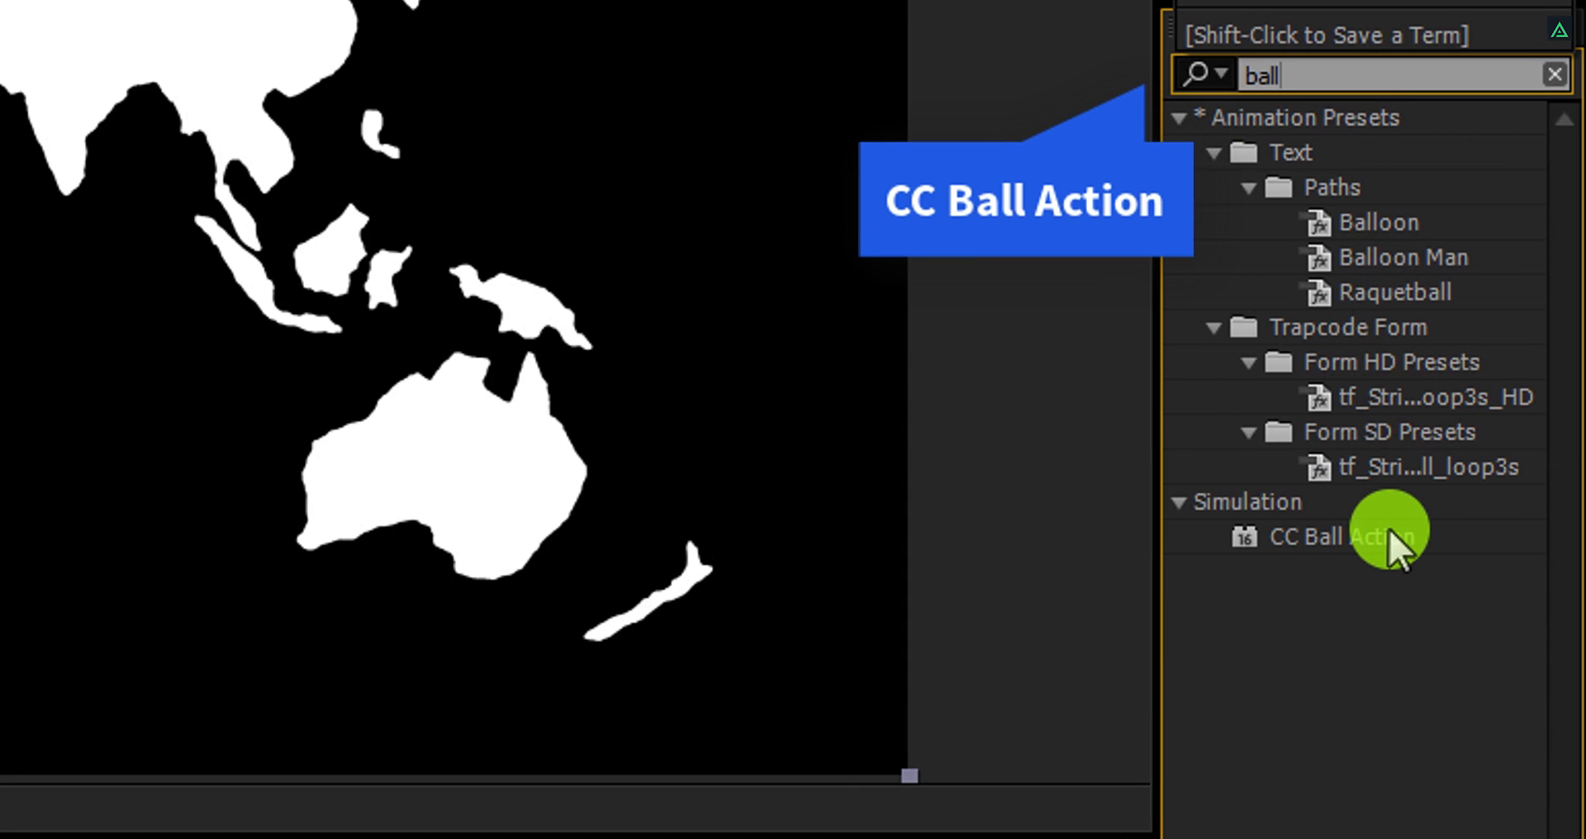
double_click(1330, 533)
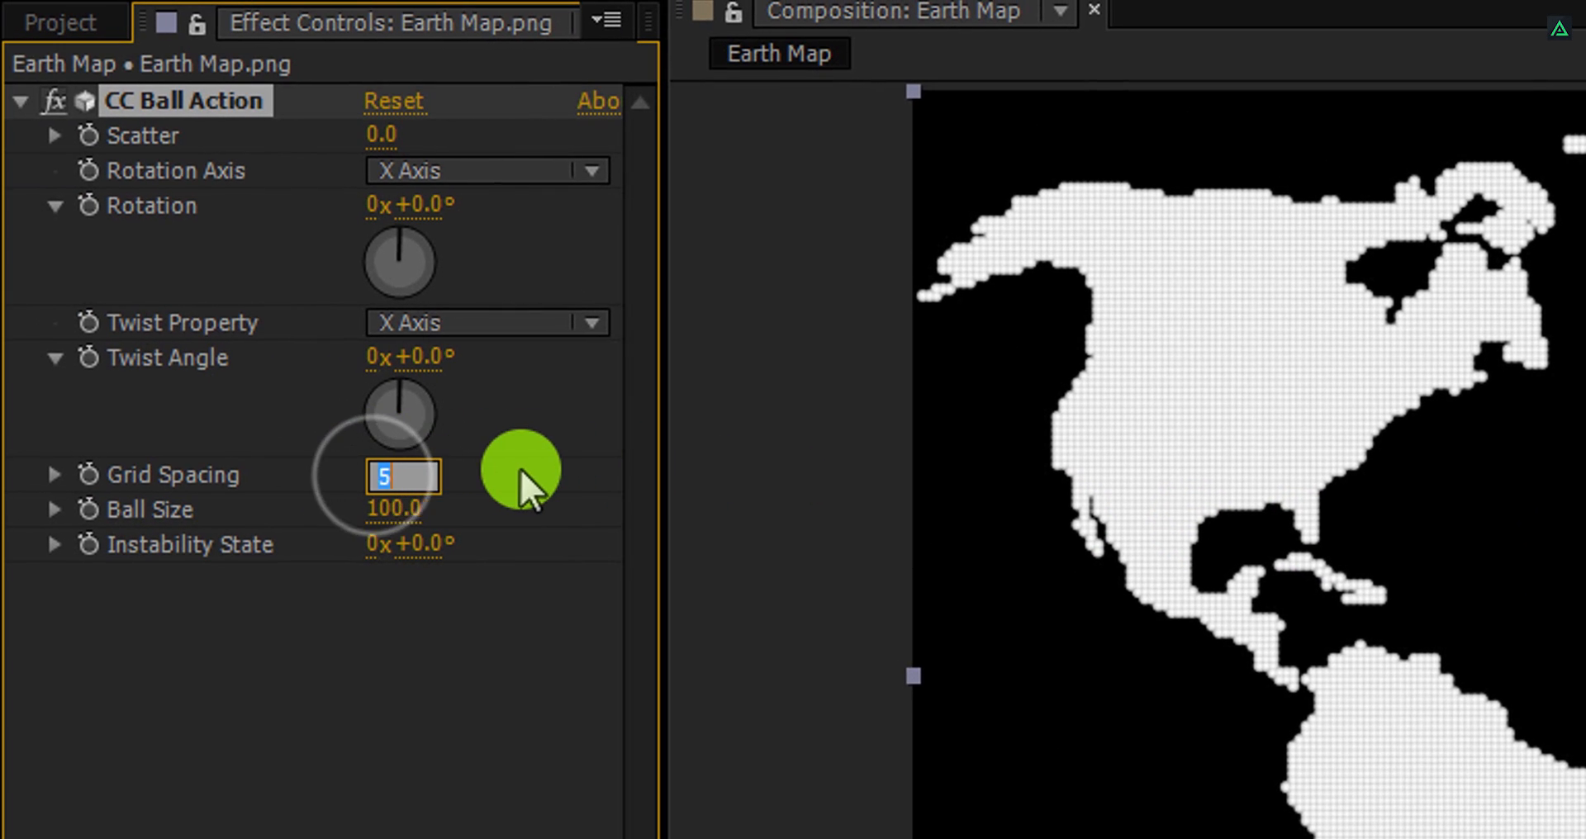
Step: Set CC Ball Action Grid Spacing to 10 and adjust the Ball Size
text(10)
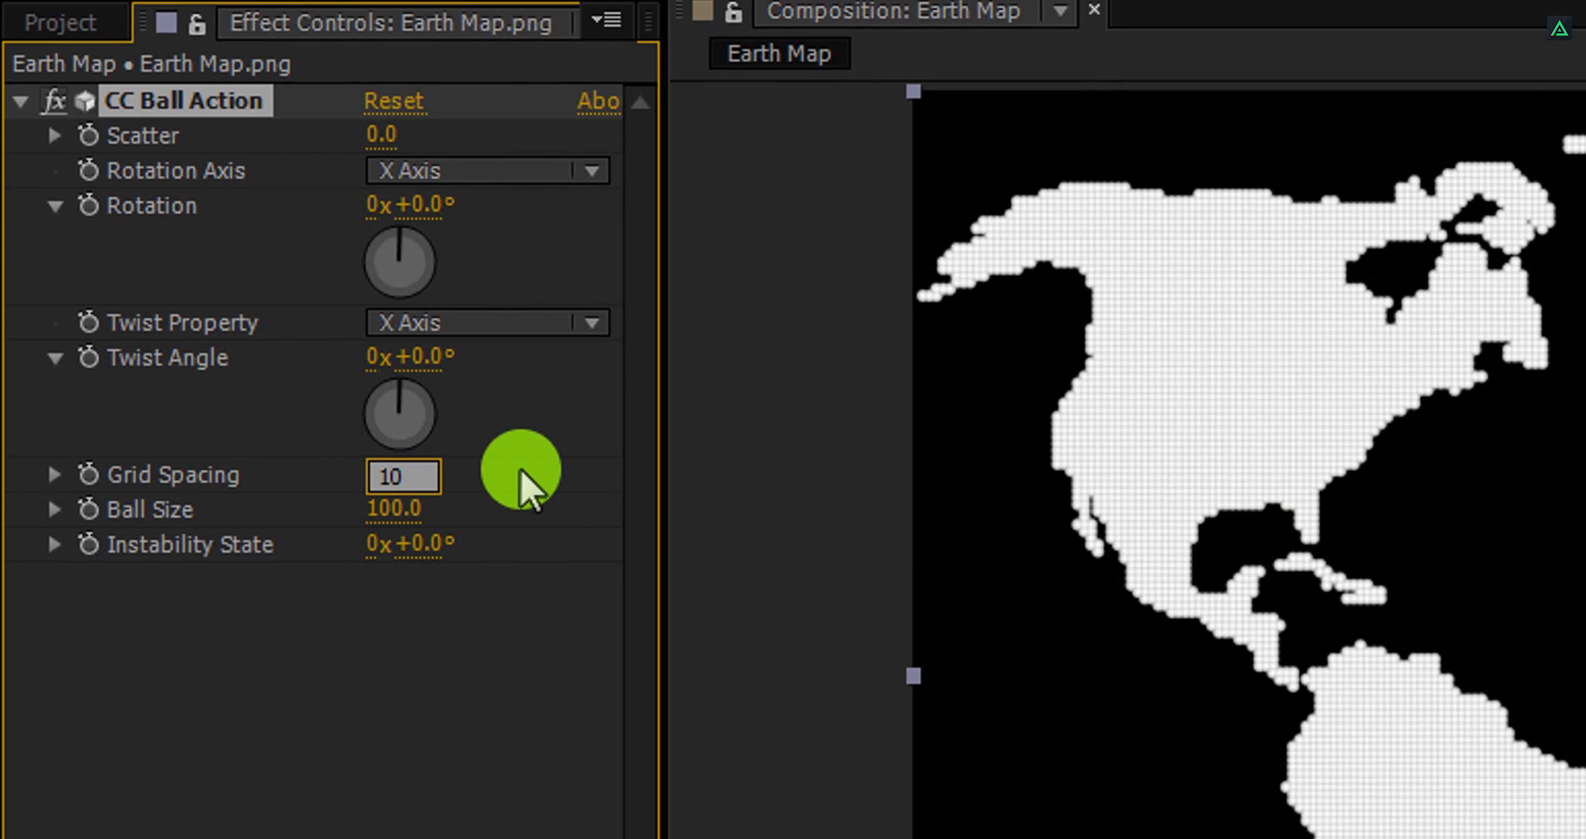
double_click(400, 509)
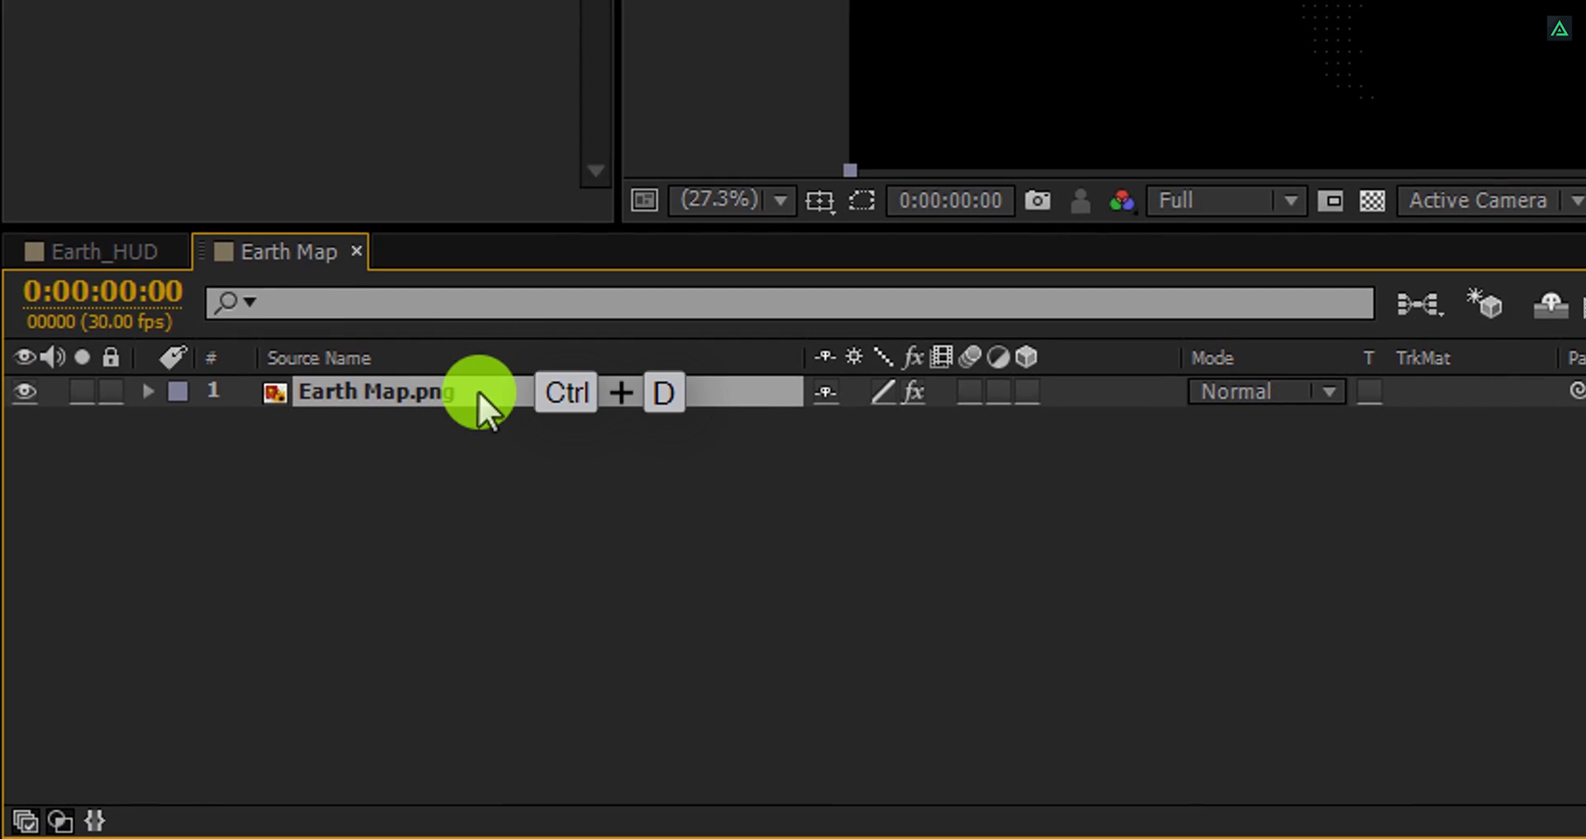
Step: Duplicate the Earth Map layer and set its layer-style Fill Opacity to 2%
key(ctrl+d)
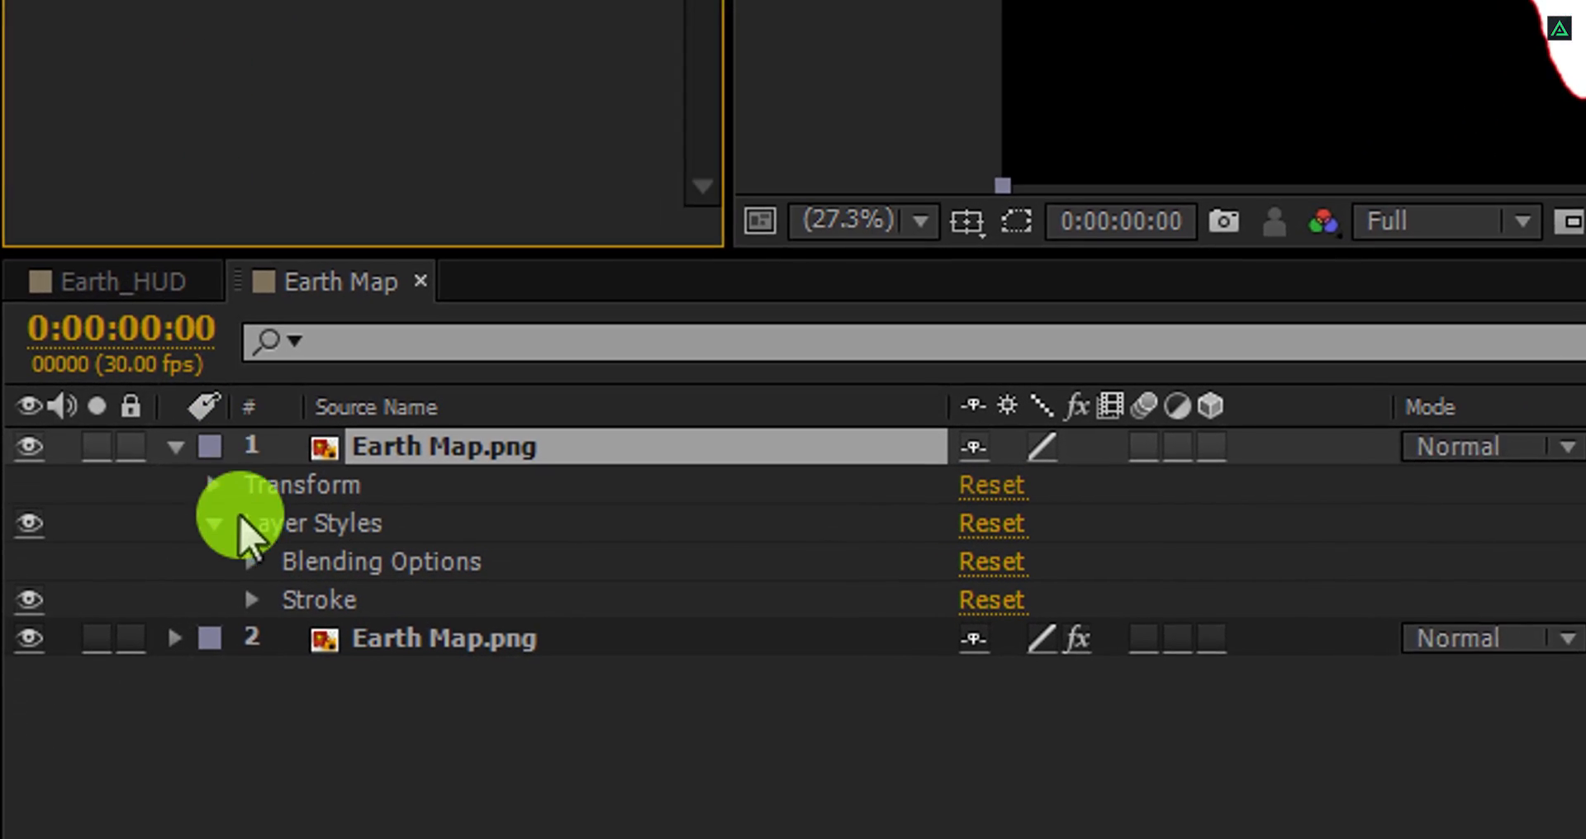
click(252, 561)
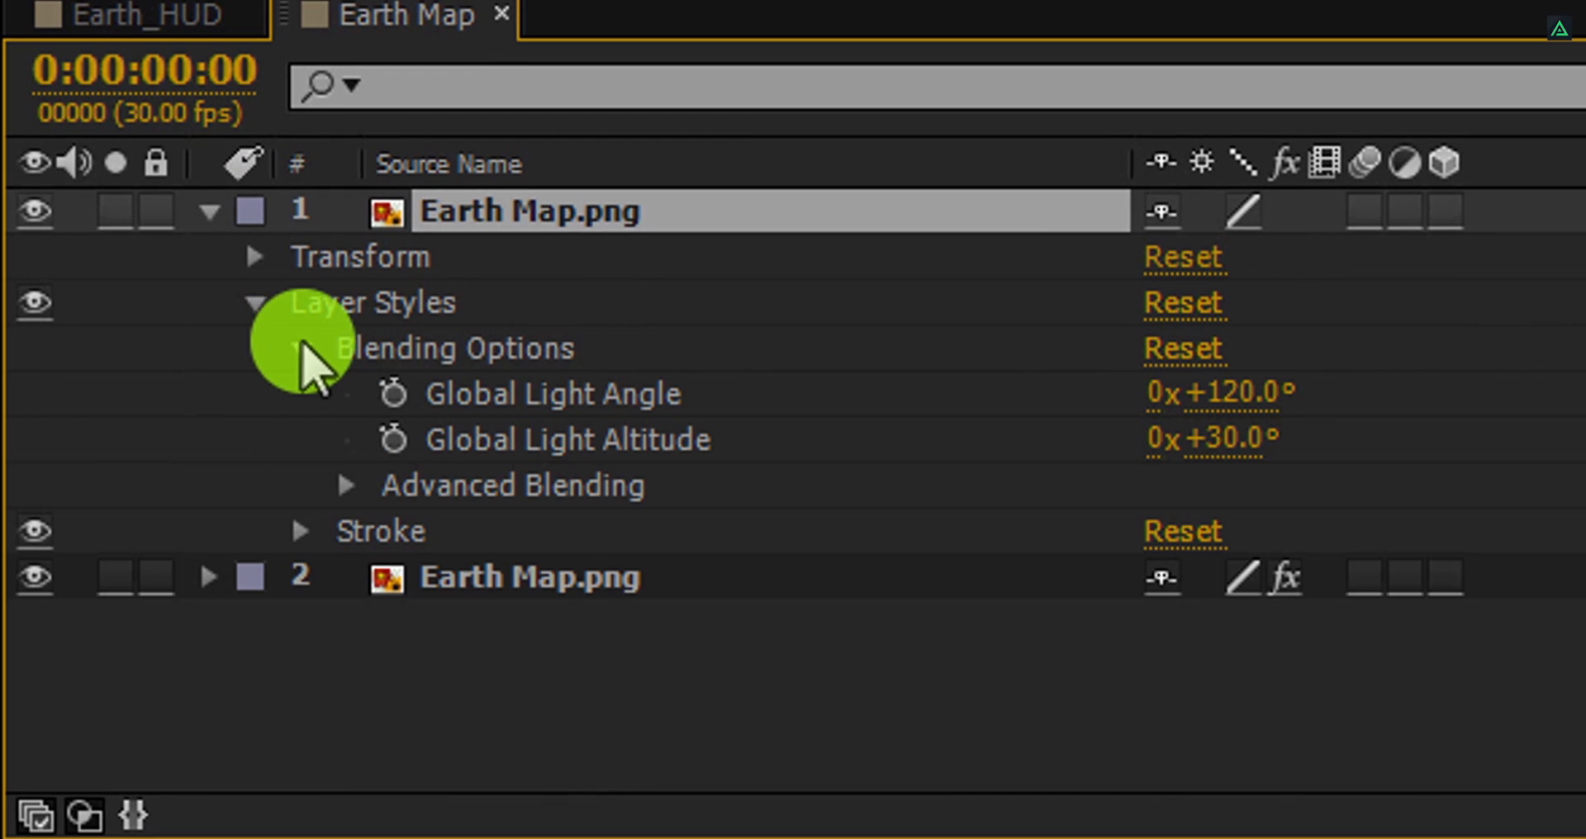
click(348, 485)
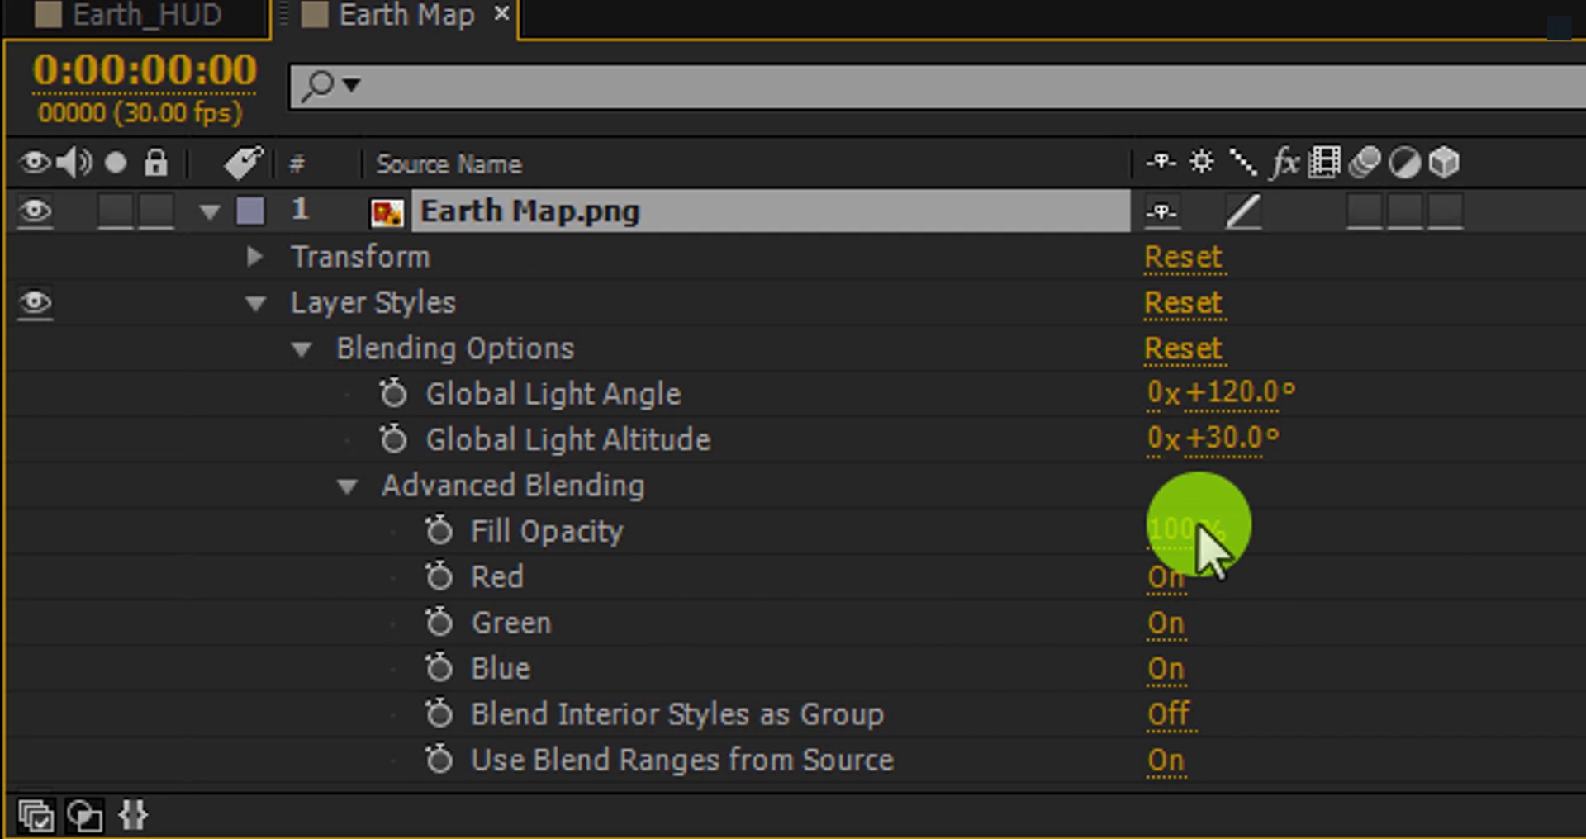
double_click(1199, 532)
text(2)
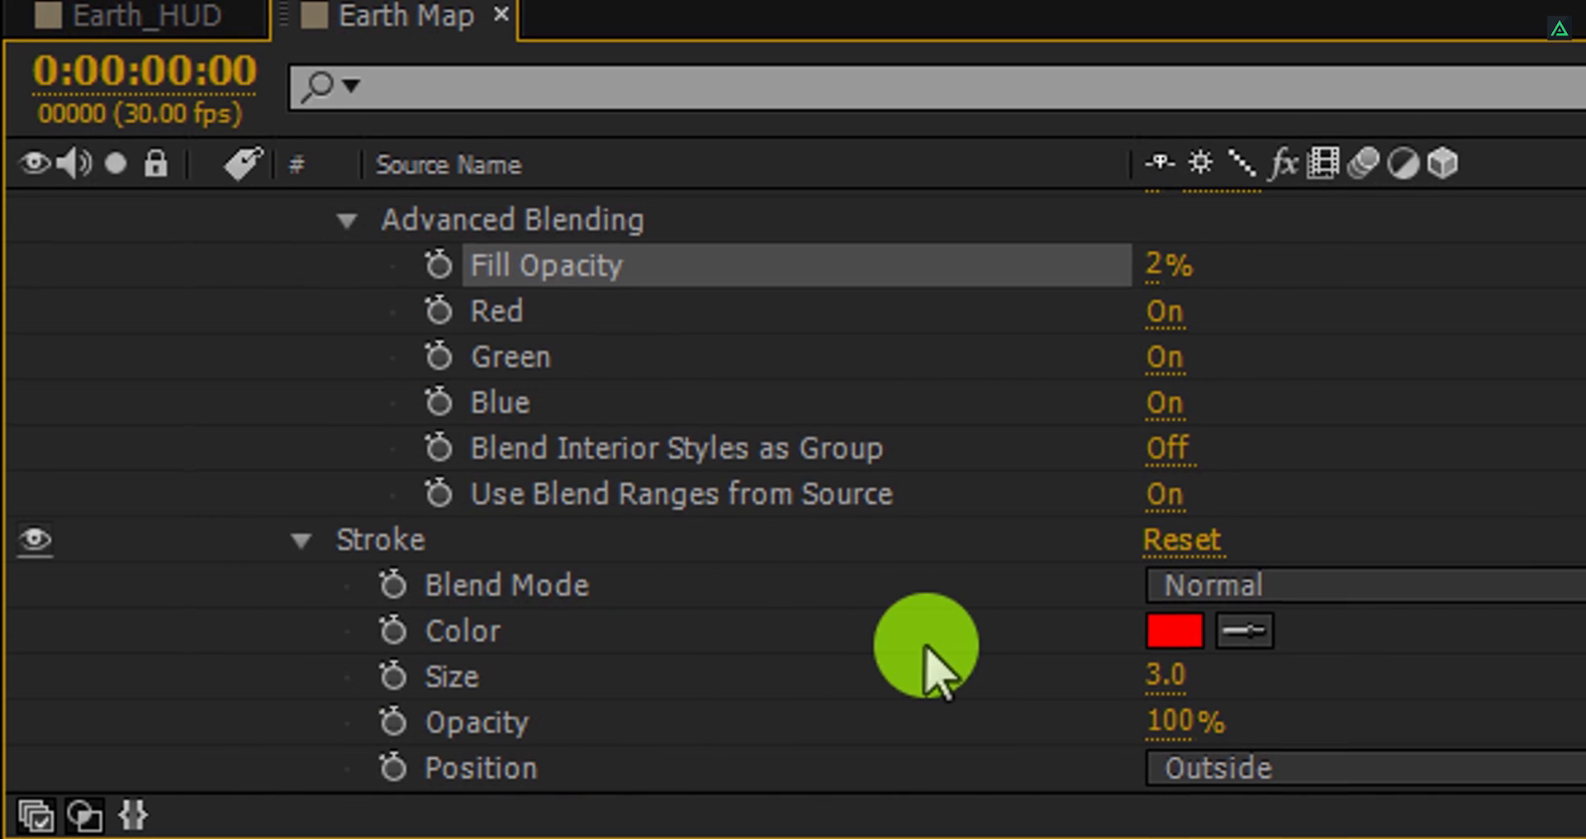
Step: Make the duplicate's stroke colour white, then return to the Earth_HUD composition
click(1175, 630)
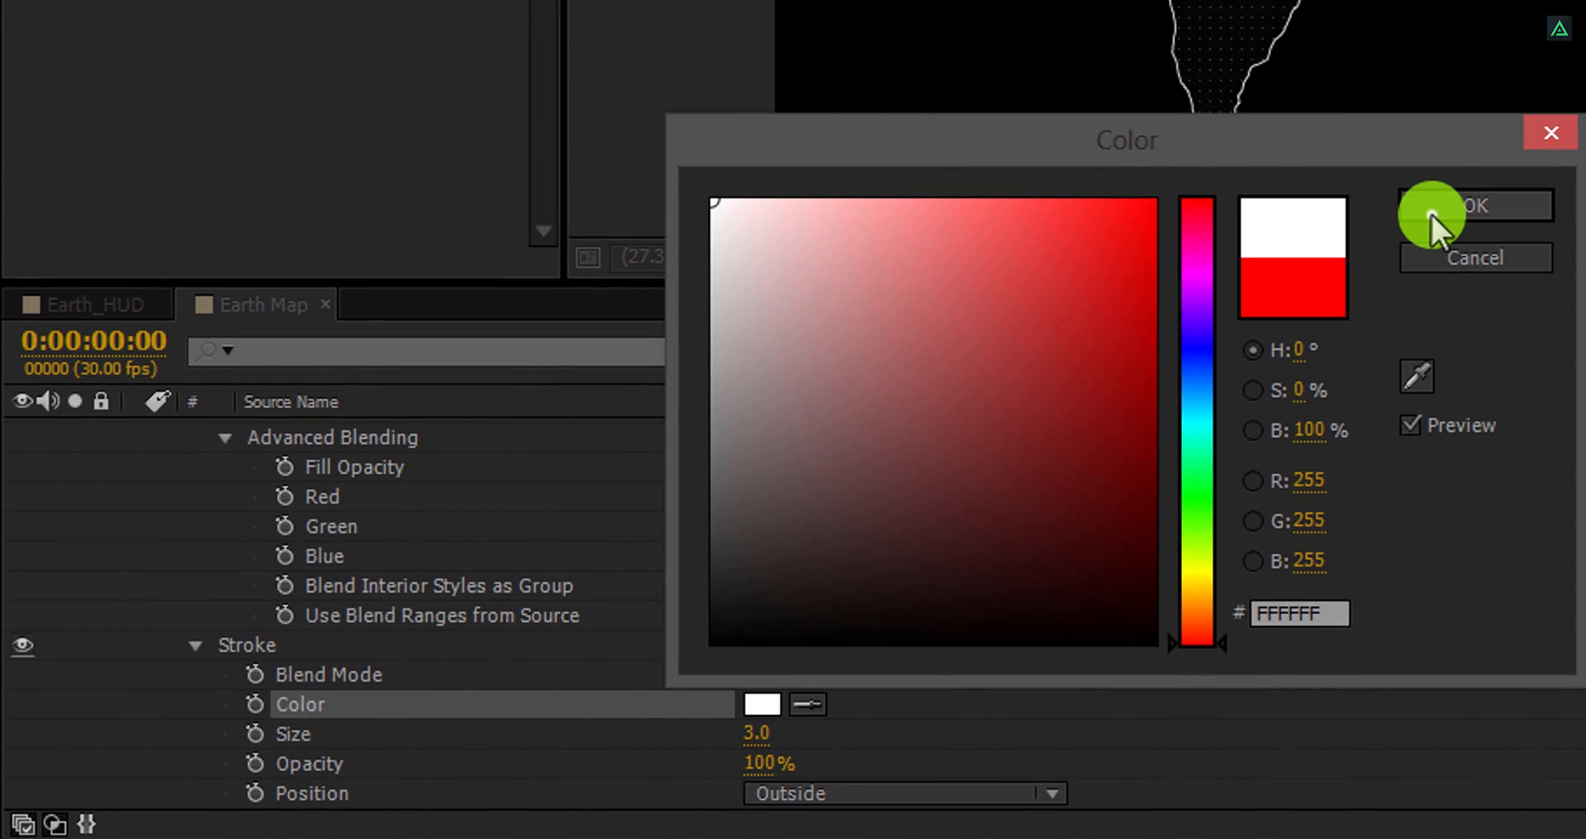
click(1475, 205)
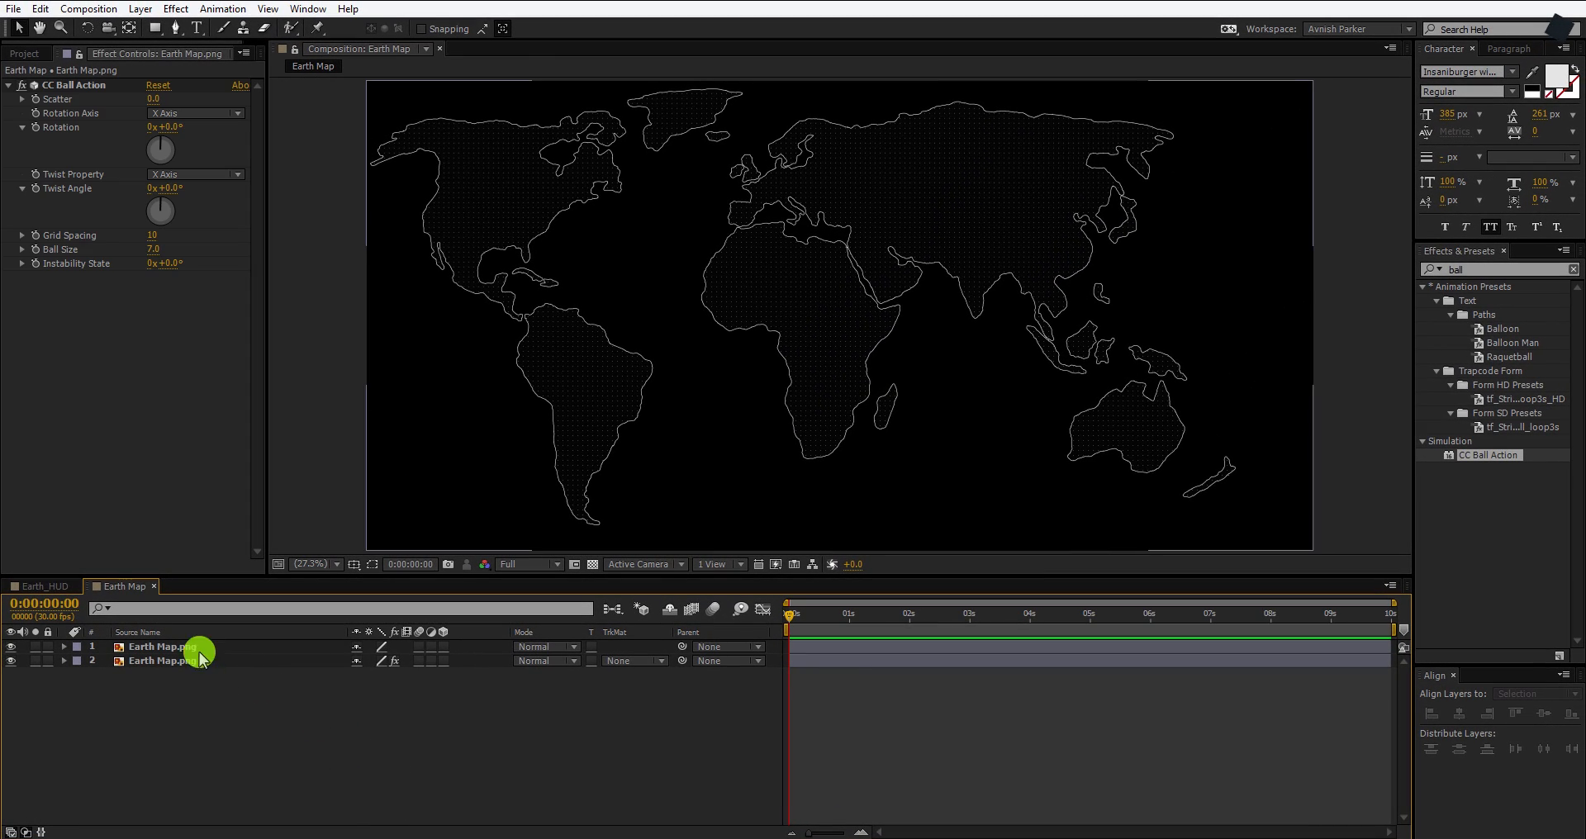
click(40, 587)
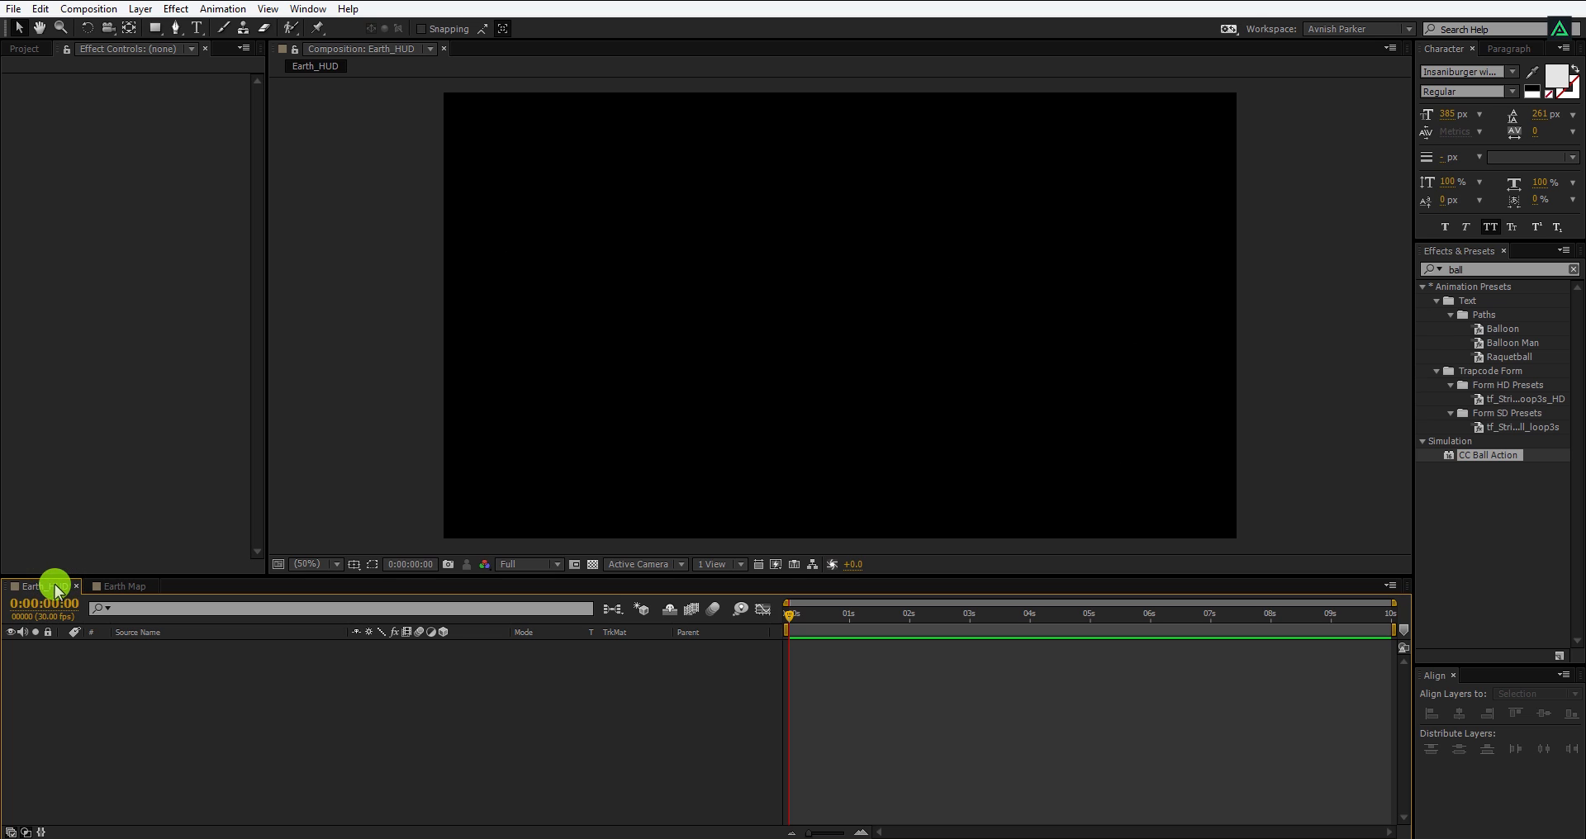
Step: Wrap Earth Map into a CC Sphere globe of radius 457, adjusting shading and rotation settings
click(26, 22)
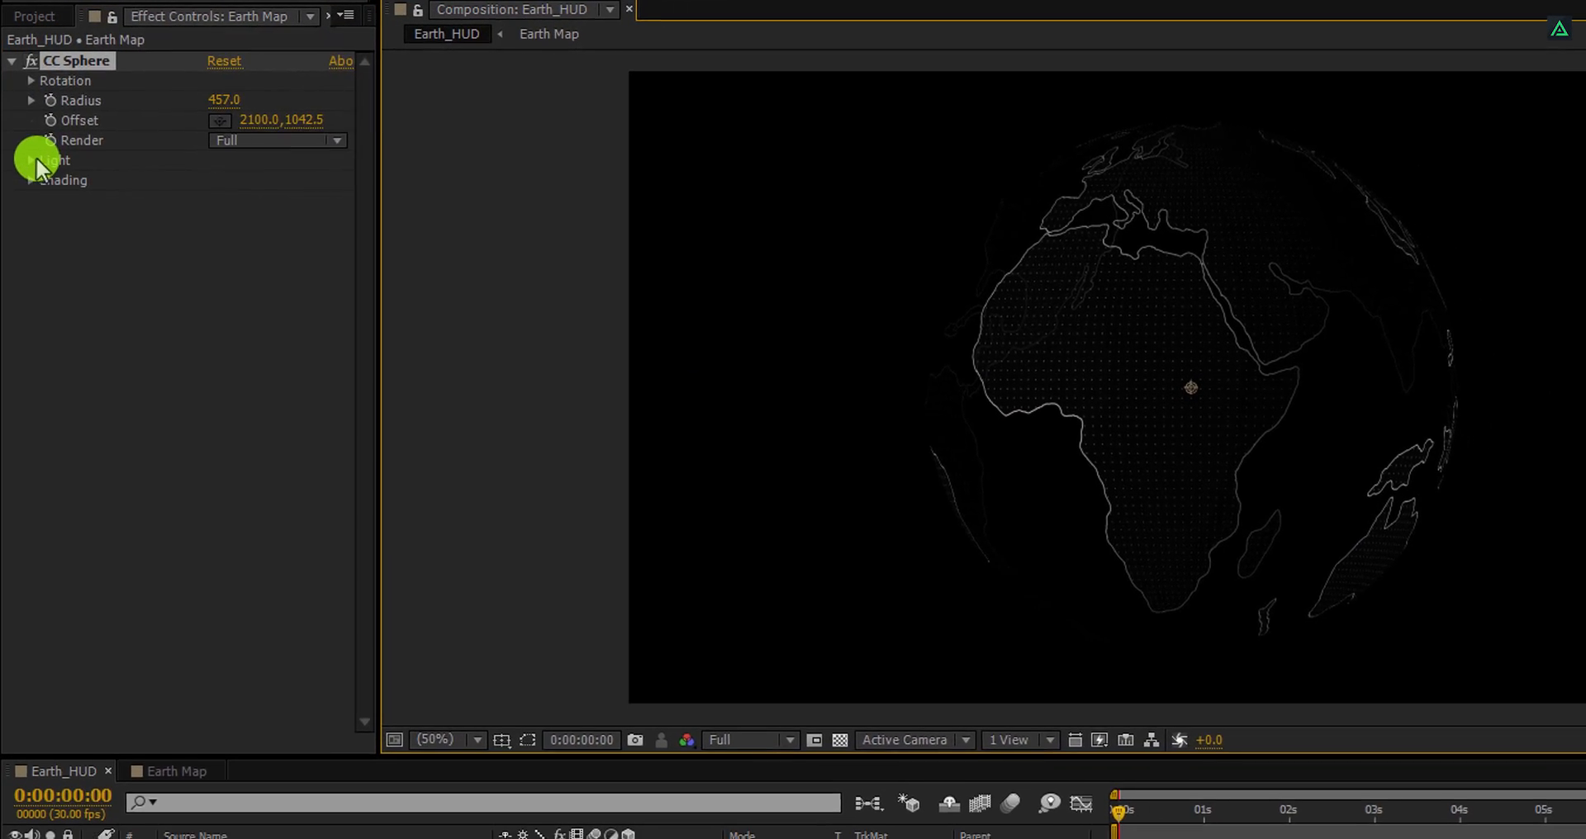
click(30, 172)
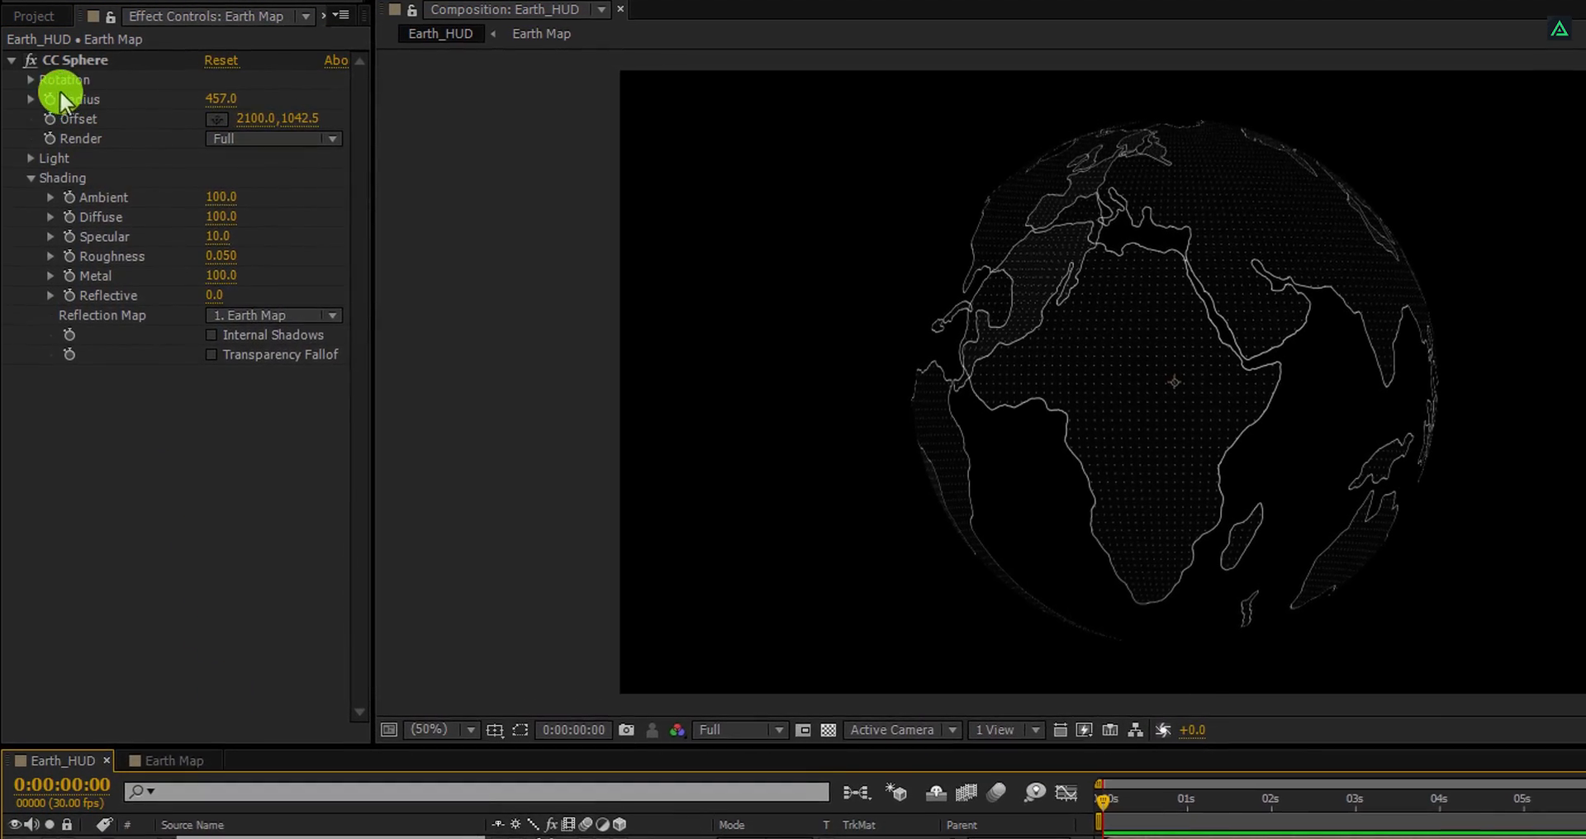
click(31, 81)
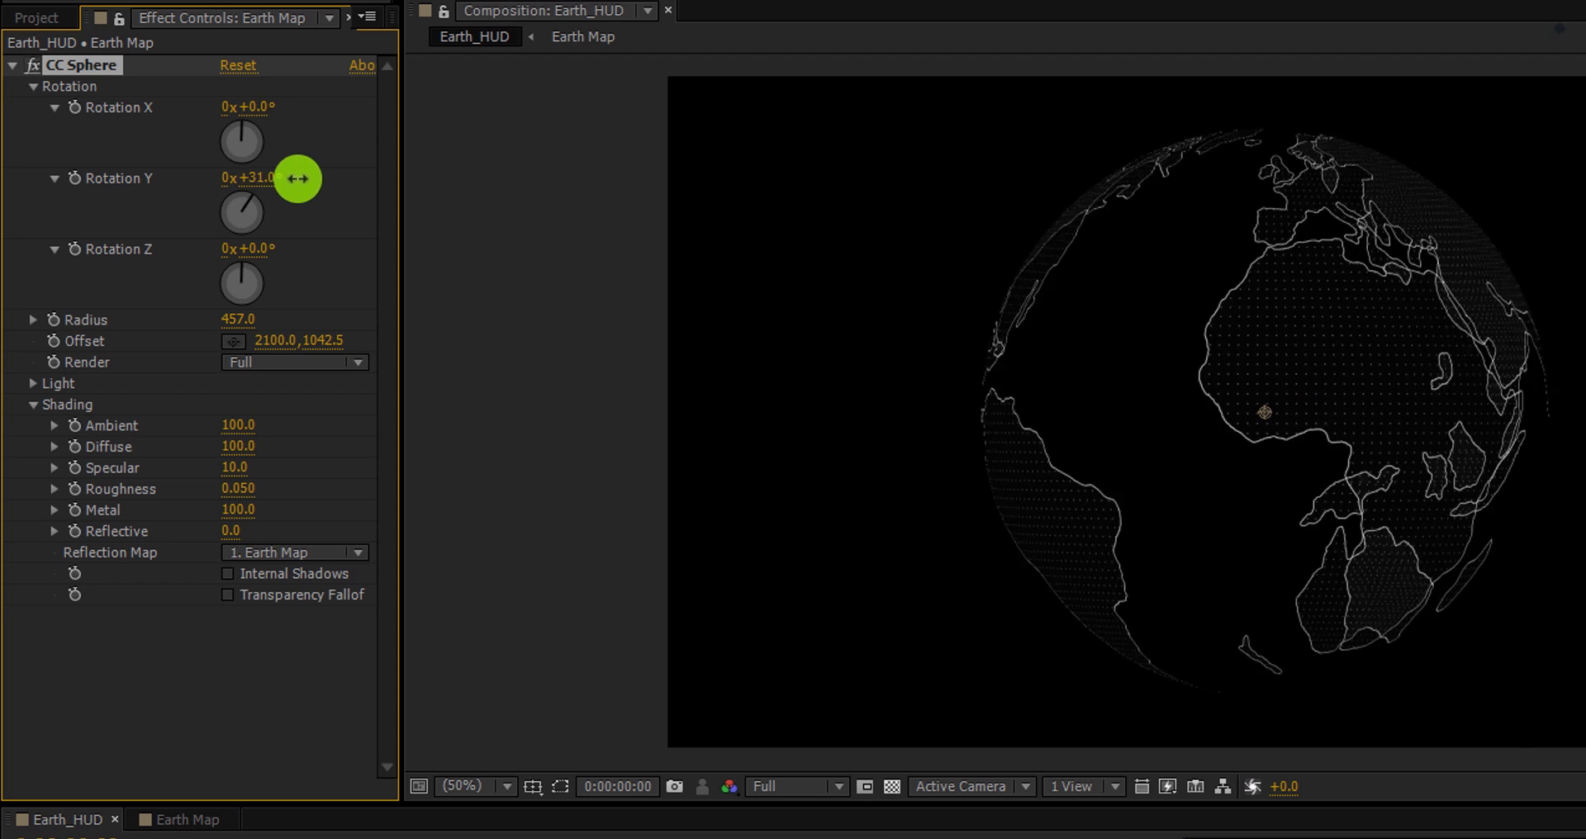
Step: Keyframe the globe's Y rotation to a full turn across the timeline and tilt X to about -14°
drag(297, 178, 219, 178)
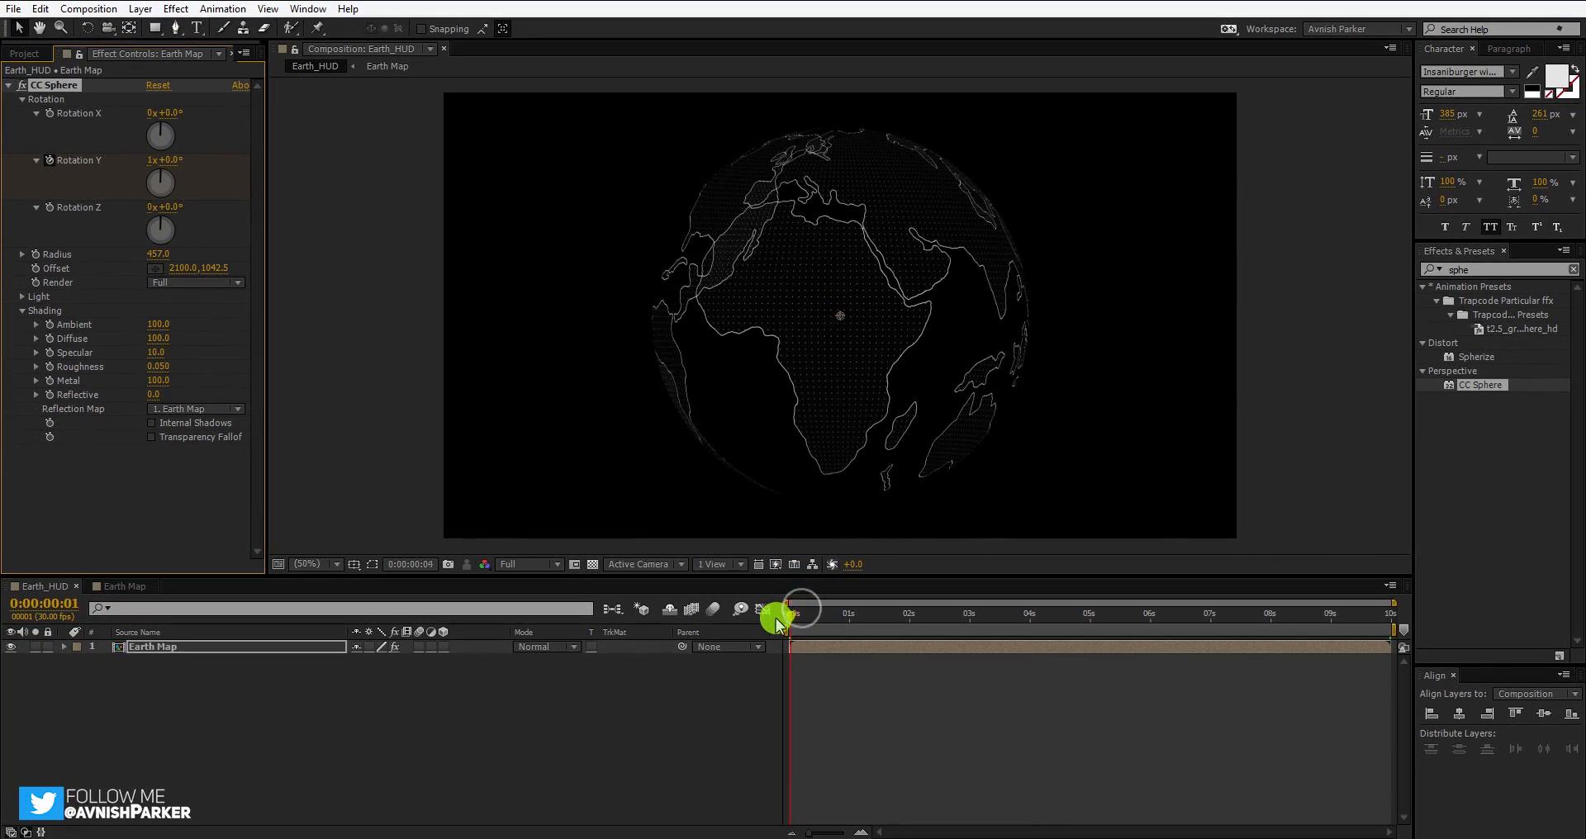
drag(784, 614, 1015, 614)
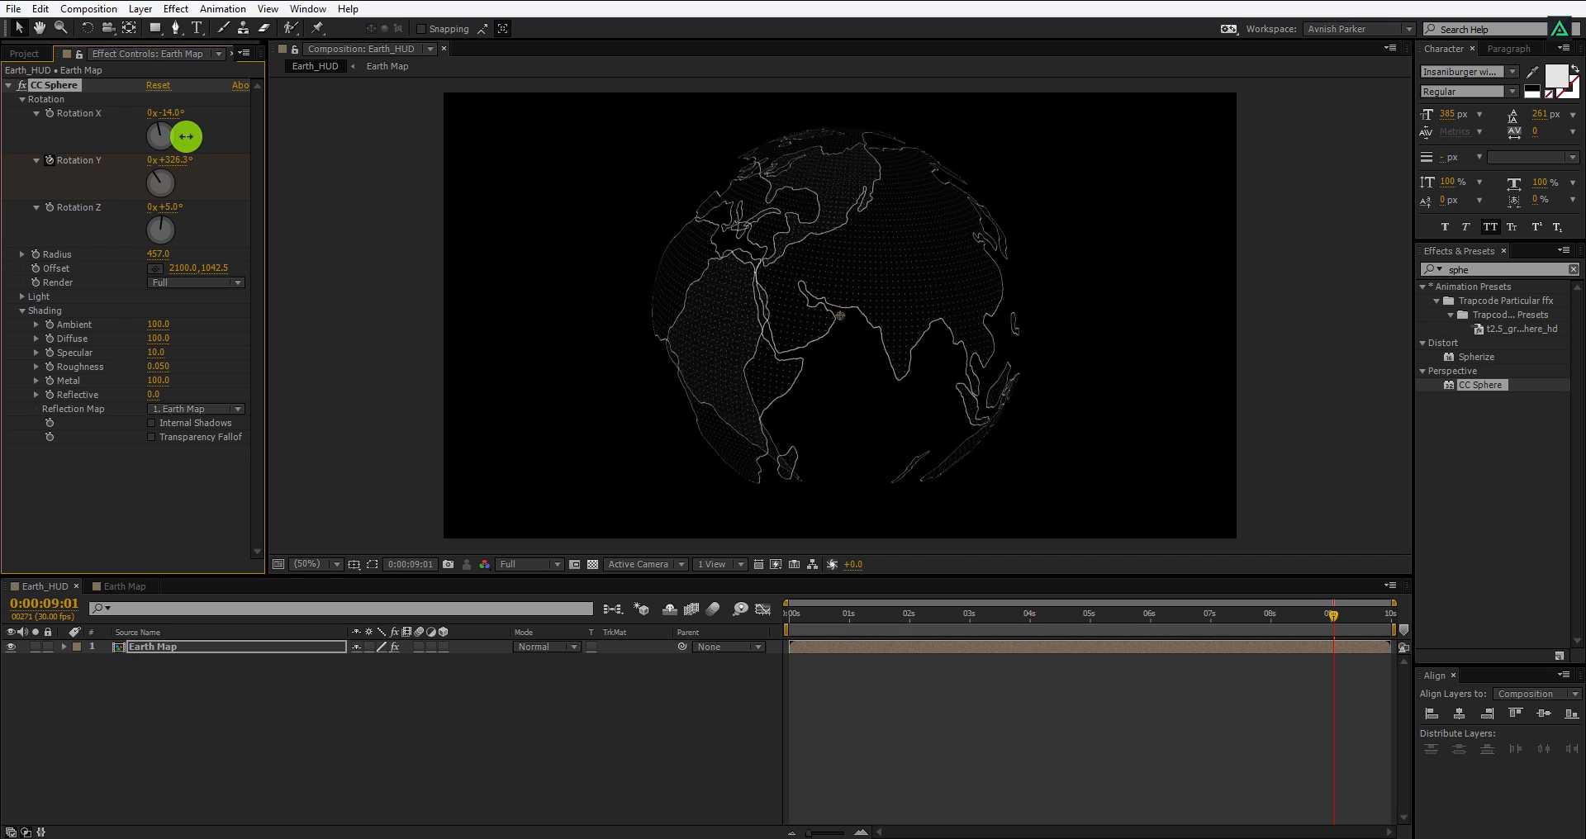
drag(1333, 614, 1184, 614)
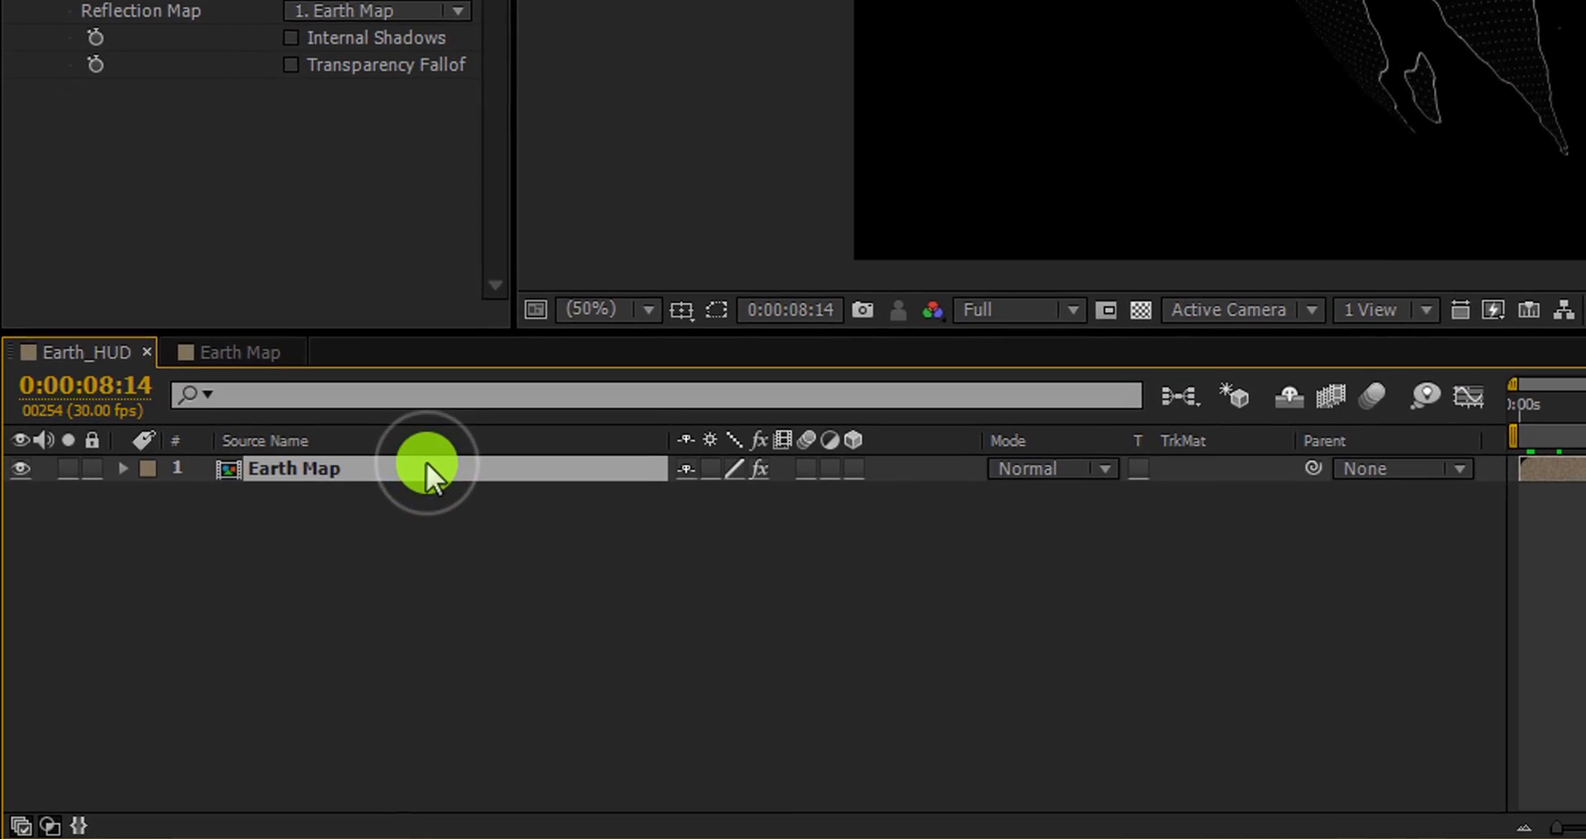
Step: Rename the globe layer Earth Map_Inside and duplicate it
double_click(294, 469)
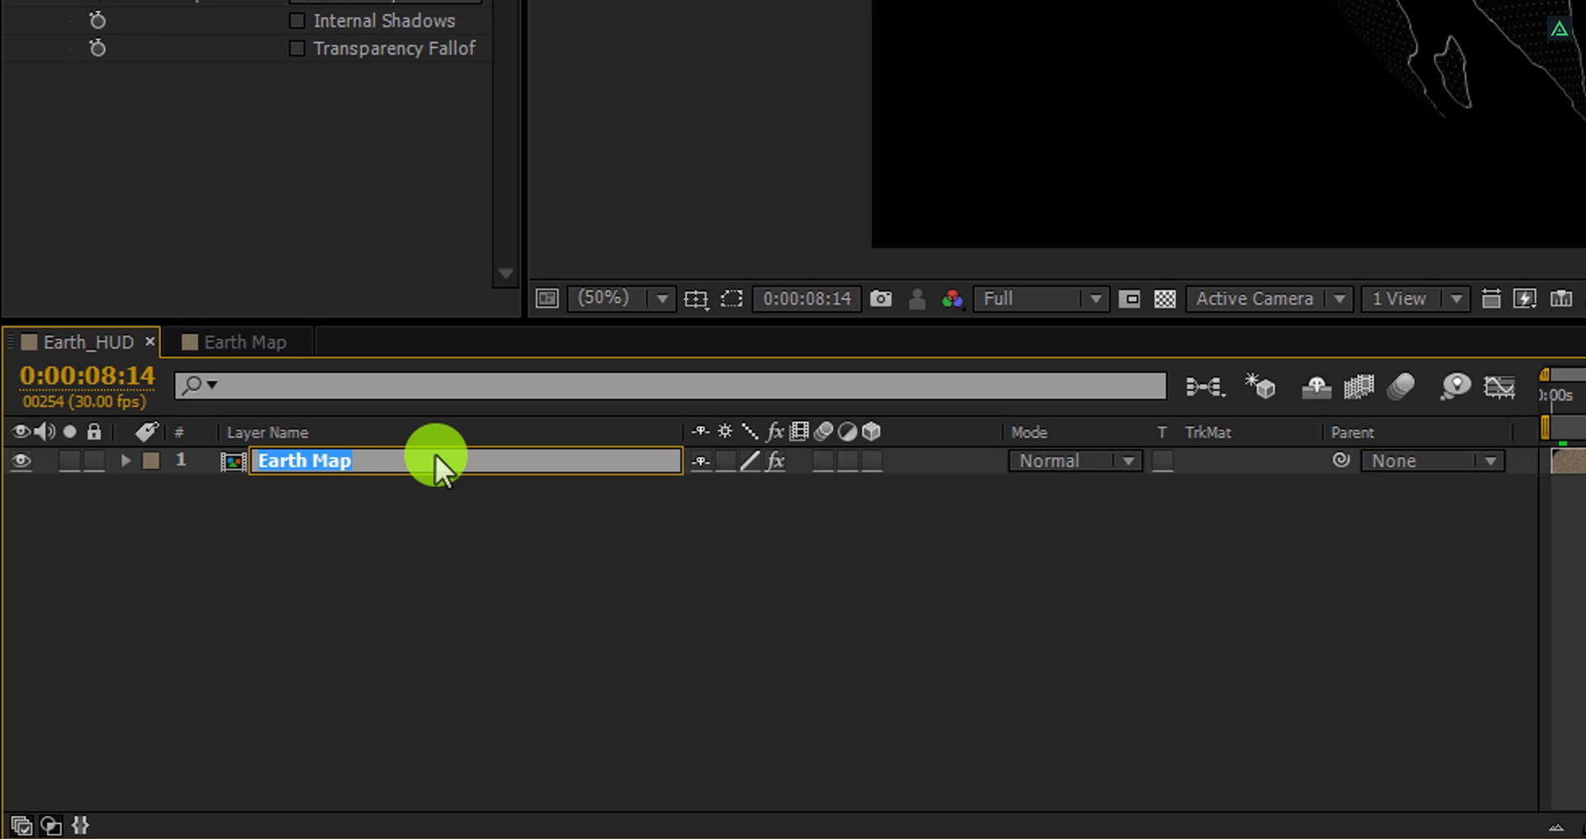
text(_Inside)
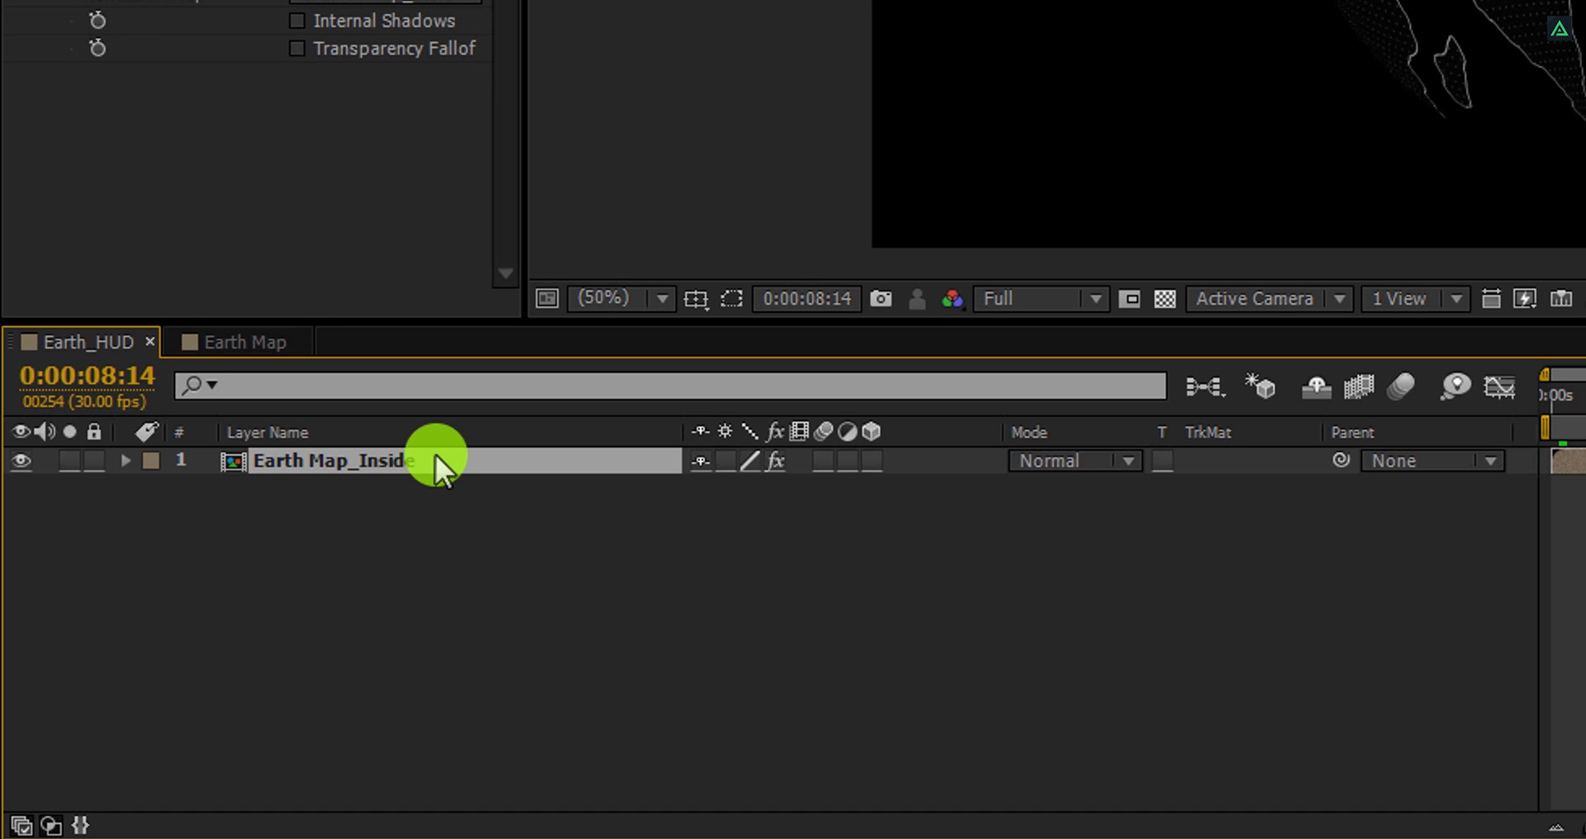
key(ctrl+d)
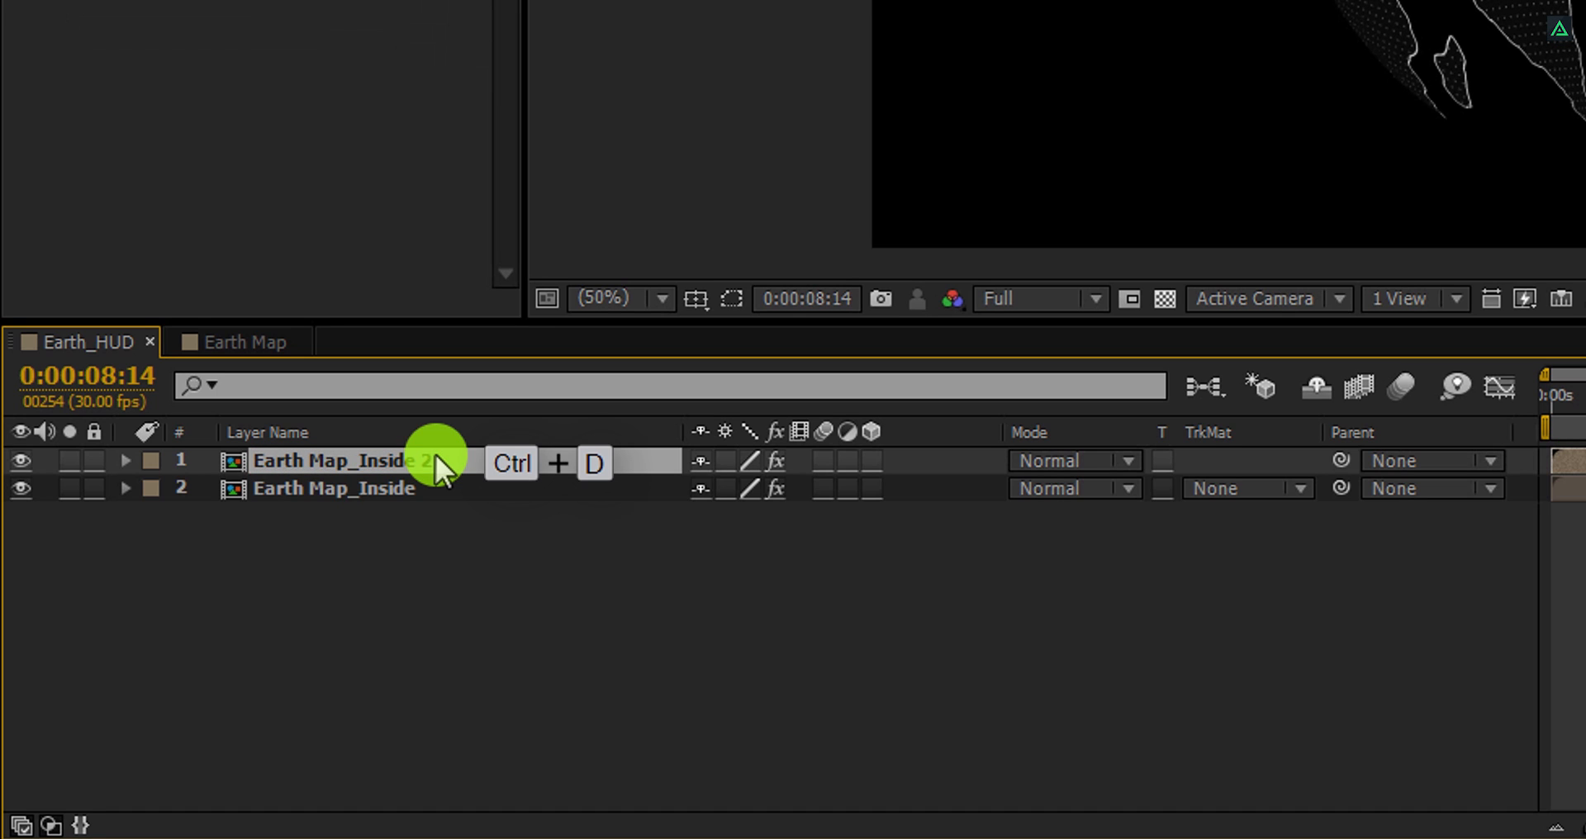
Step: Rename the copy Earth Map_Outside and set its CC Sphere Render to Outside
double_click(334, 460)
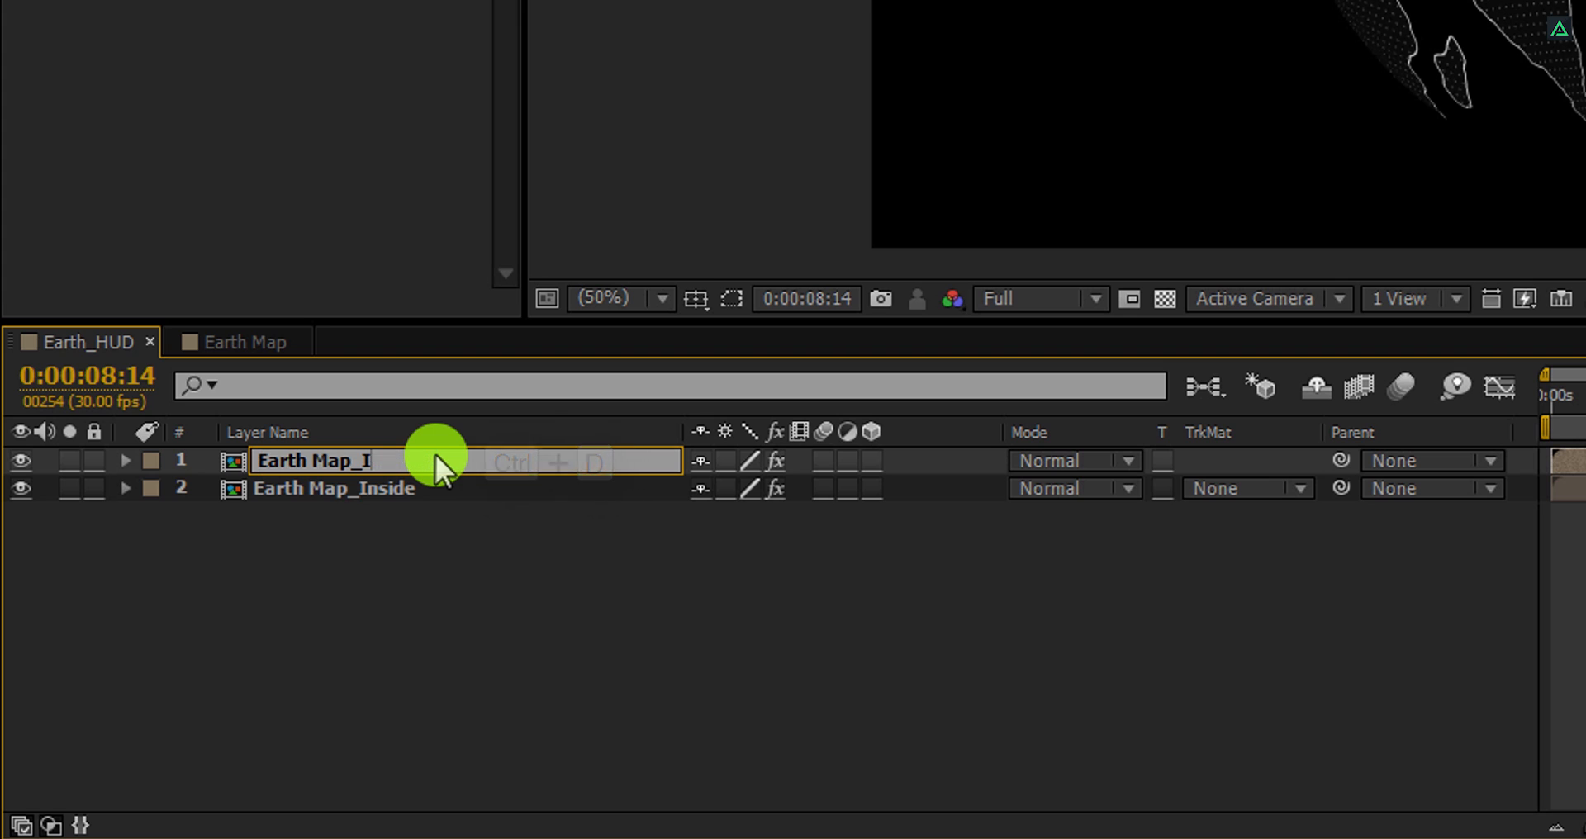
text(Outside)
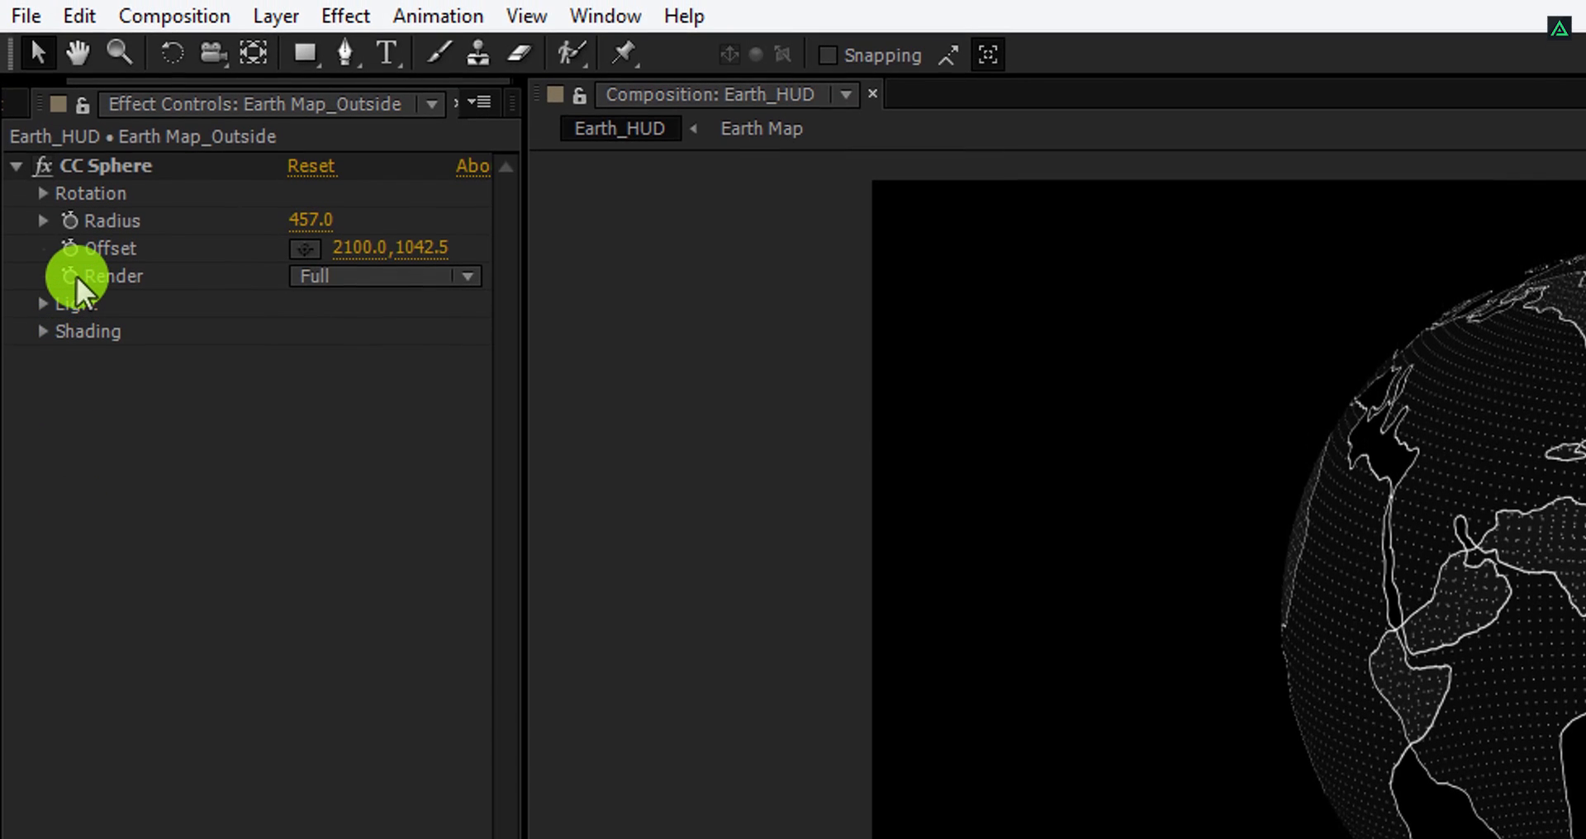
mouse_move(318, 276)
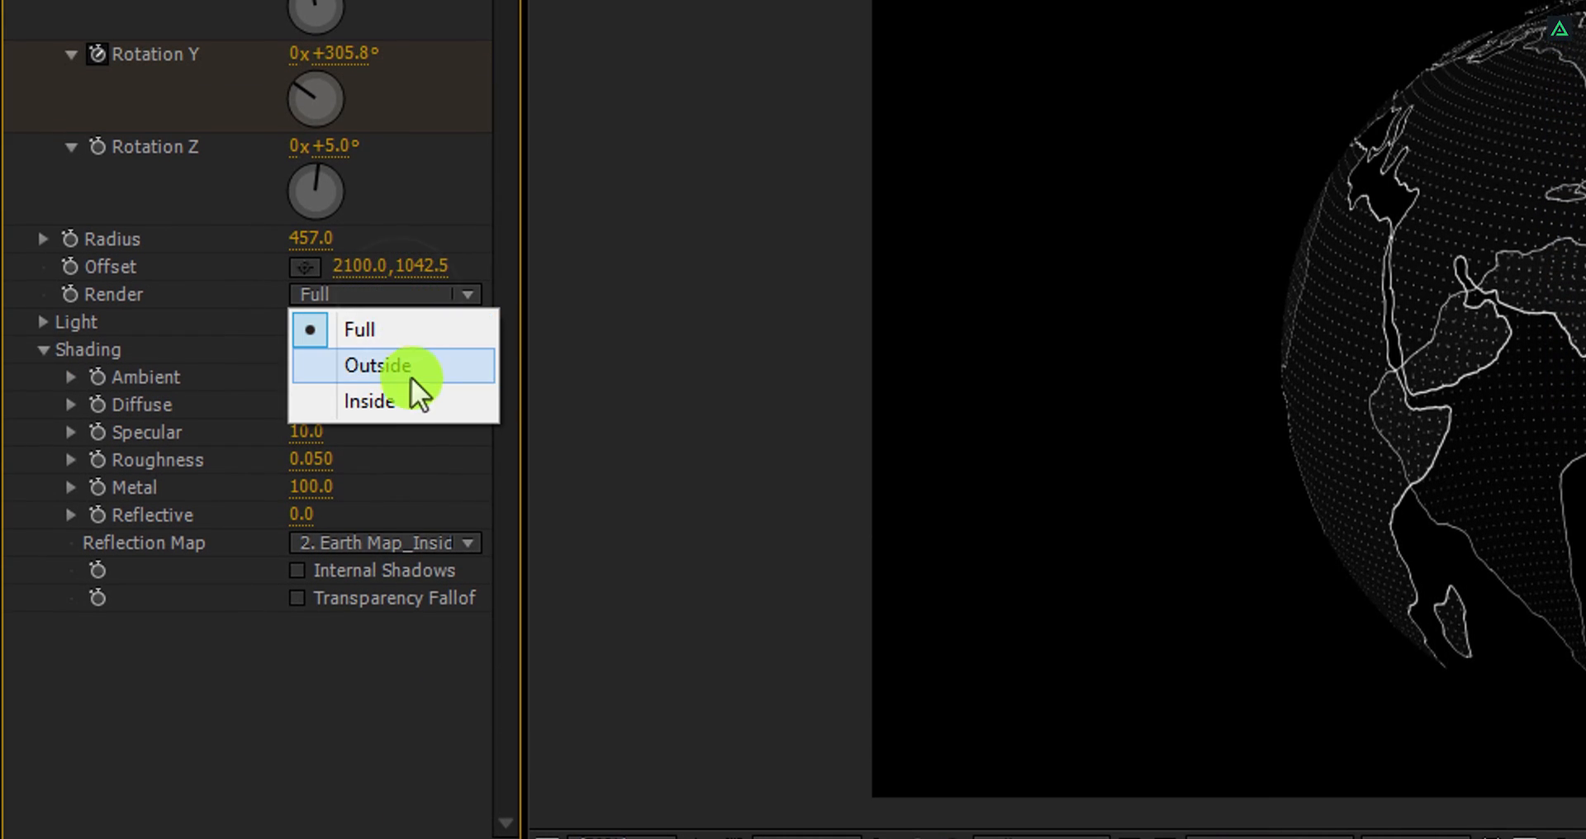
click(370, 402)
text(f)
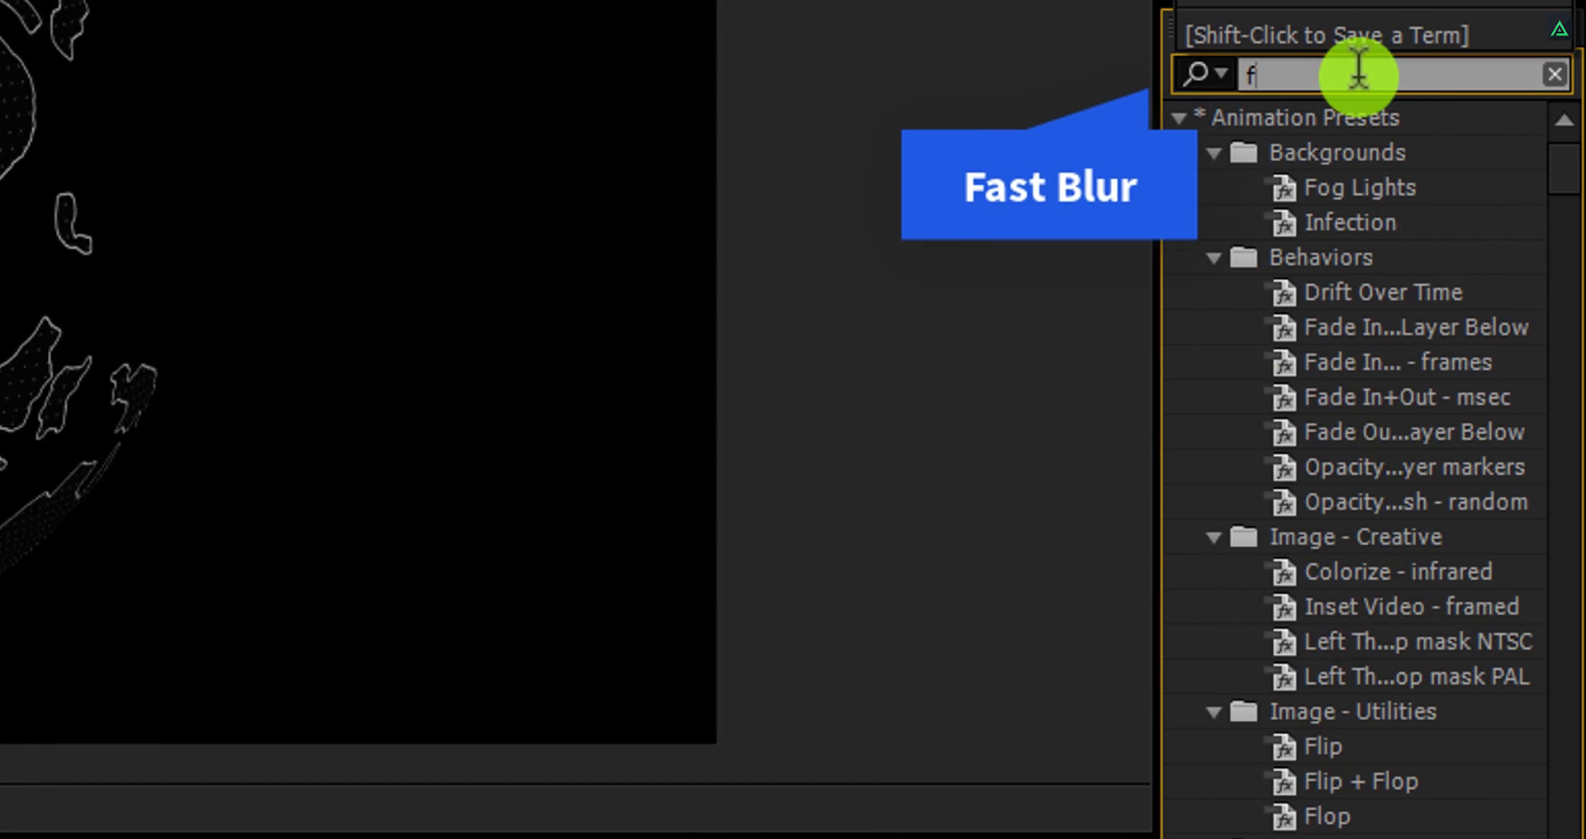
Step: Apply Fast Blur with Blurriness 10 to the Earth Map_Inside layer
text(ast)
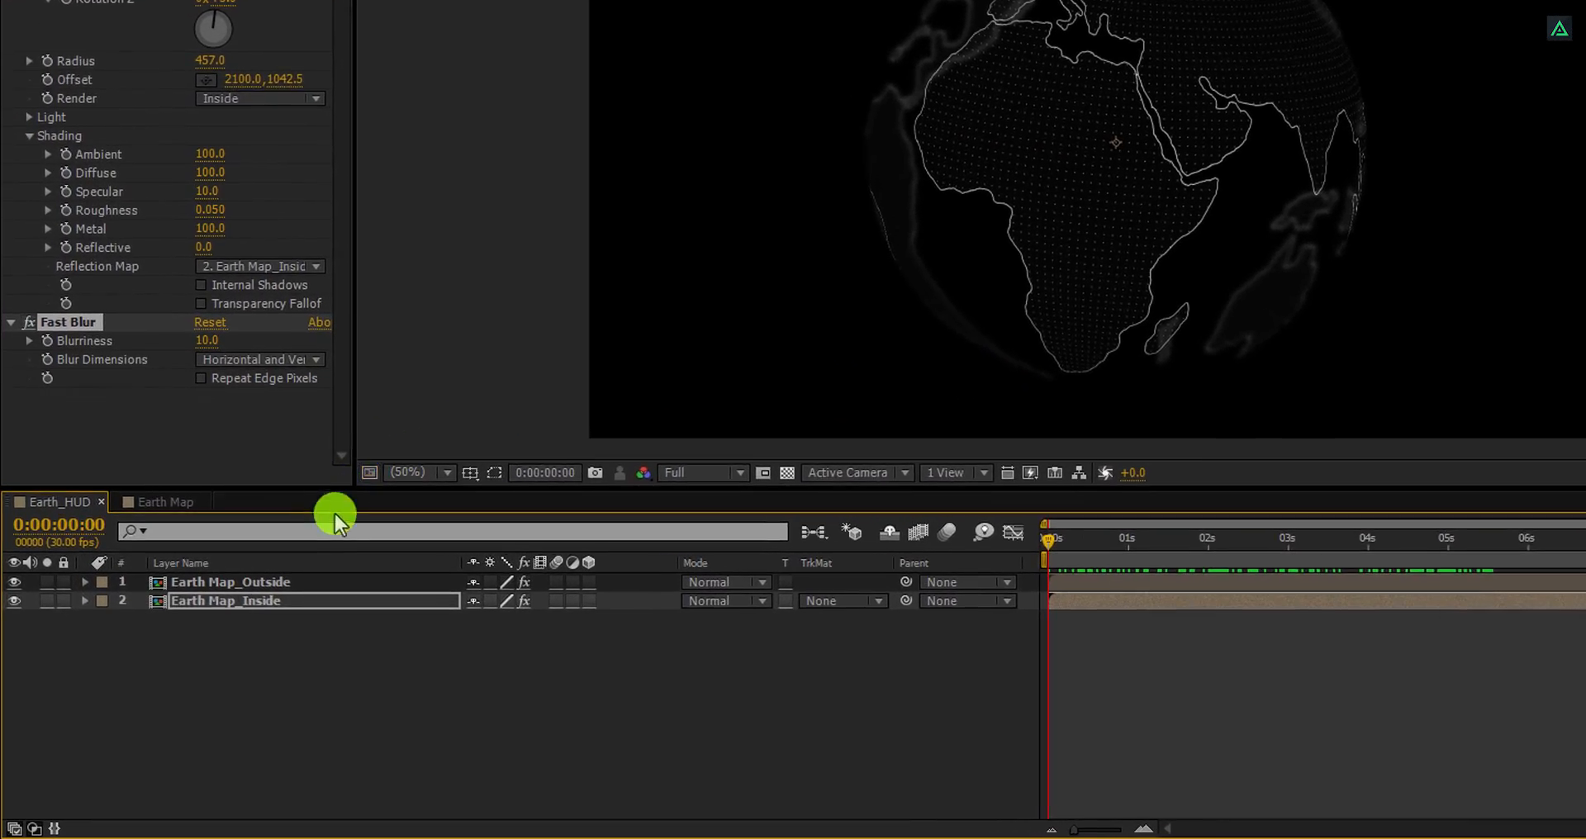
Step: Add a full-size white solid named Particles to the Earth Map composition
click(168, 500)
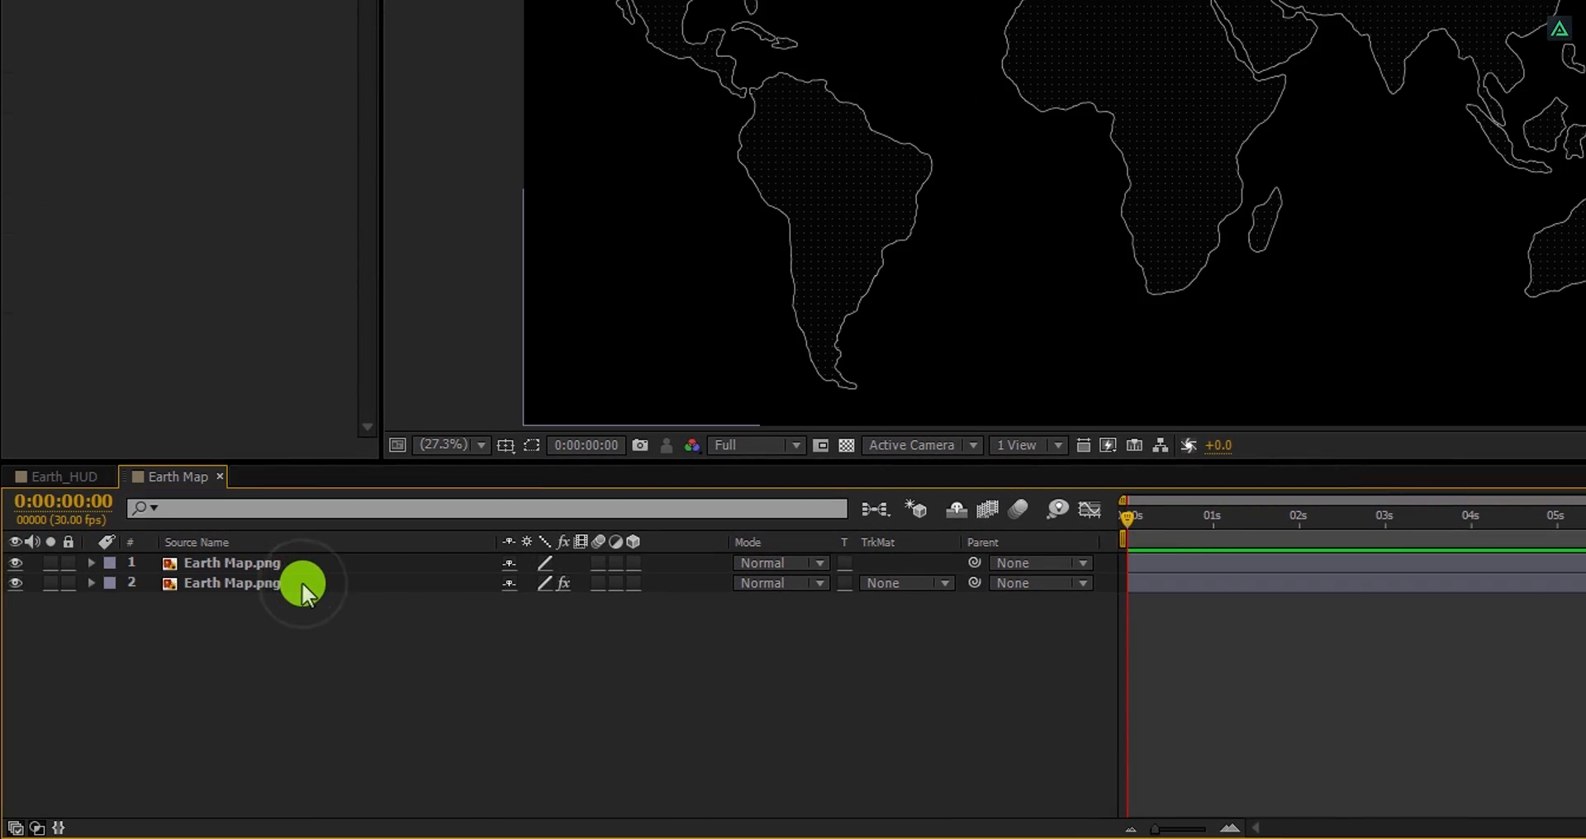
right_click(303, 583)
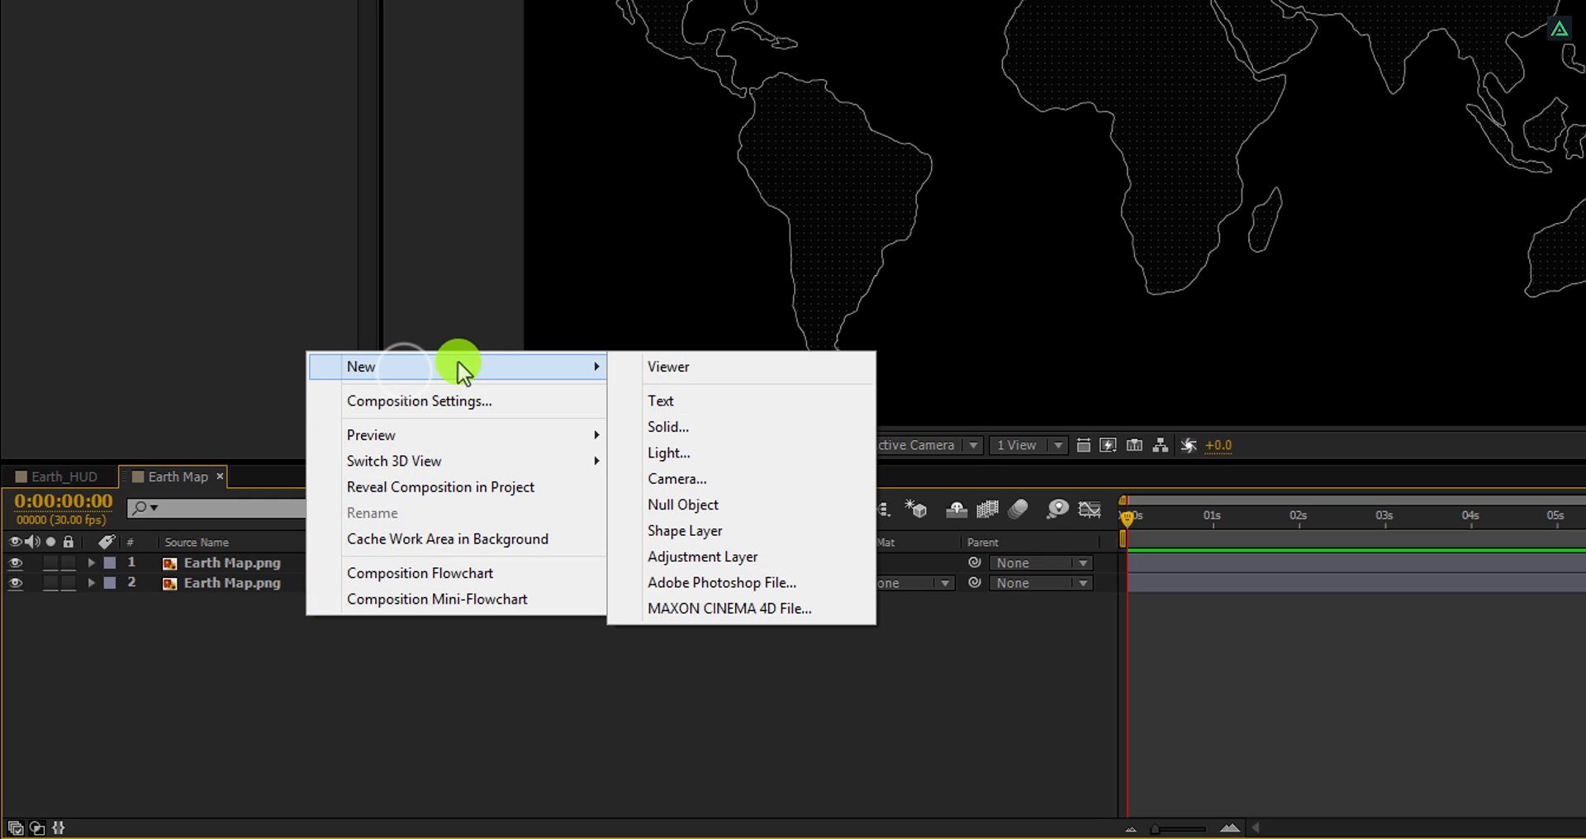
click(666, 427)
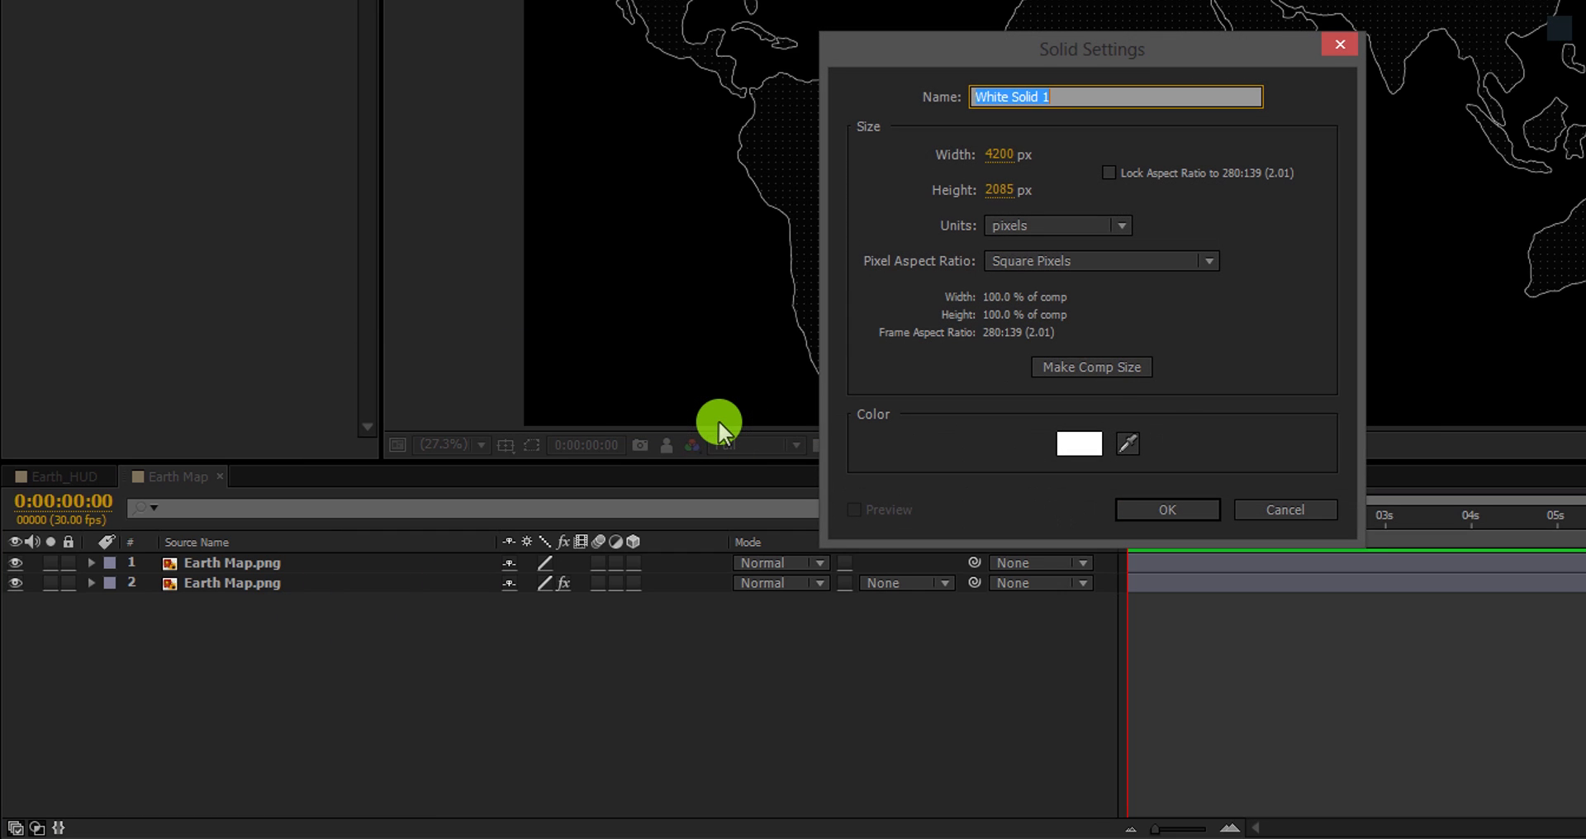
text(Particles)
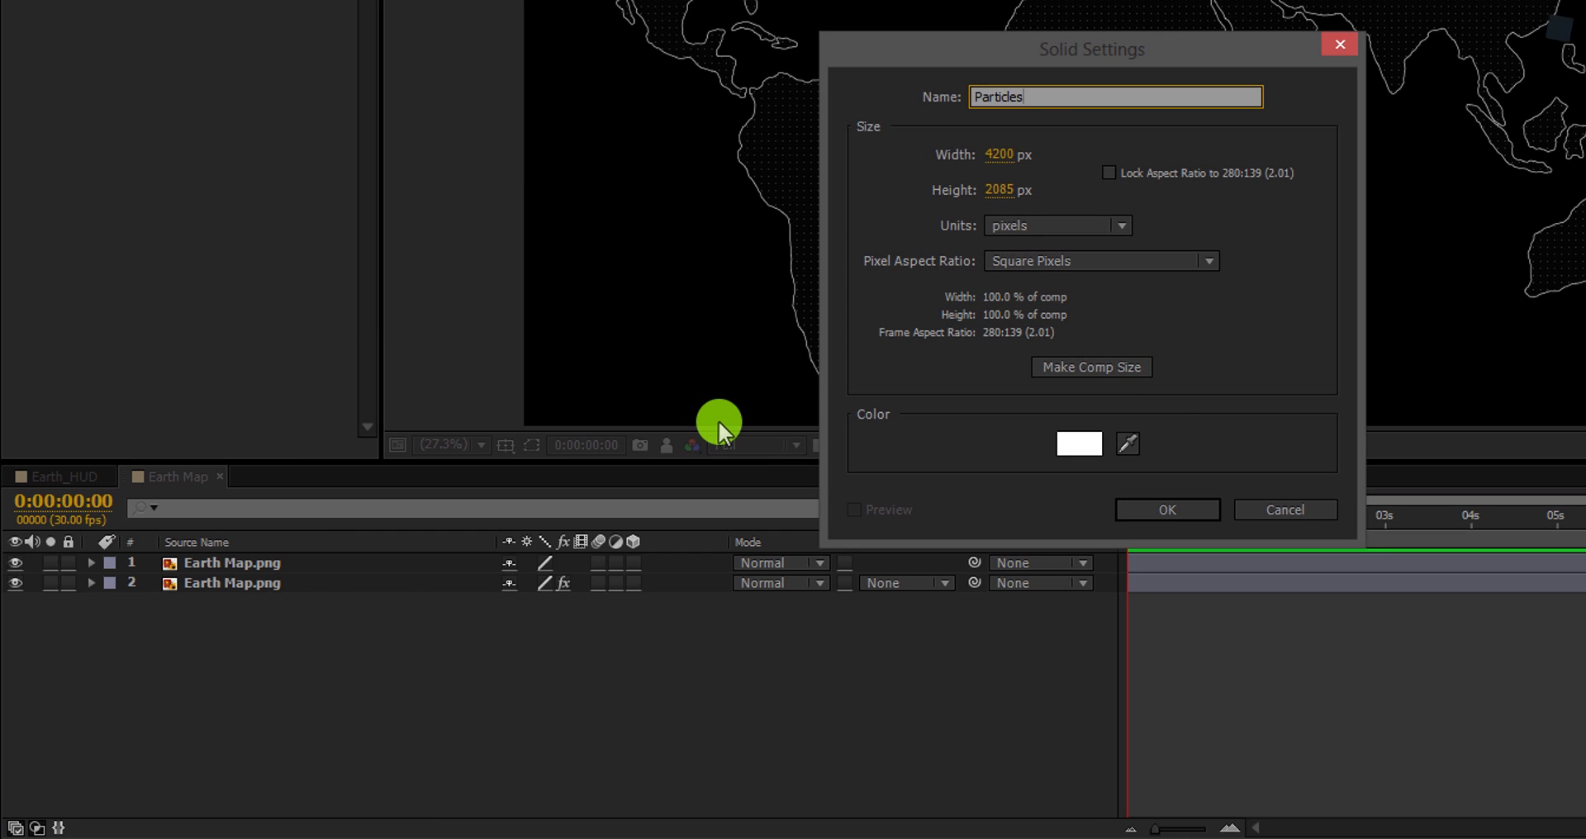
click(1165, 509)
text(st)
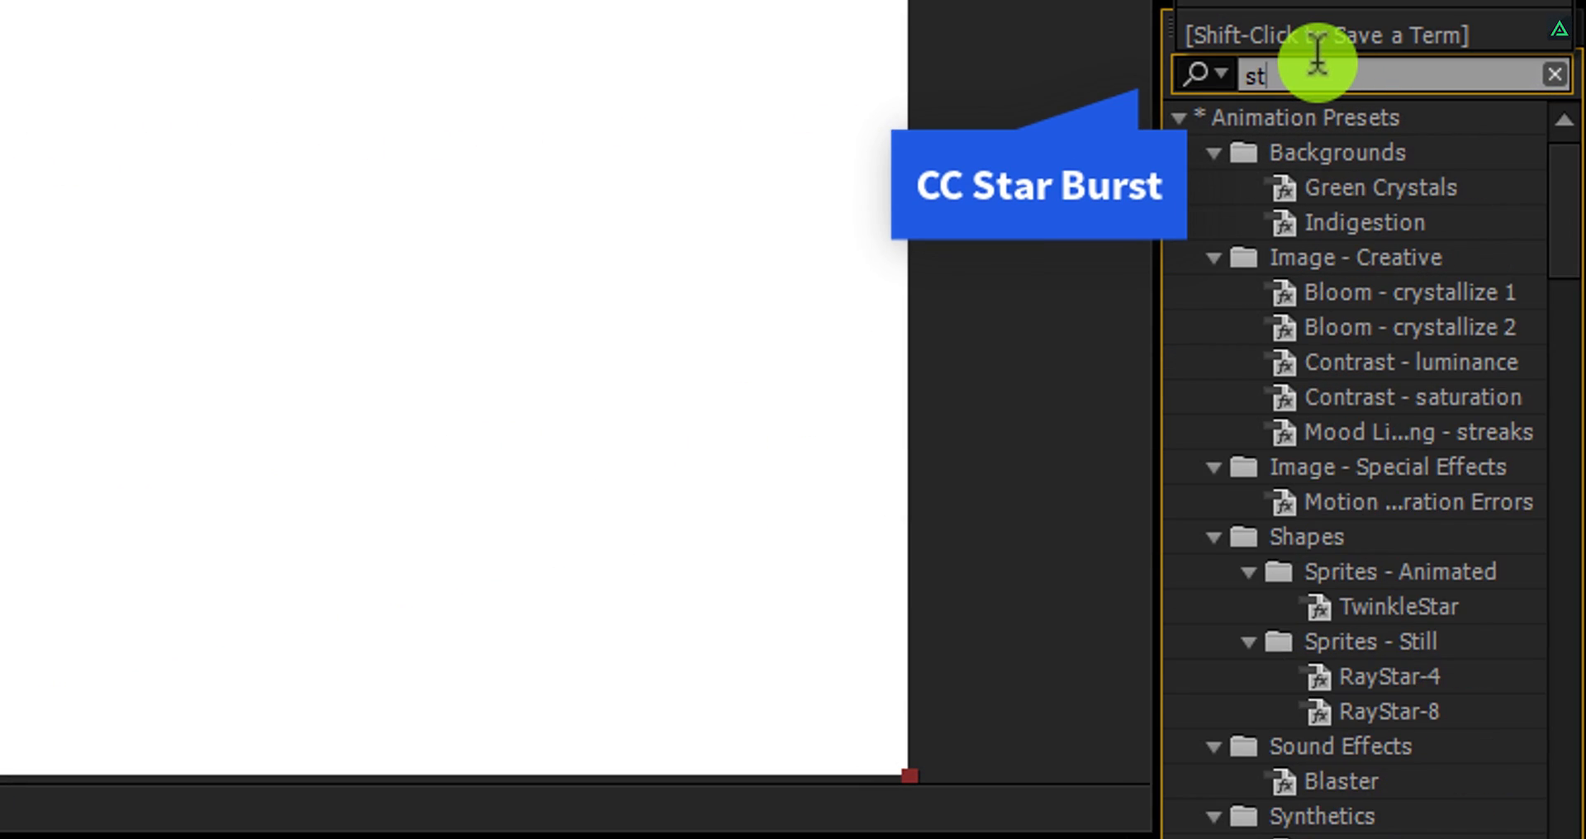
Step: Apply CC Star Burst to the Particles solid with star Size 20
text(ar)
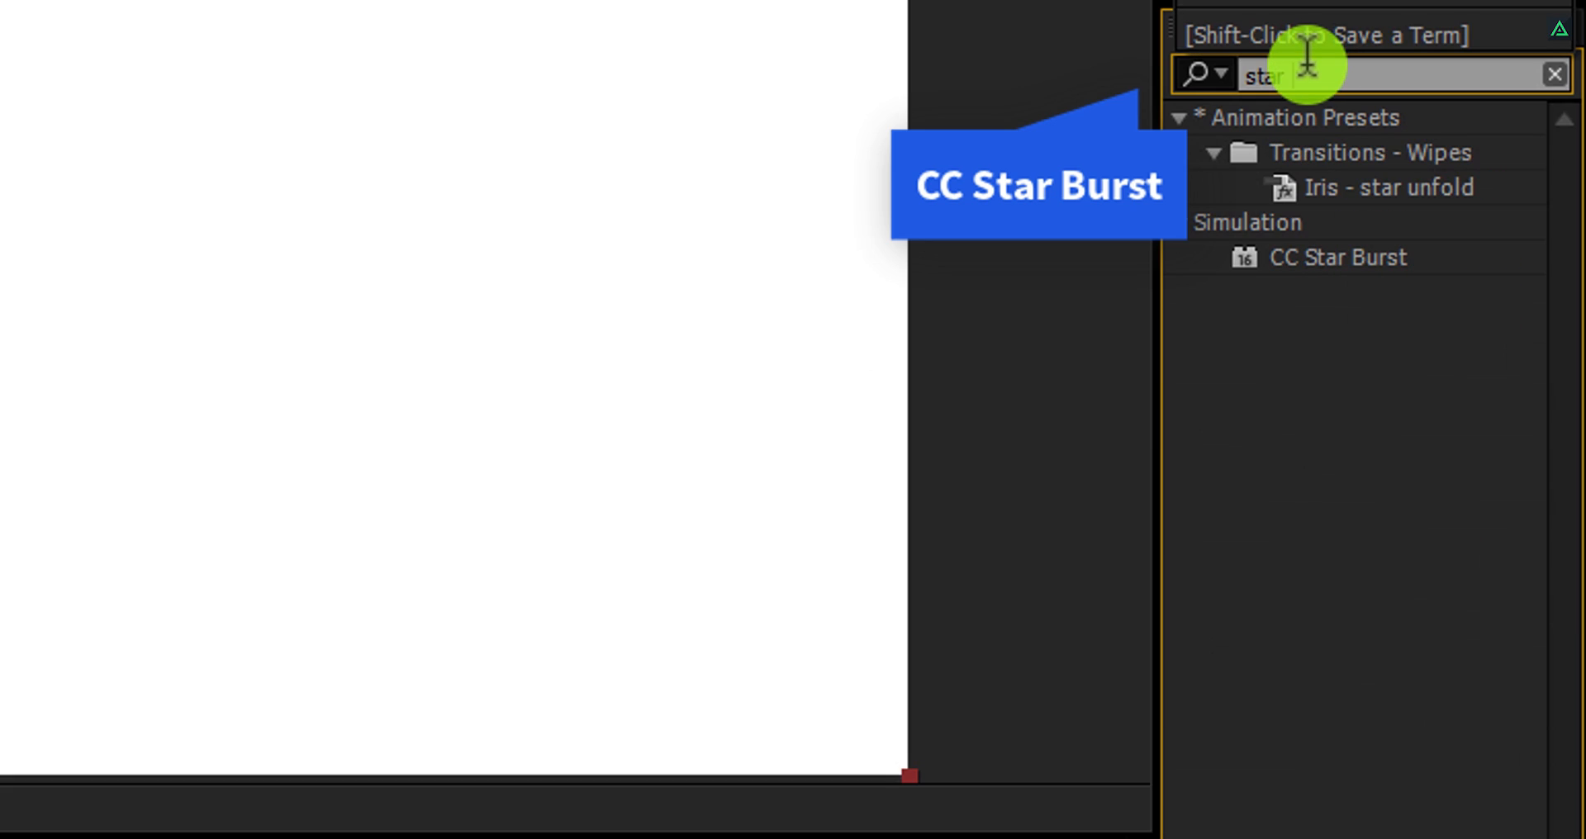
click(1337, 257)
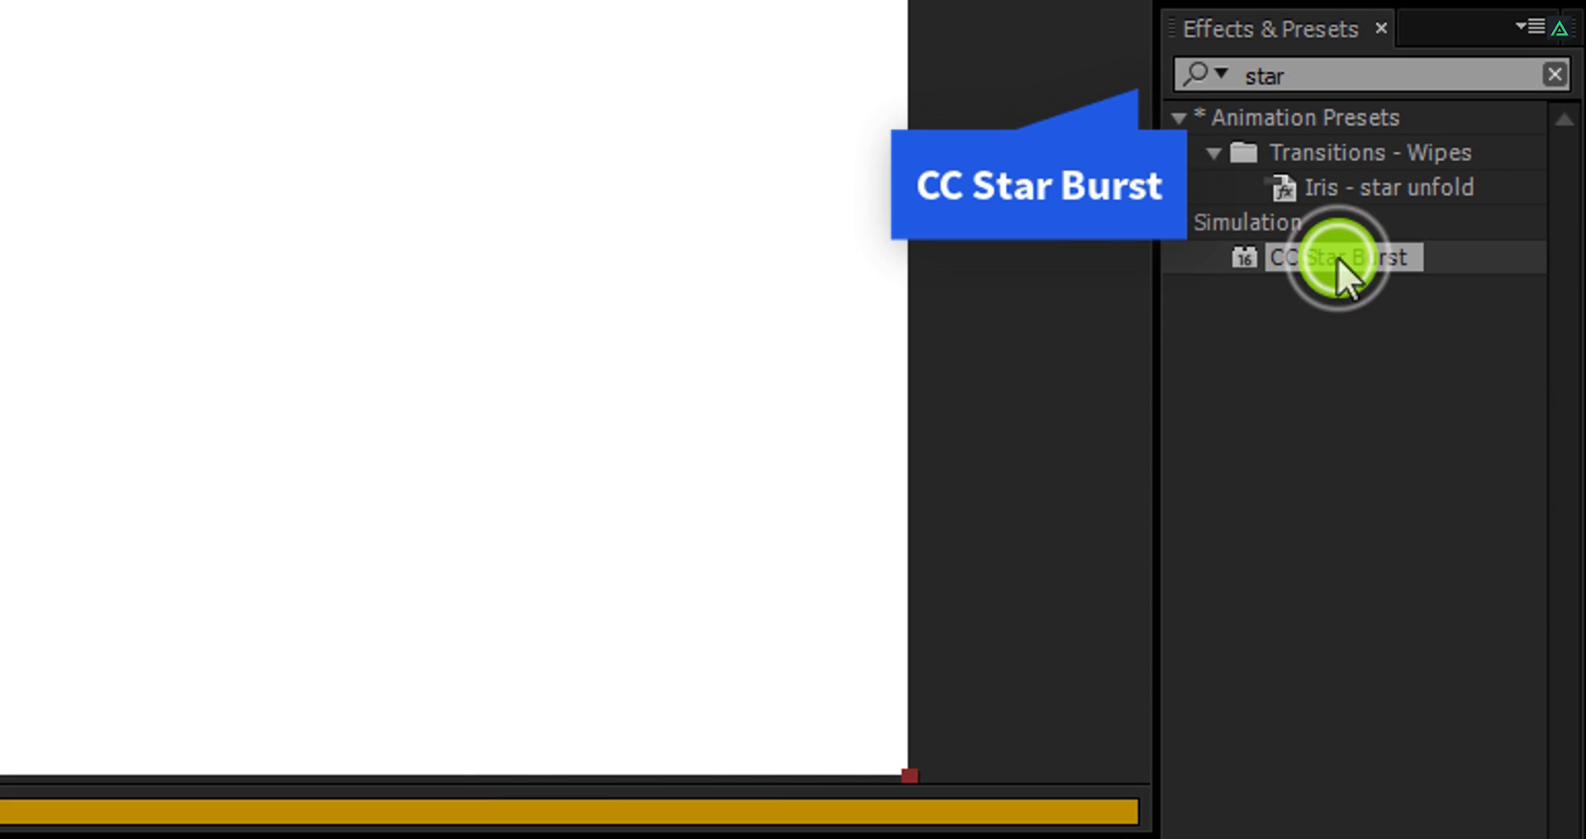
double_click(1341, 257)
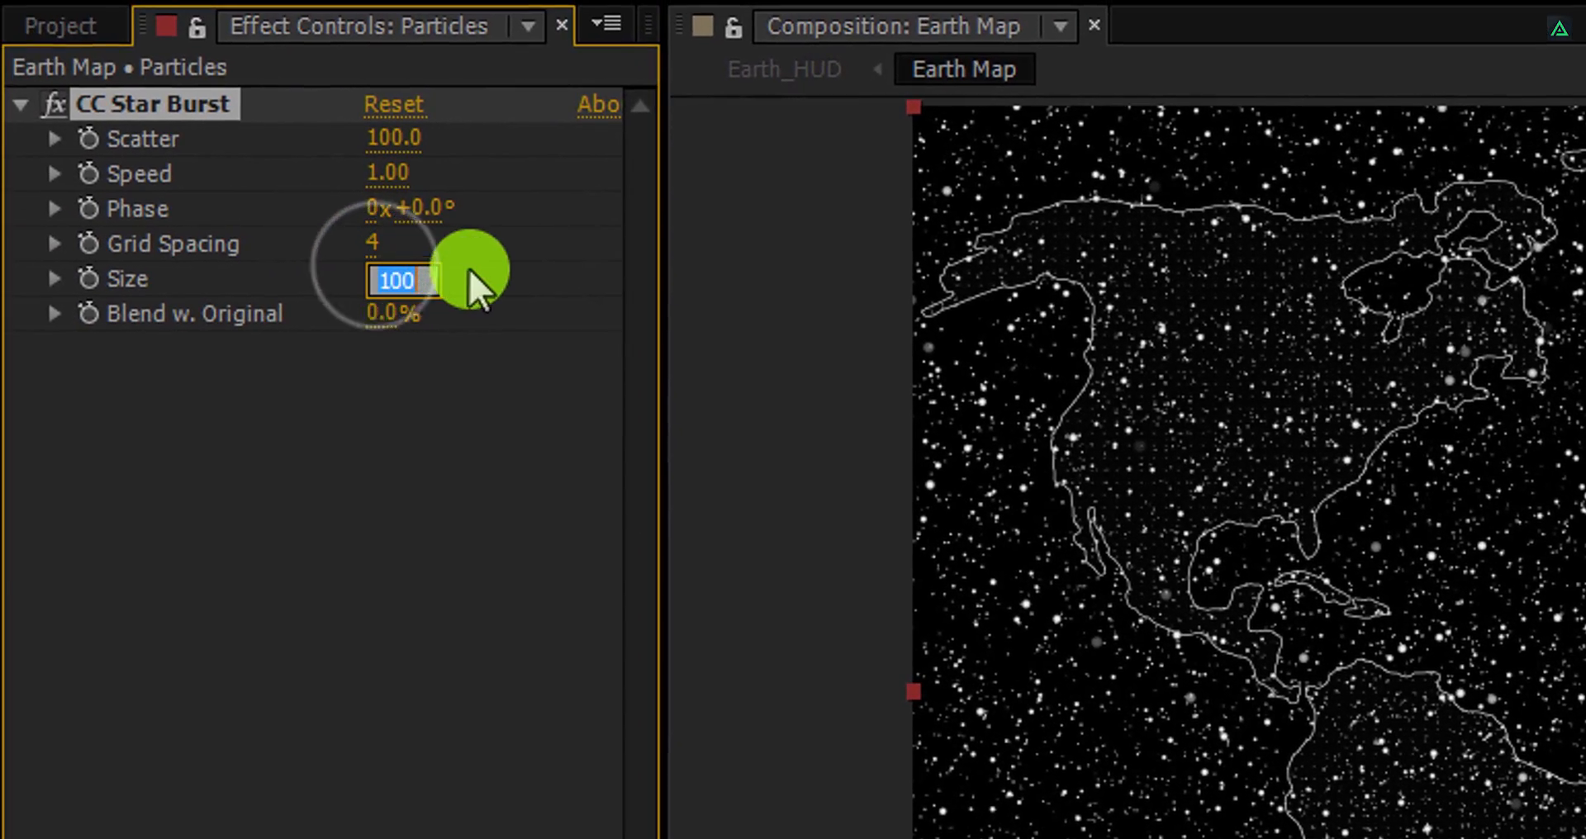
text(20.)
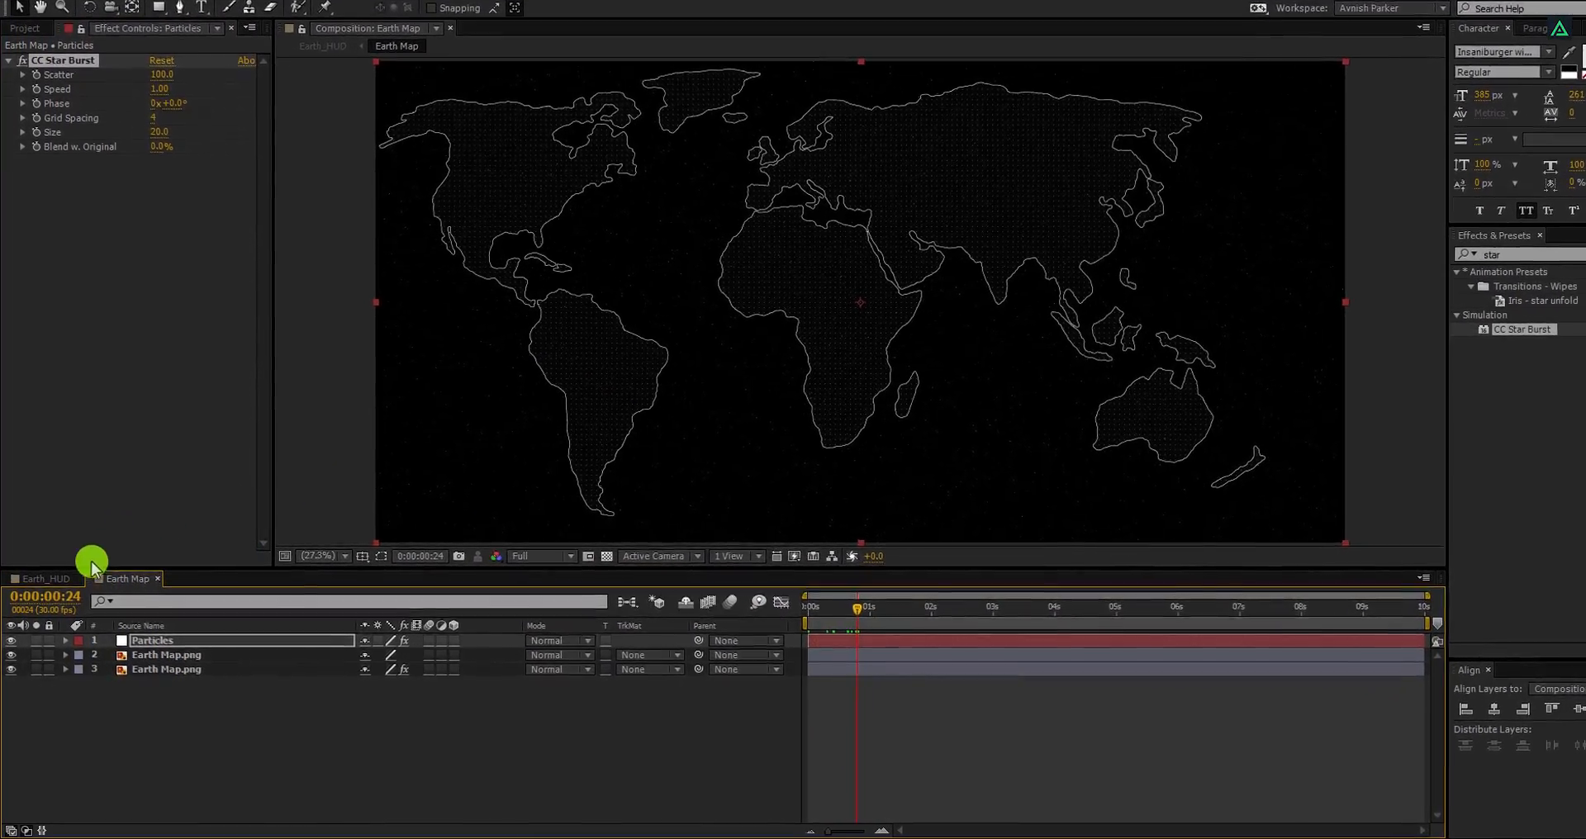
Step: Switch back to Earth_HUD and scrub the timeline to around 8 seconds to watch the globe spin
click(46, 578)
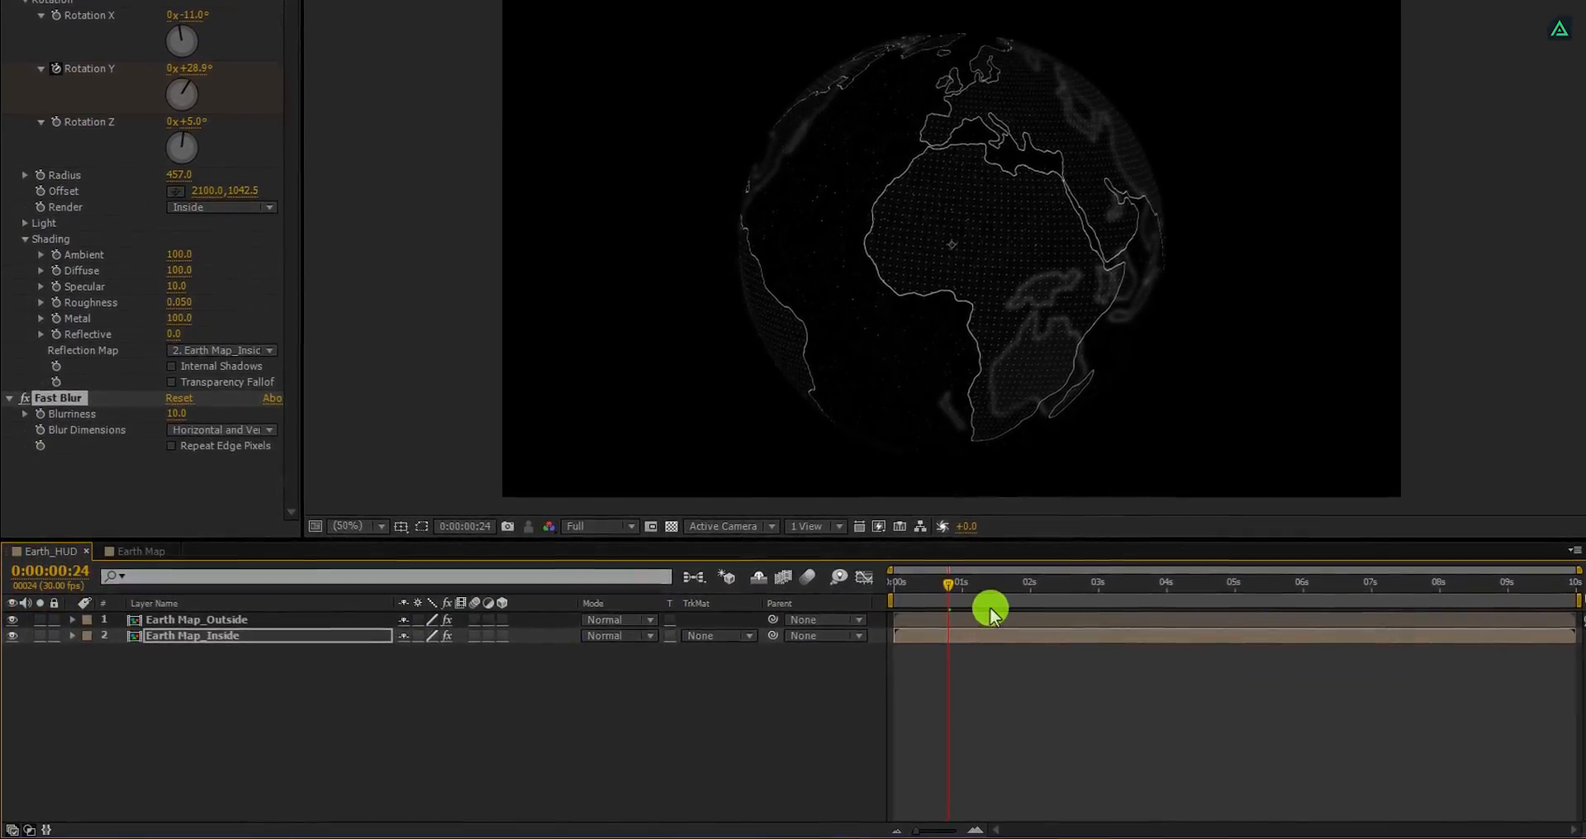
drag(951, 582, 1132, 581)
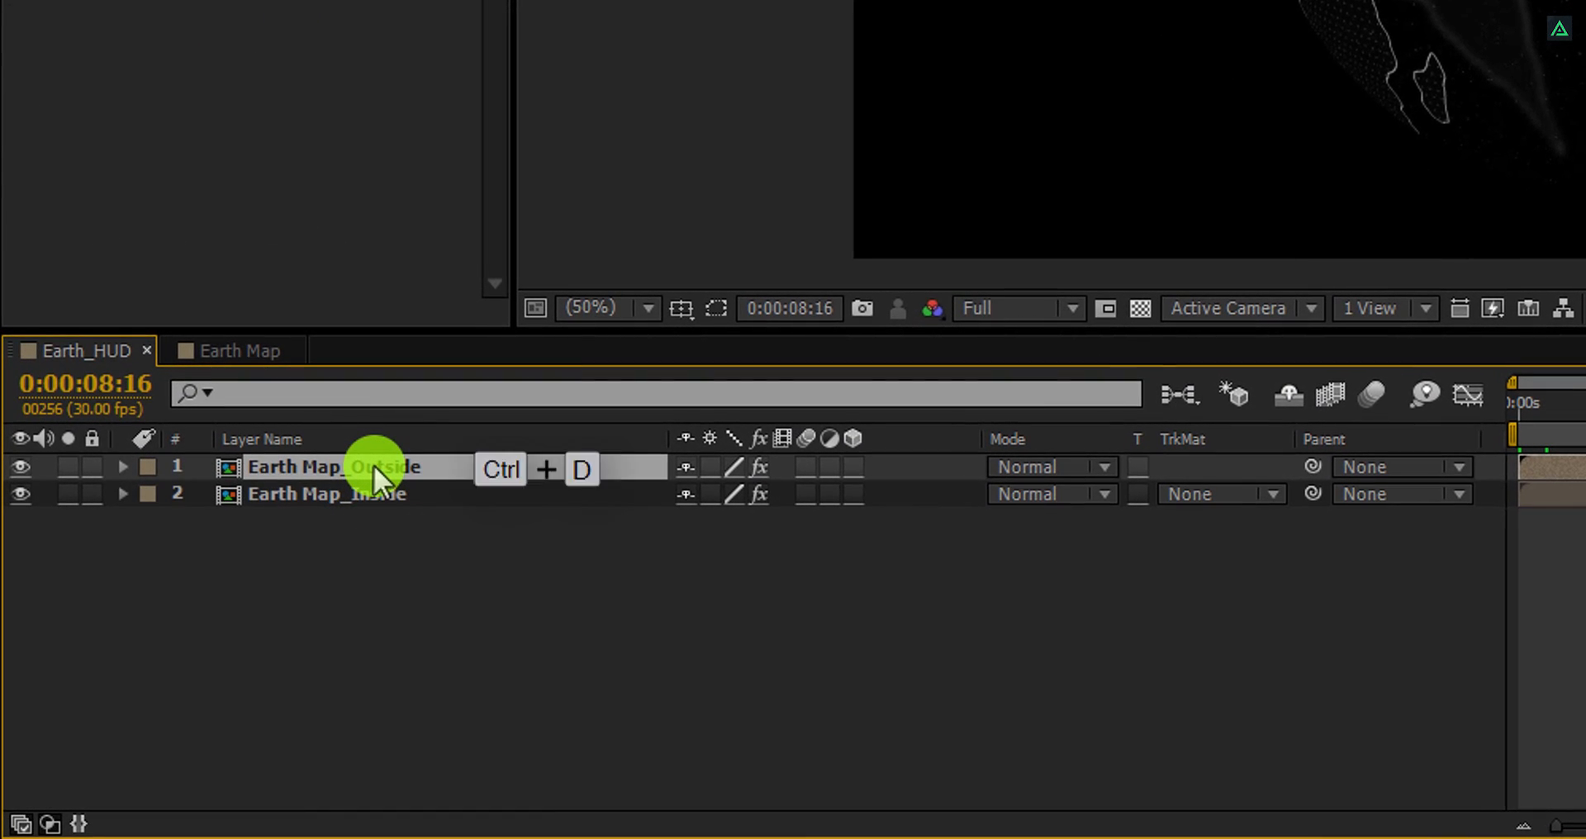
Step: Duplicate Earth Map_Outside into a renamed Earth Map_Huge copy and review its CC Sphere render mode
key(ctrl+d)
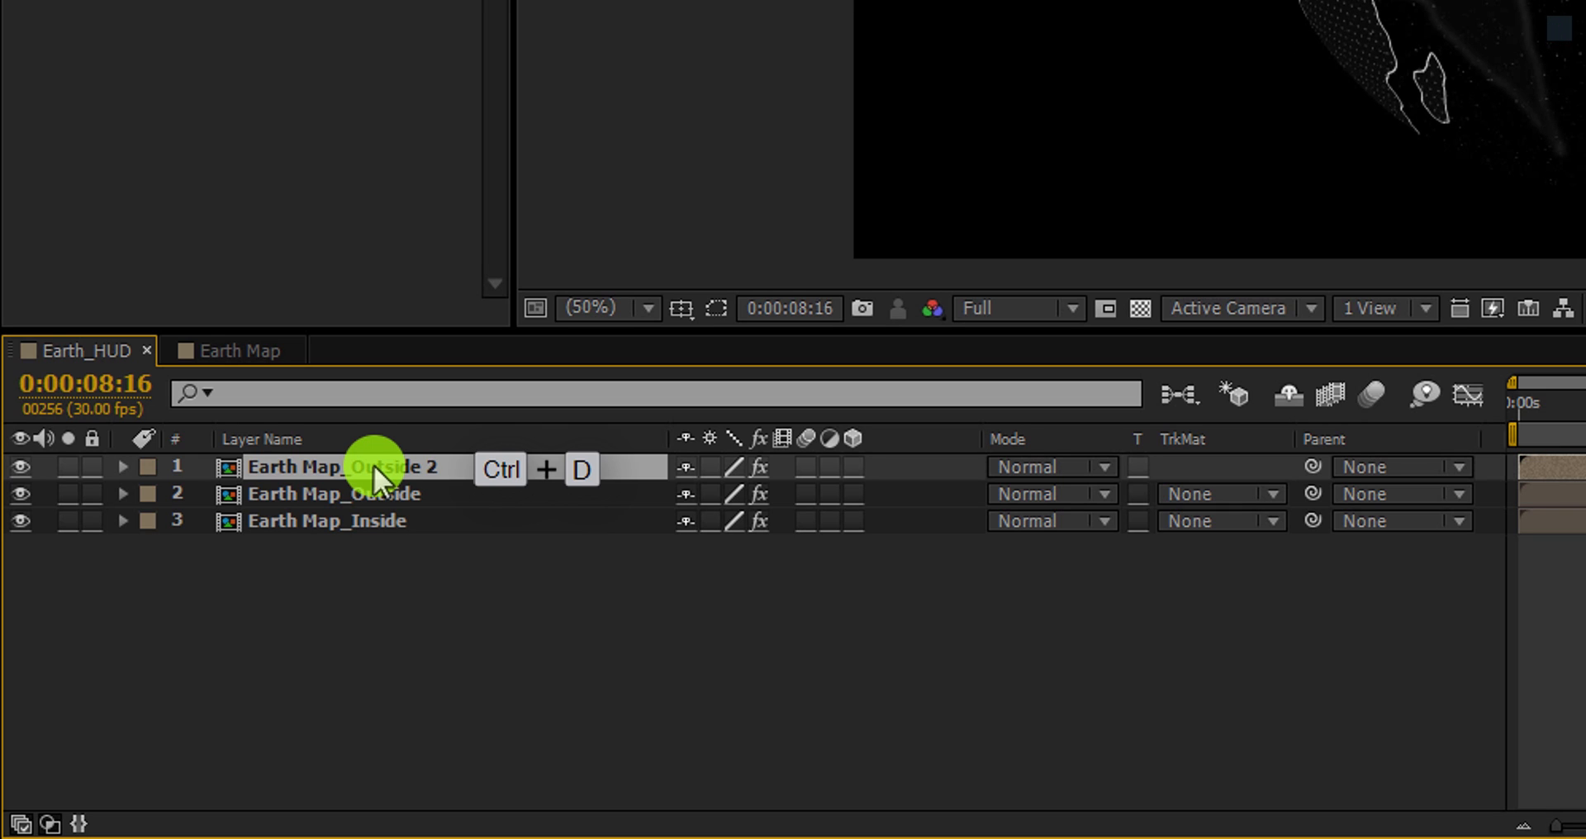
double_click(293, 466)
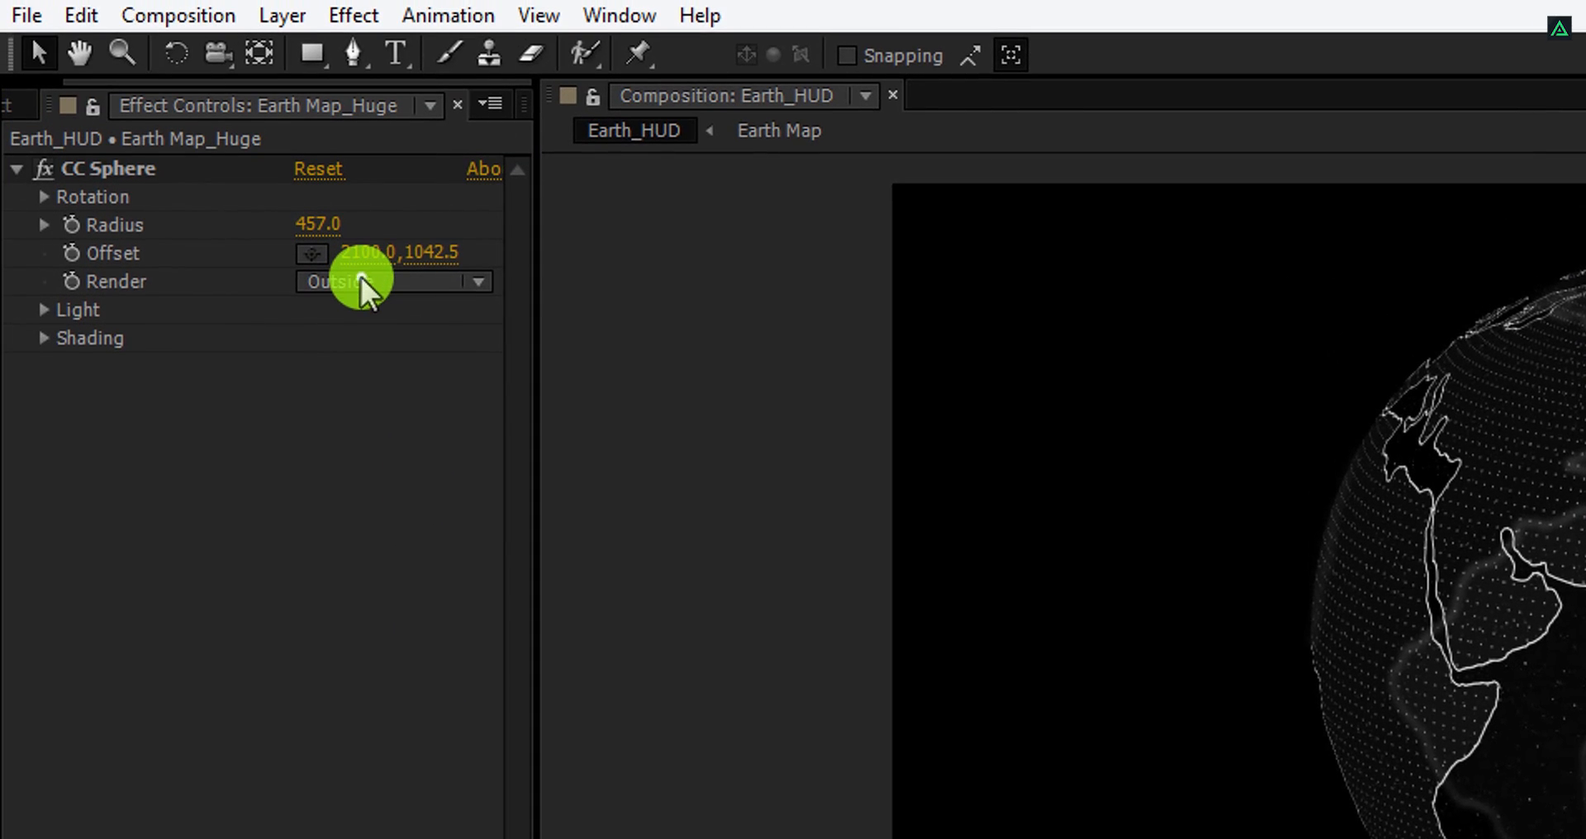
click(374, 281)
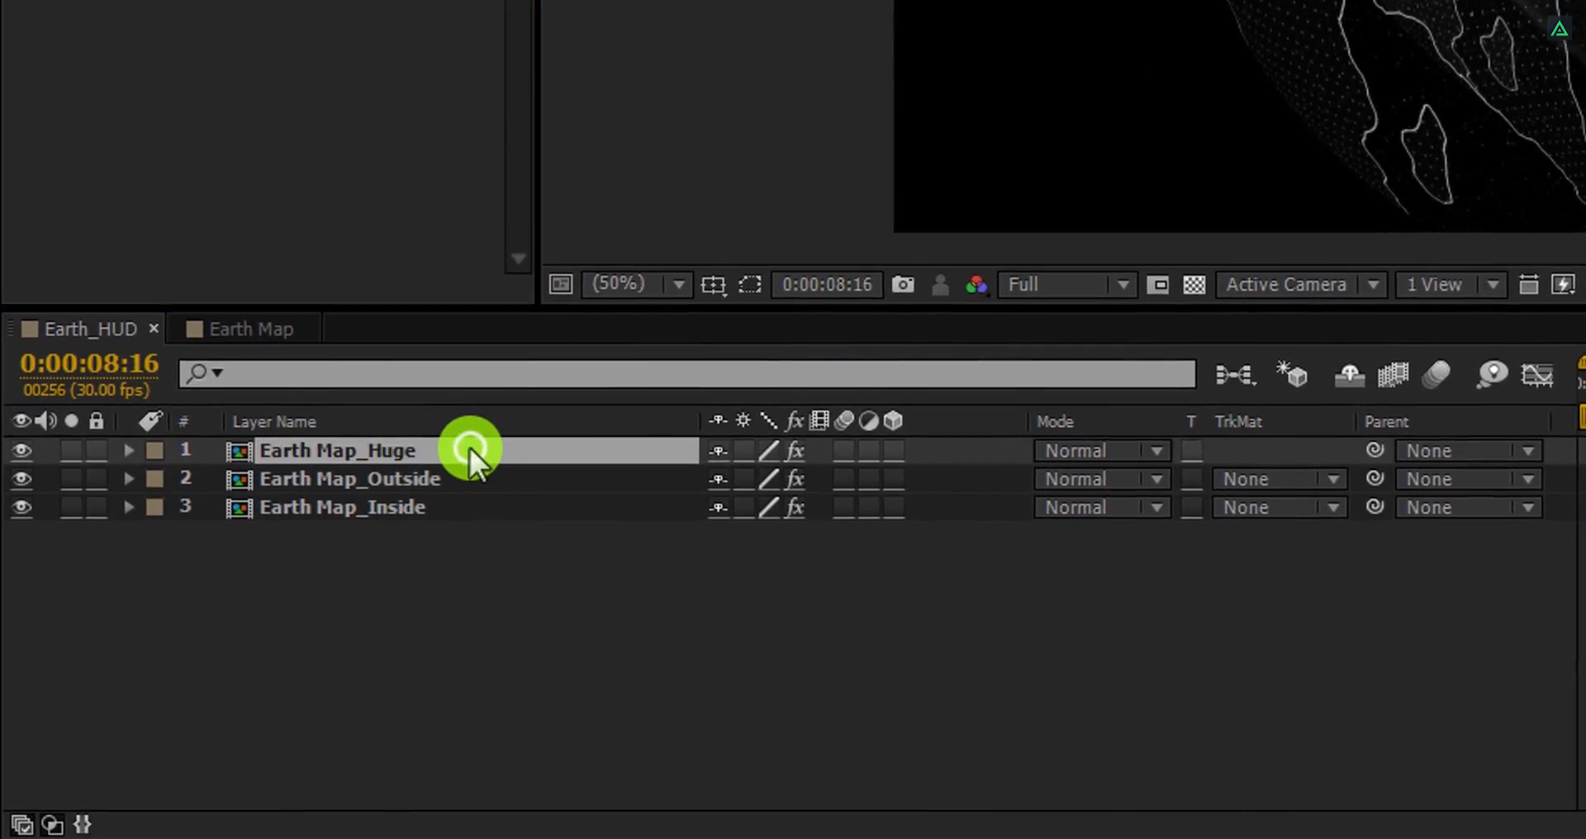
Step: Duplicate Earth Map_Huge as Earth Map_Huge 2, keeping CC Sphere radius 786
key(ctrl+d)
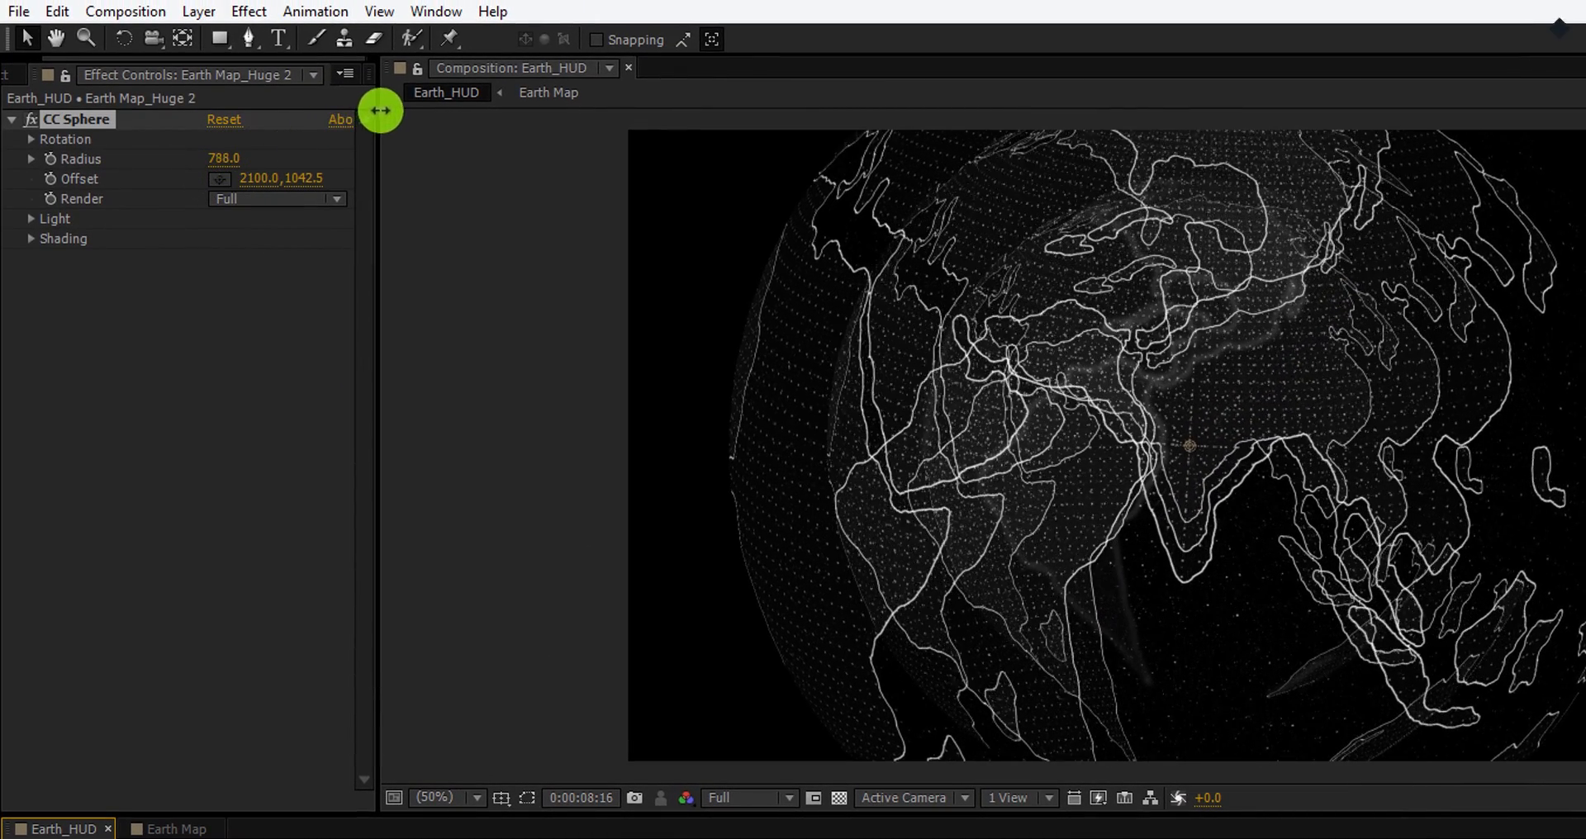
drag(379, 111, 1000, 419)
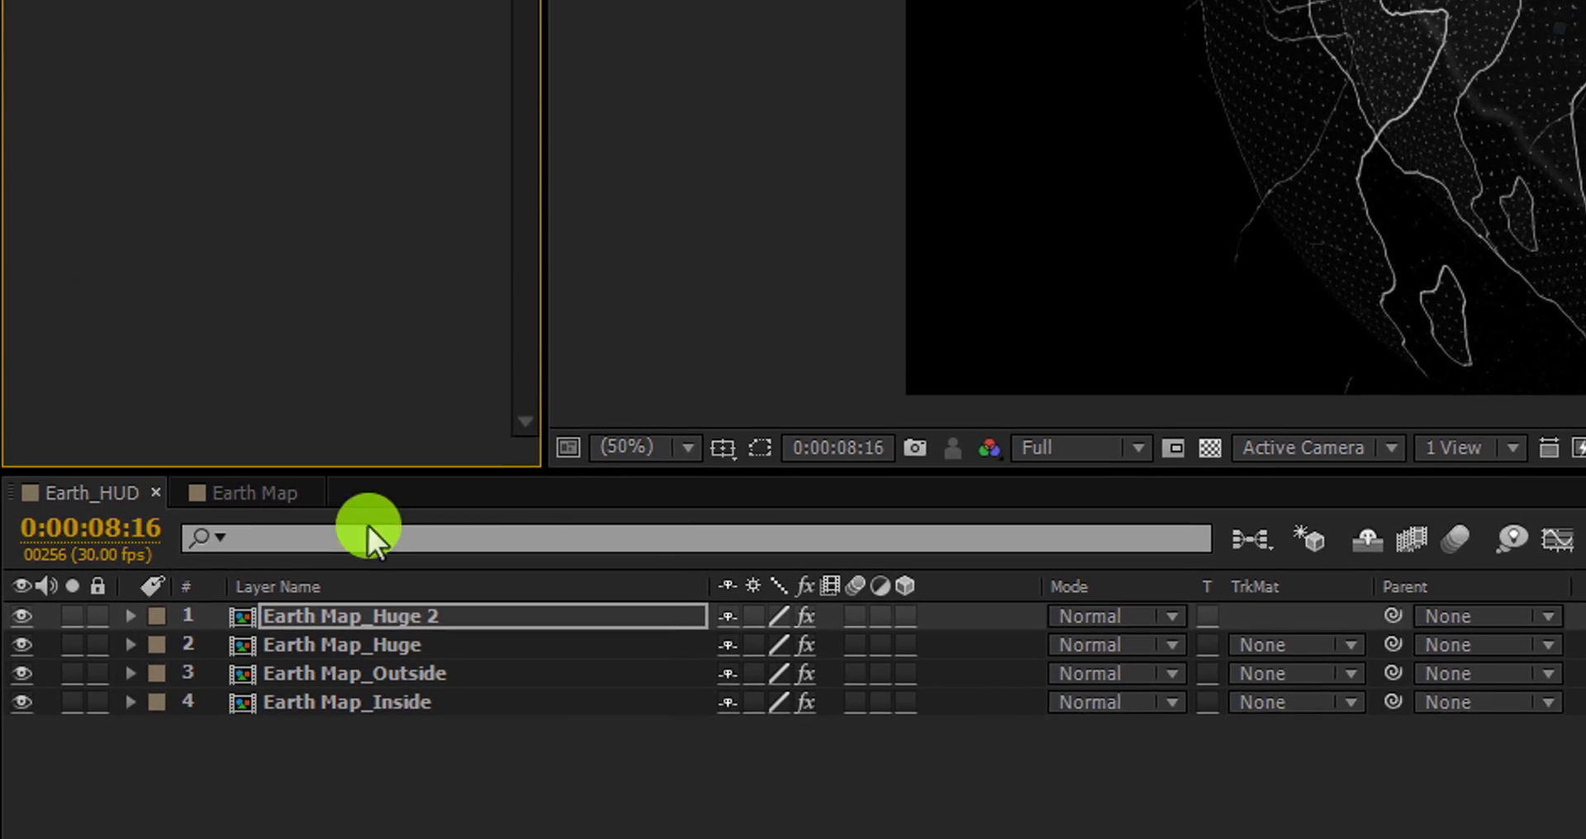
Step: Reveal the huge shells' Opacity and scrub Earth Map_Huge 2 down to about 29%
key(ctrl+v)
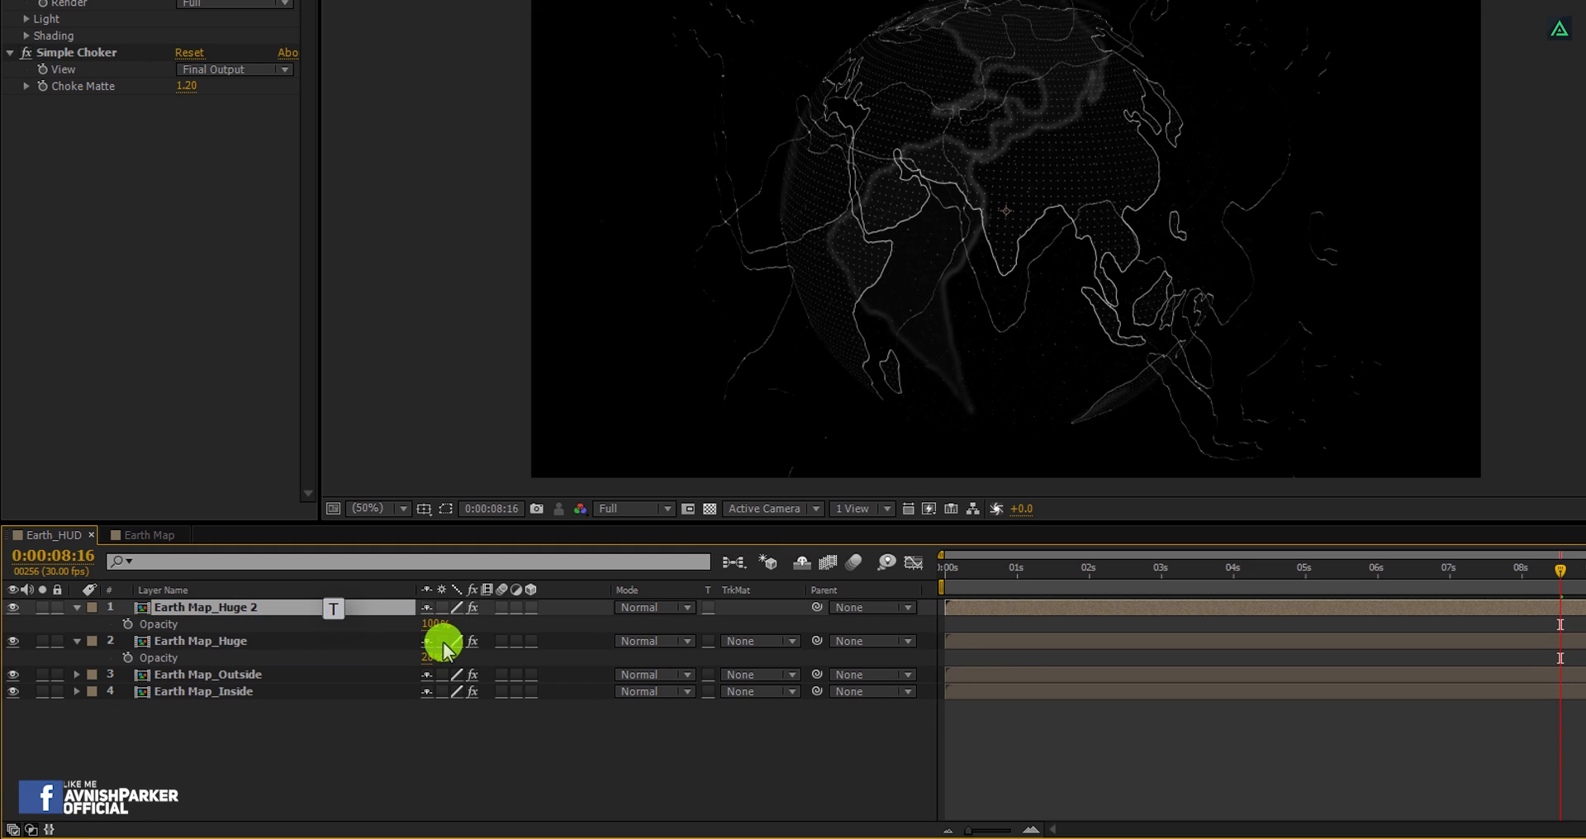
drag(441, 641, 349, 624)
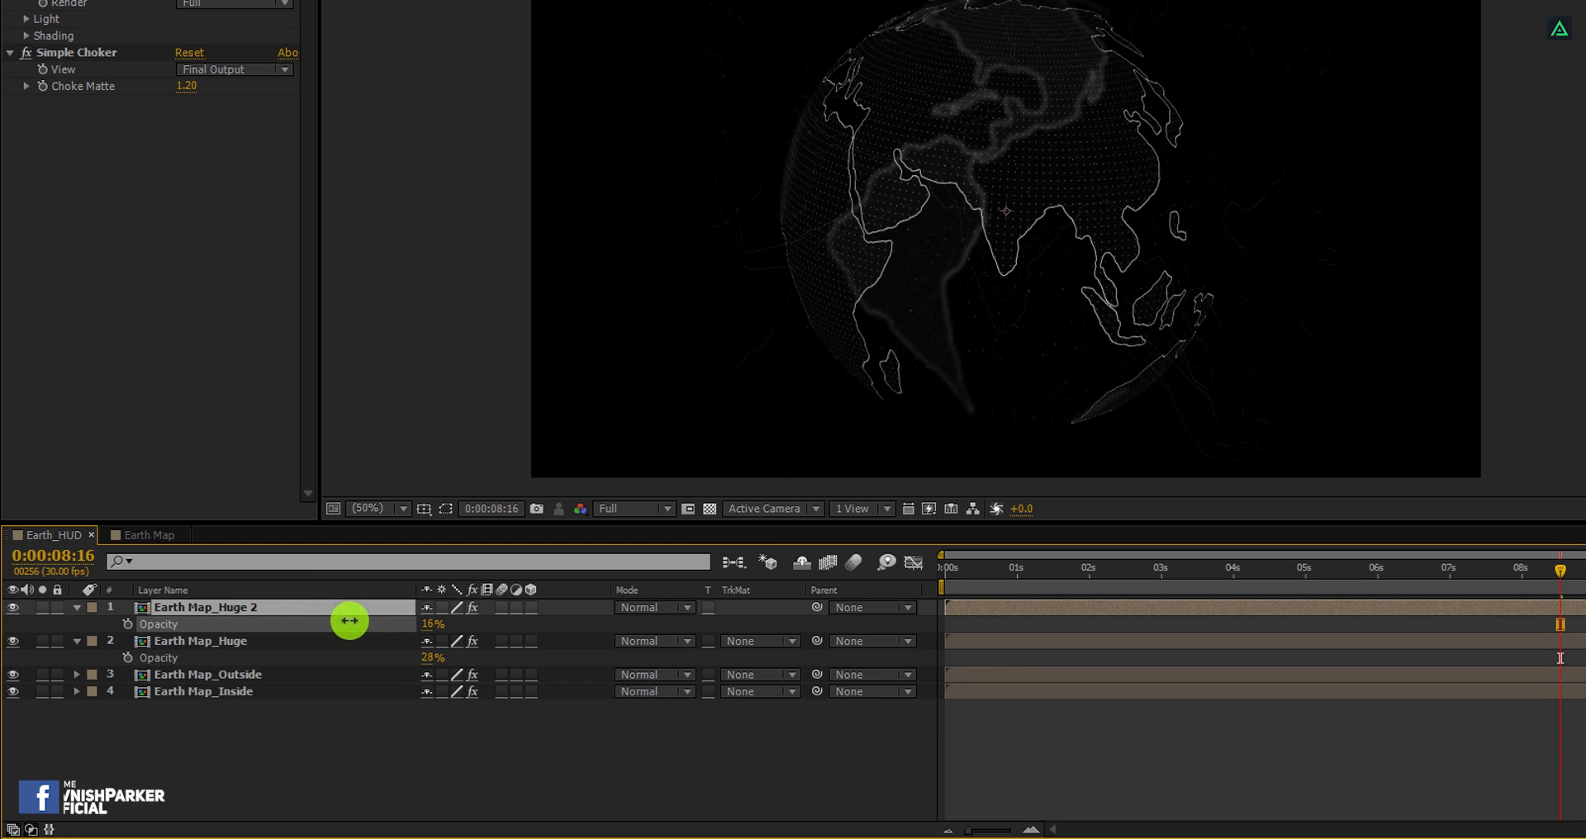
drag(349, 620, 359, 618)
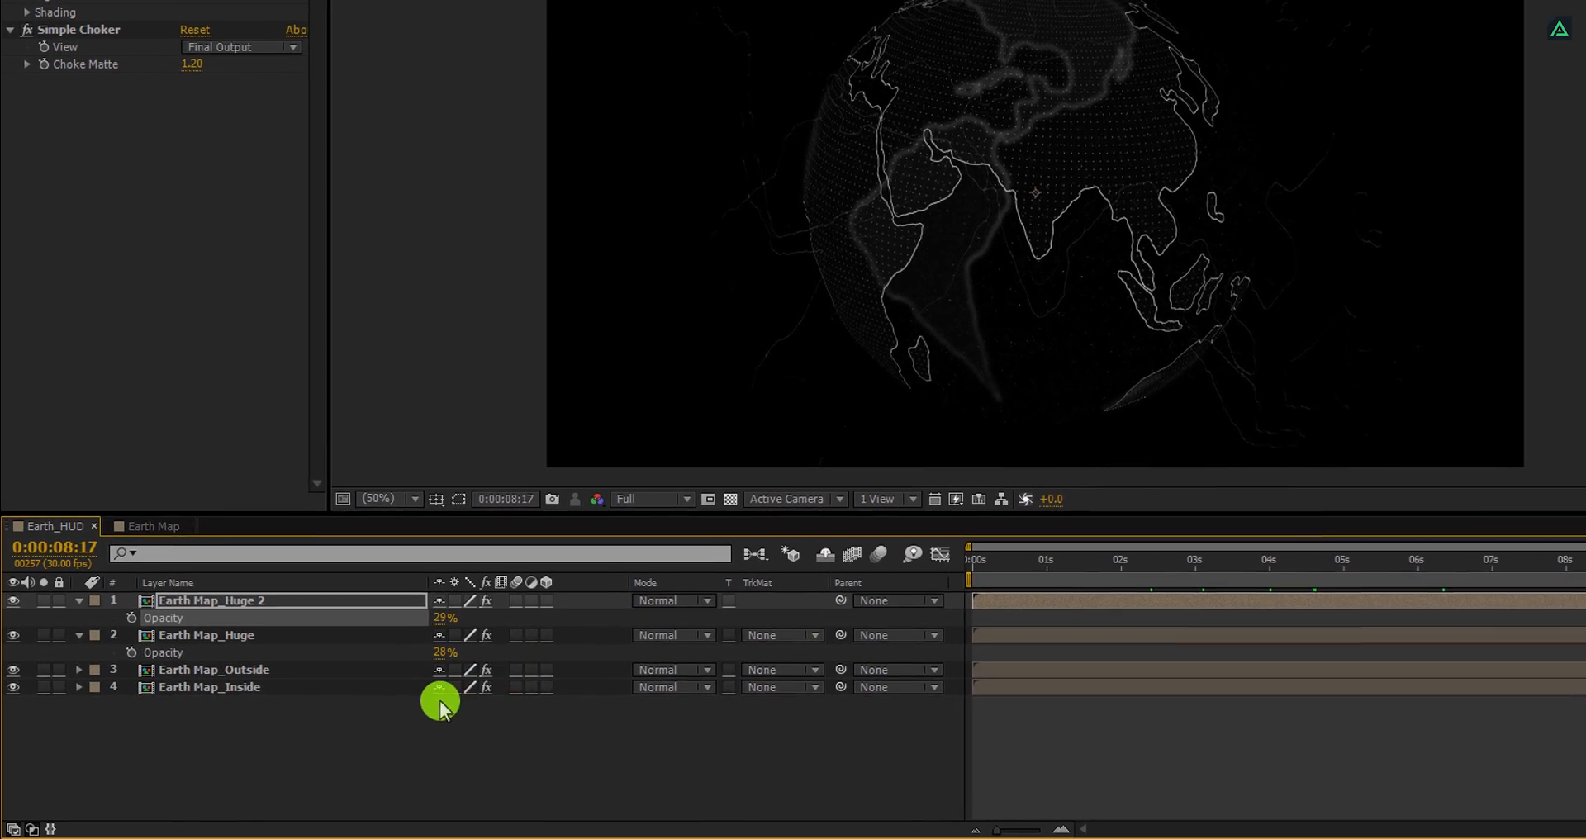
Step: Create a new adjustment layer named Glow atop the globe layers and duplicate it
right_click(440, 705)
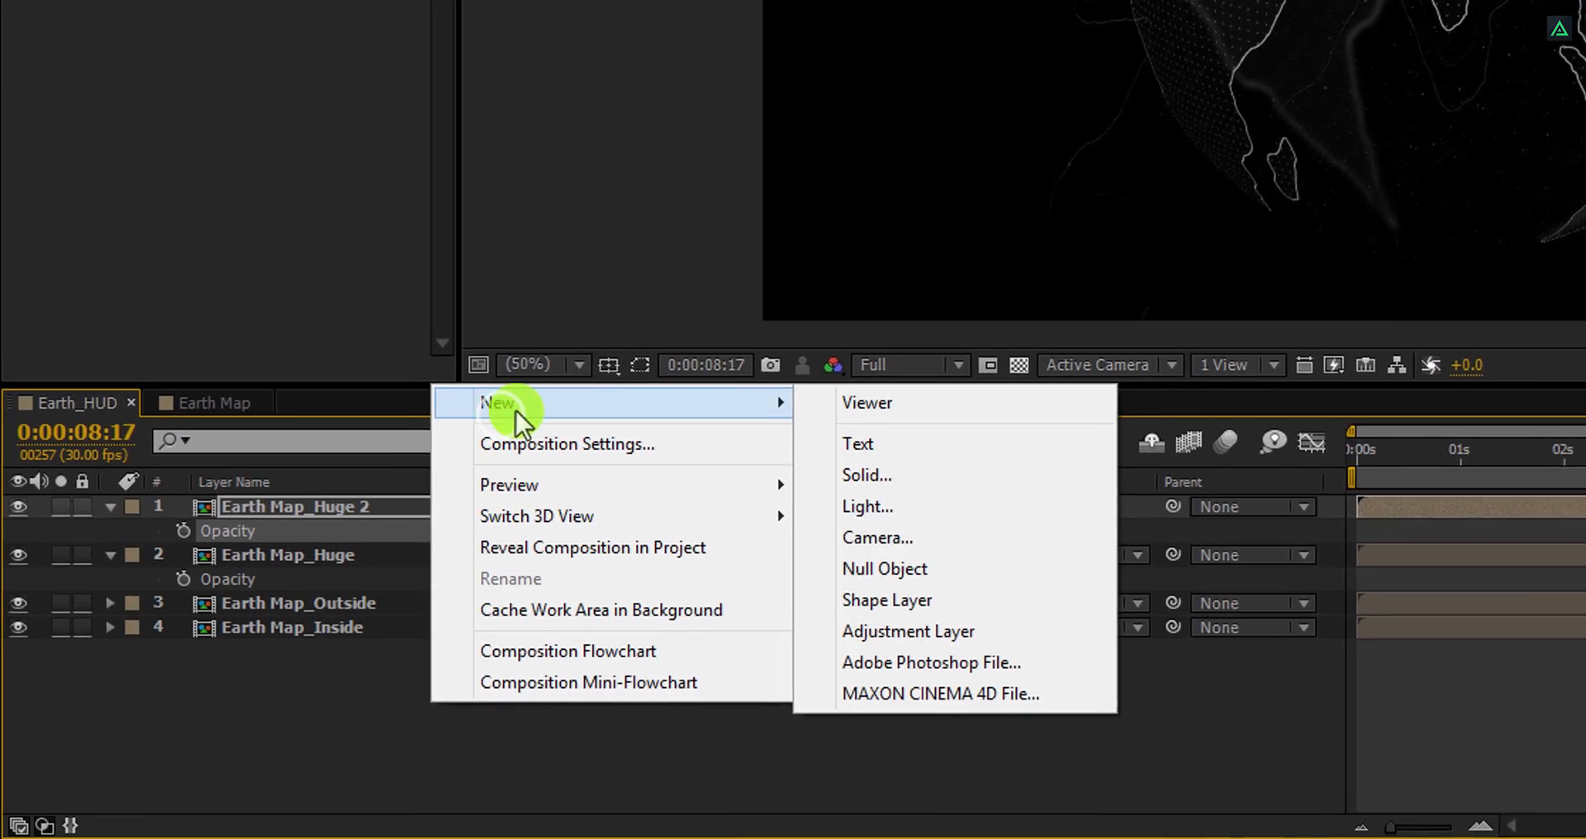
click(908, 631)
text(G)
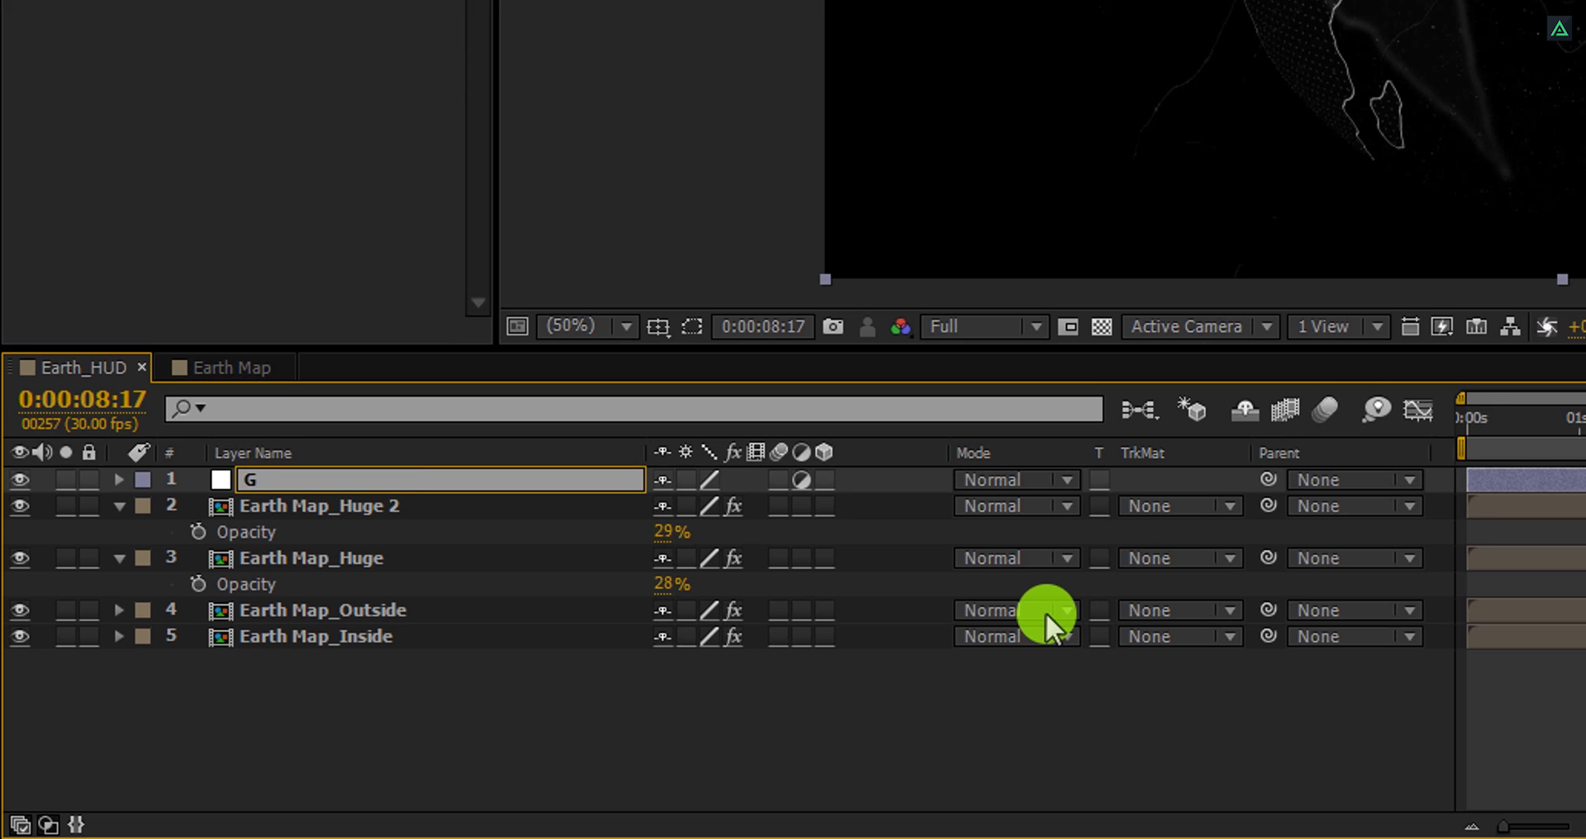
text(low)
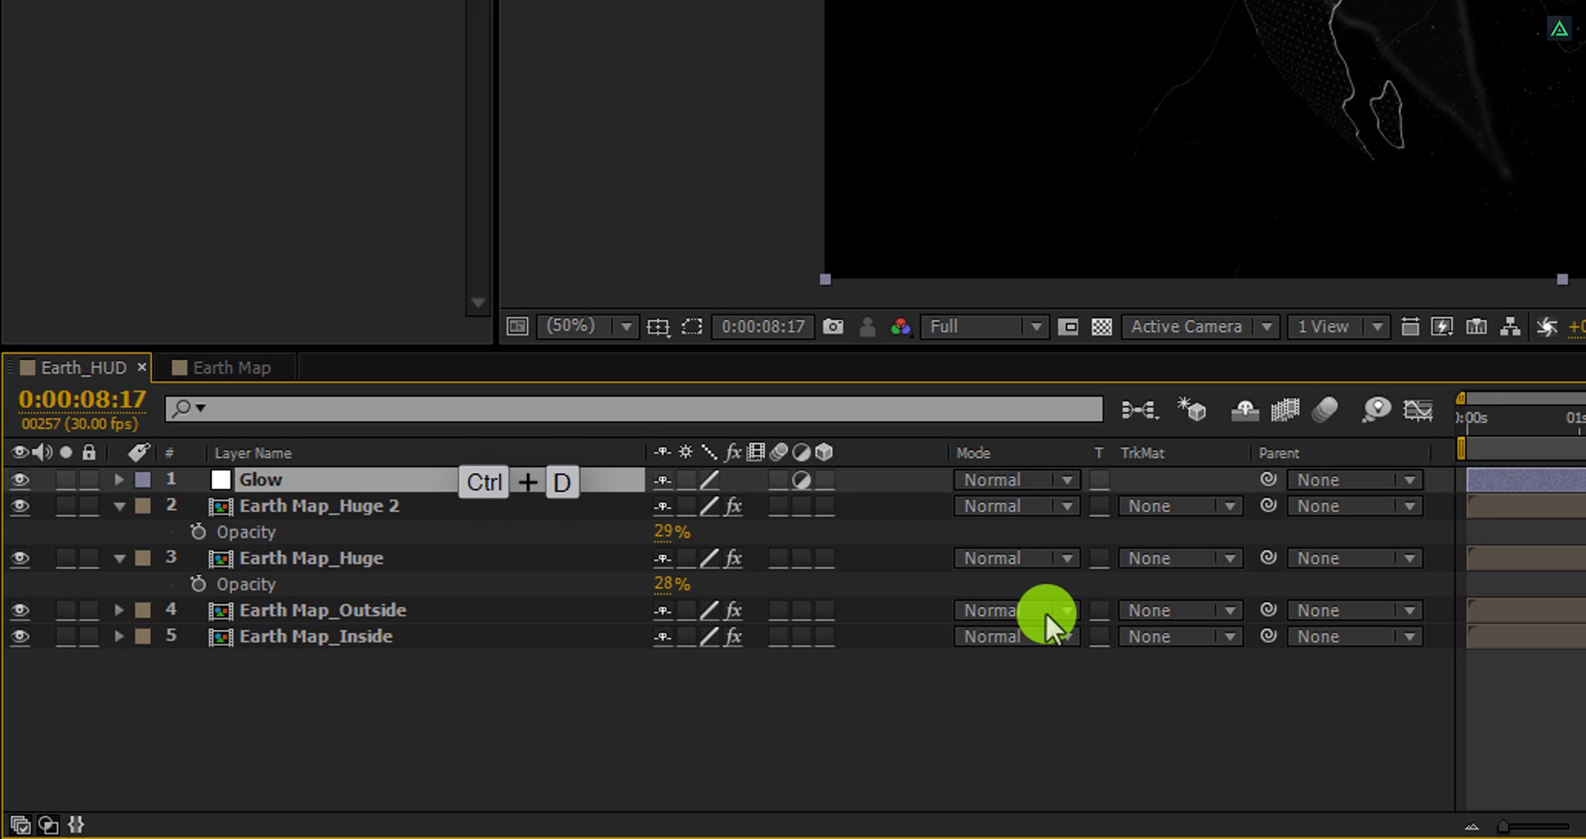
key(ctrl+d)
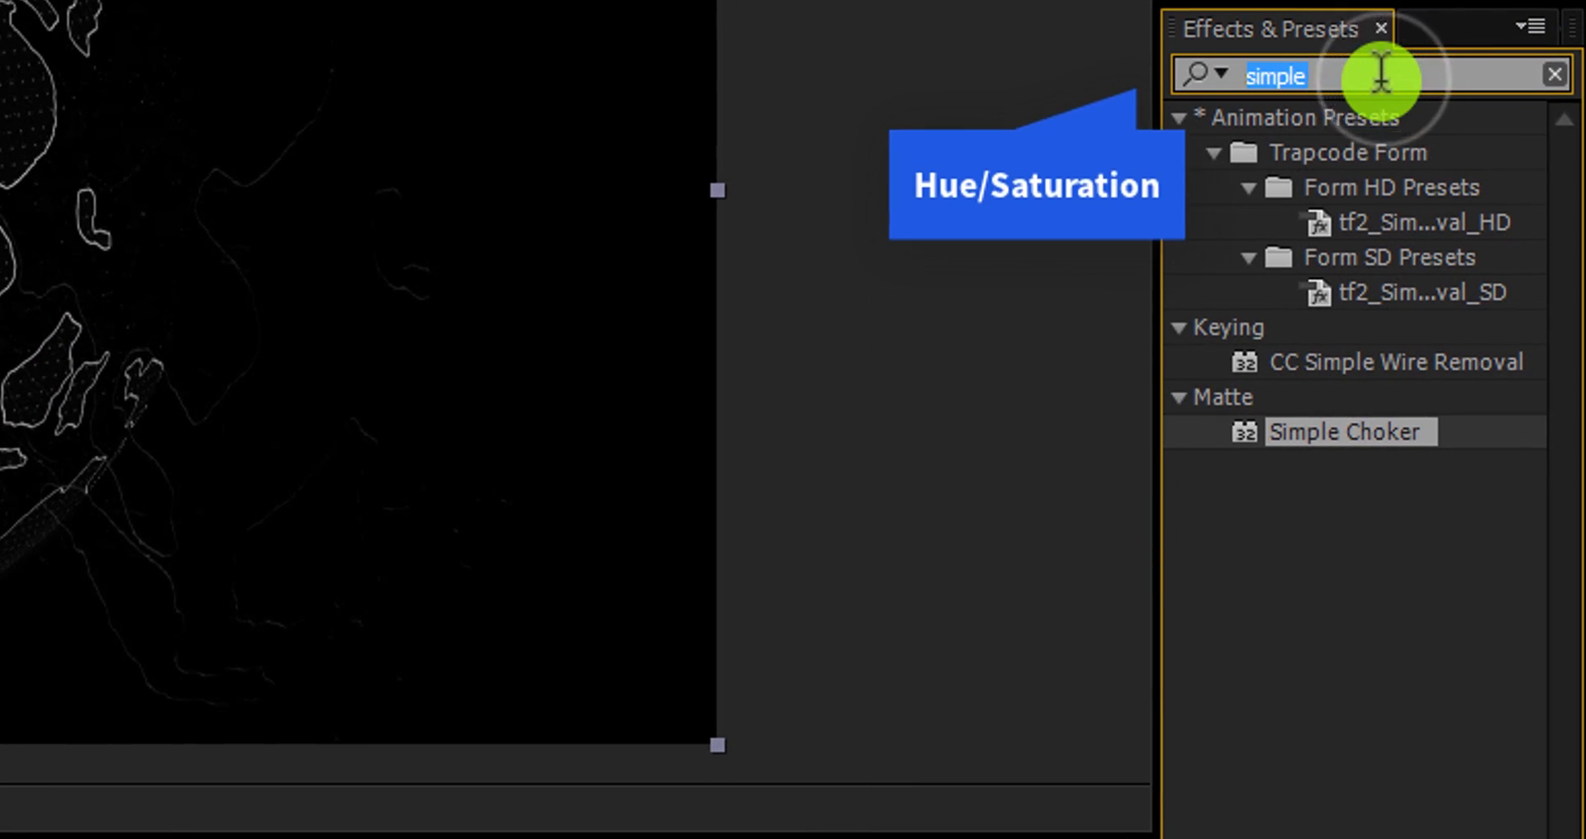
Step: Apply Hue/Saturation to the CC layer and enable Colorize
text(hue)
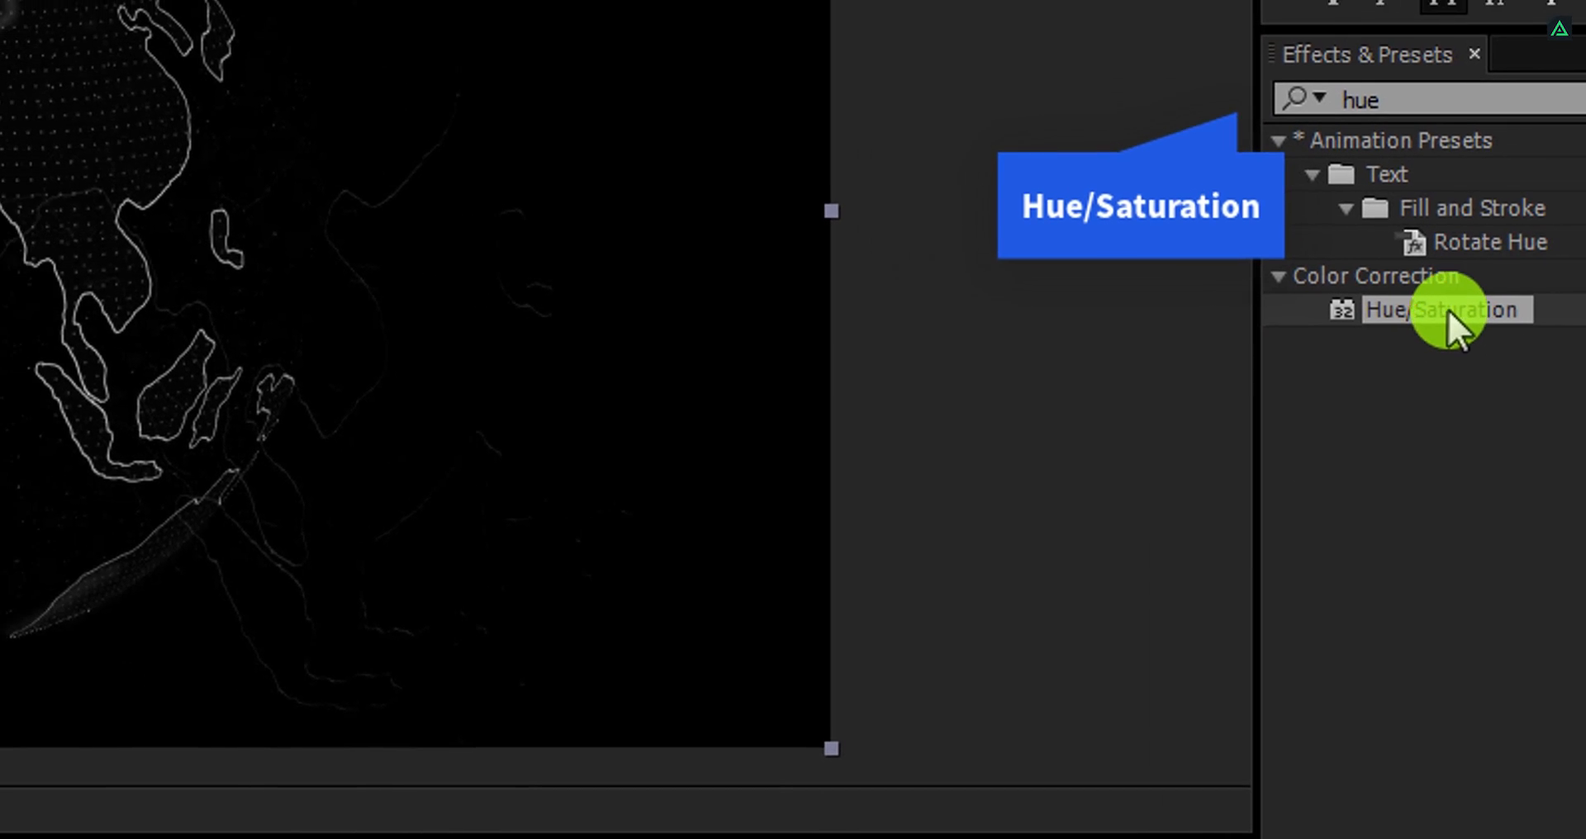
double_click(1446, 310)
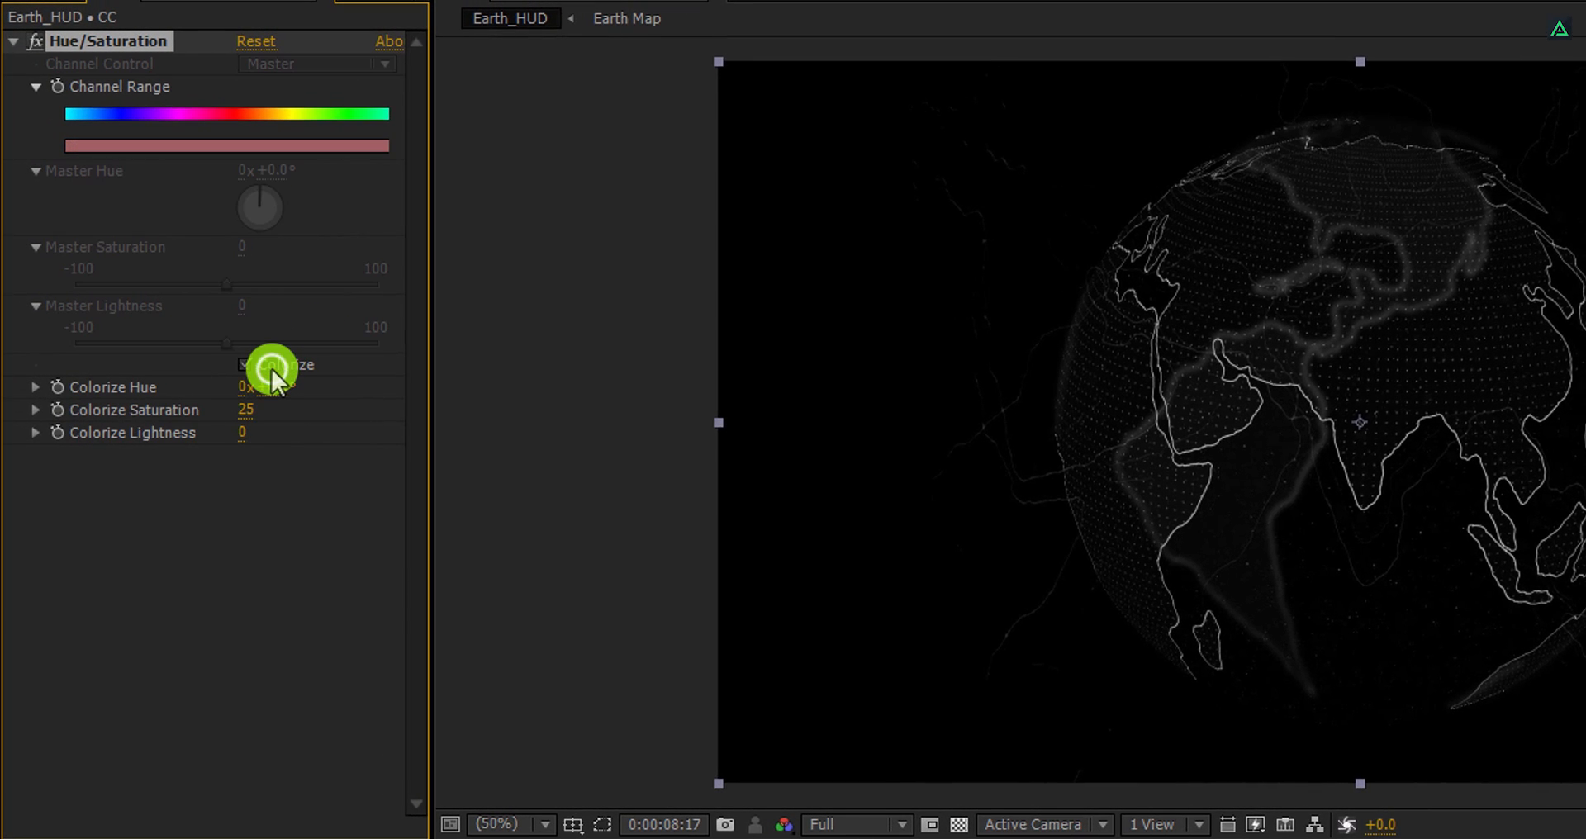
click(244, 365)
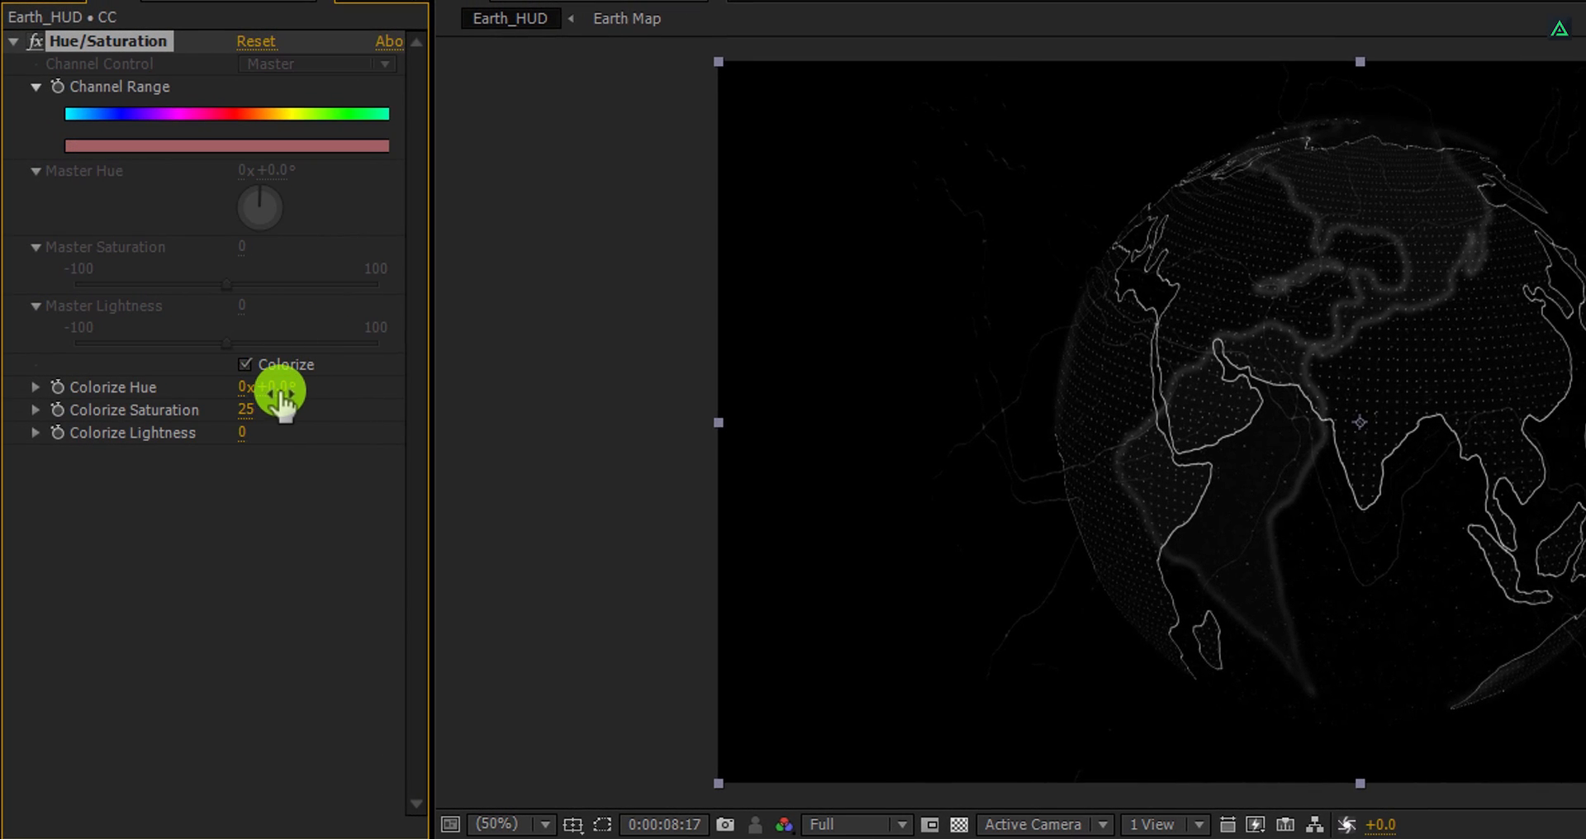
Step: Set colorize hue near 58° orange, saturation 100 and lightness -40
drag(267, 386, 349, 381)
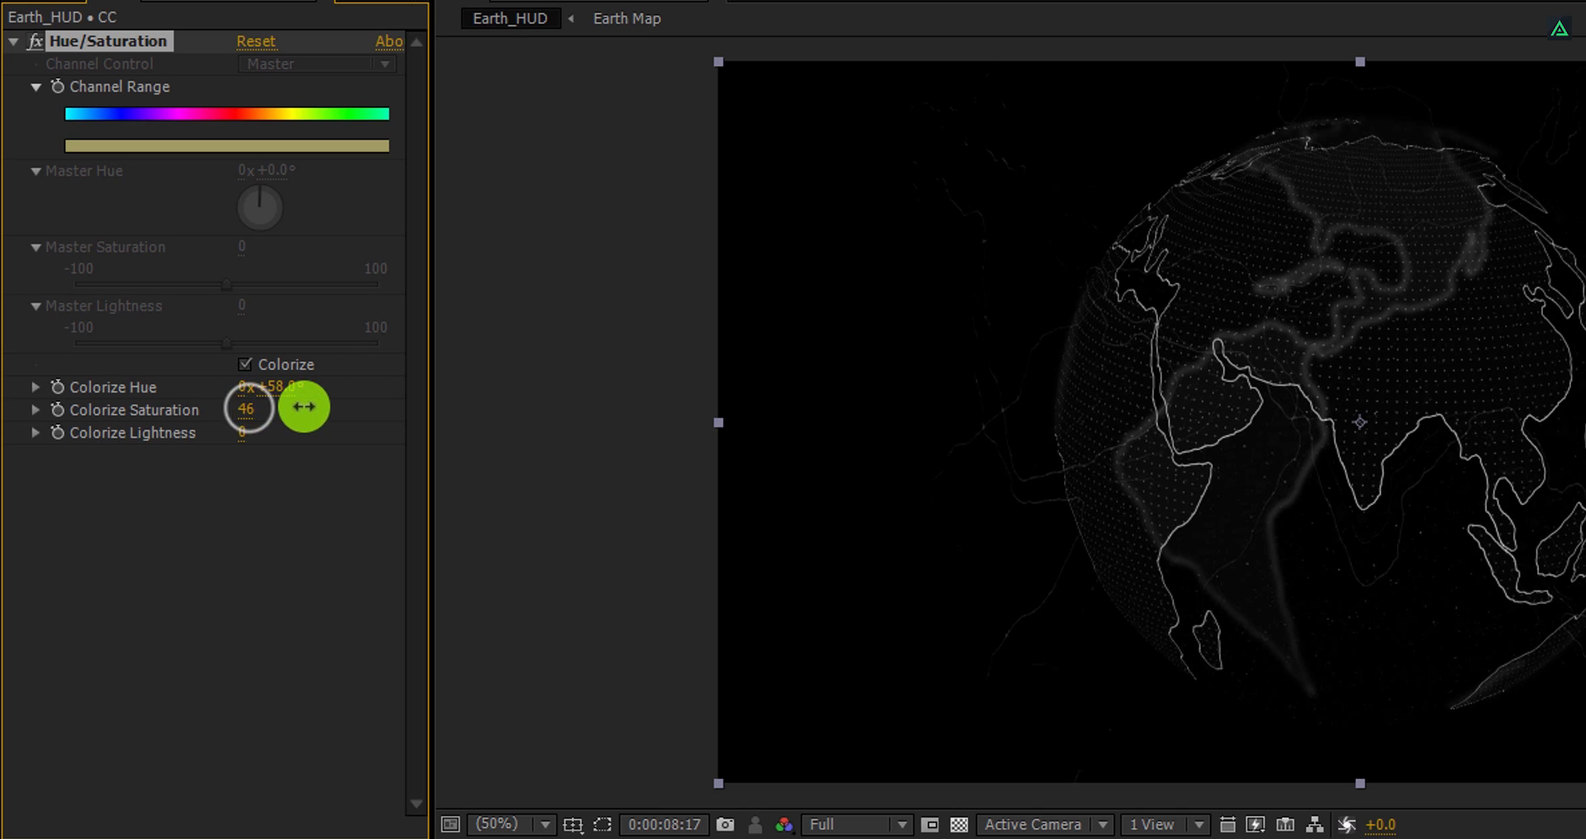
drag(248, 410, 248, 432)
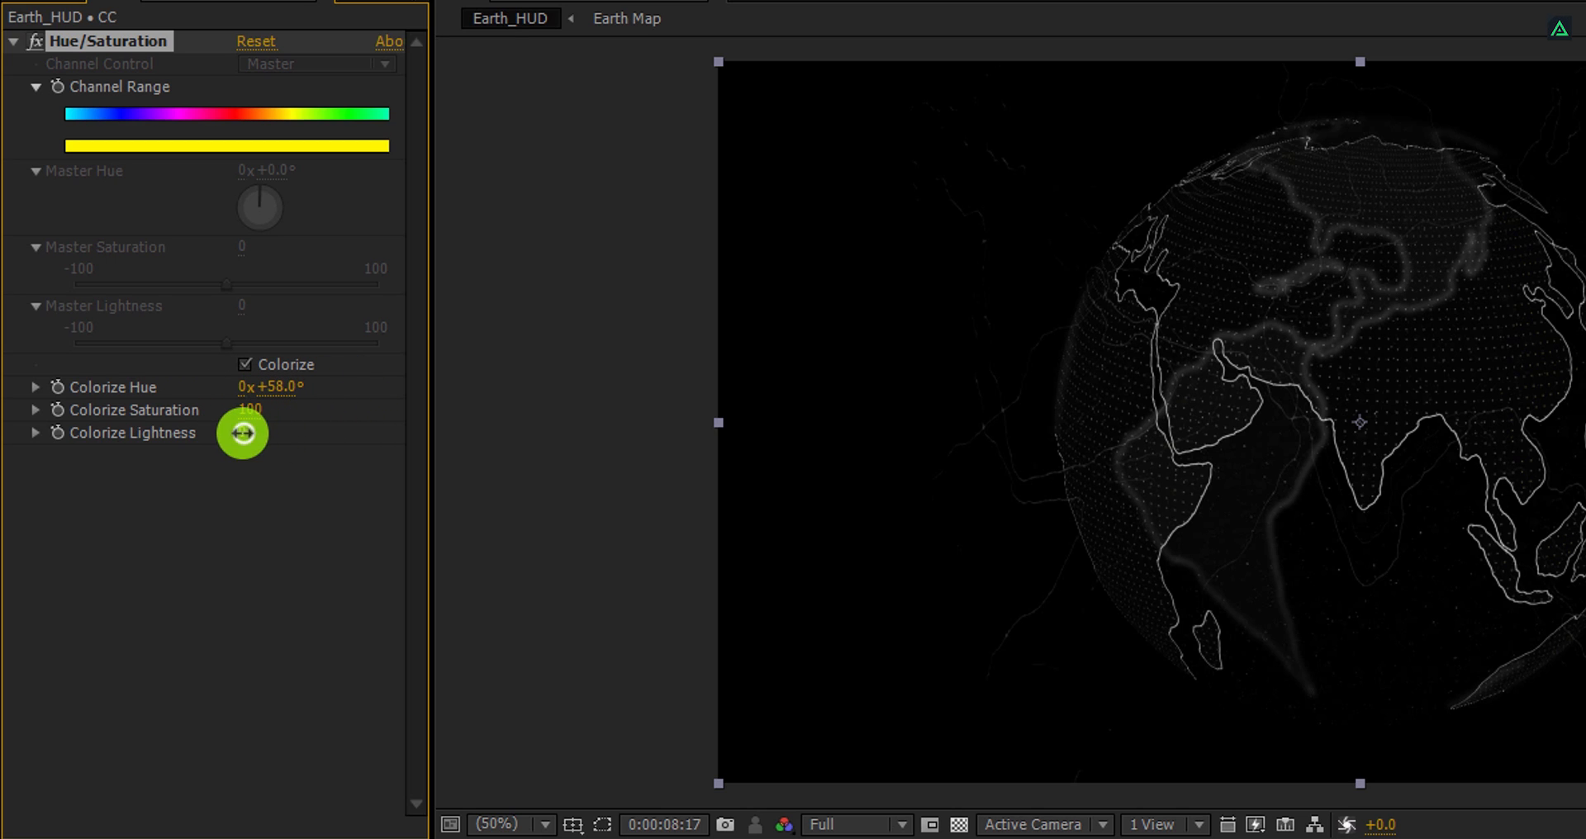
drag(248, 432, 205, 459)
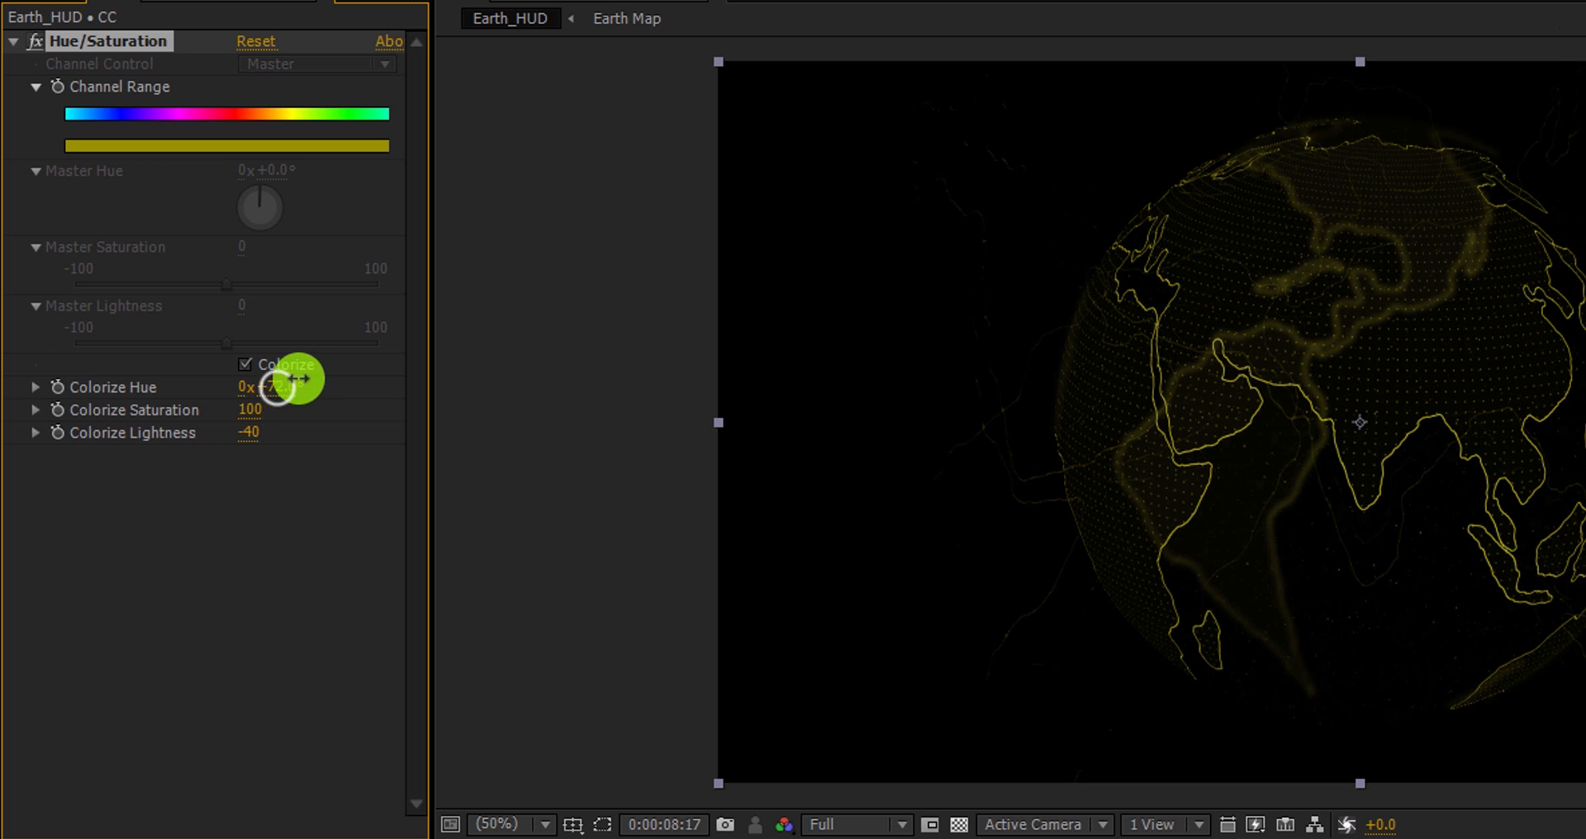
drag(293, 387, 251, 394)
text(g)
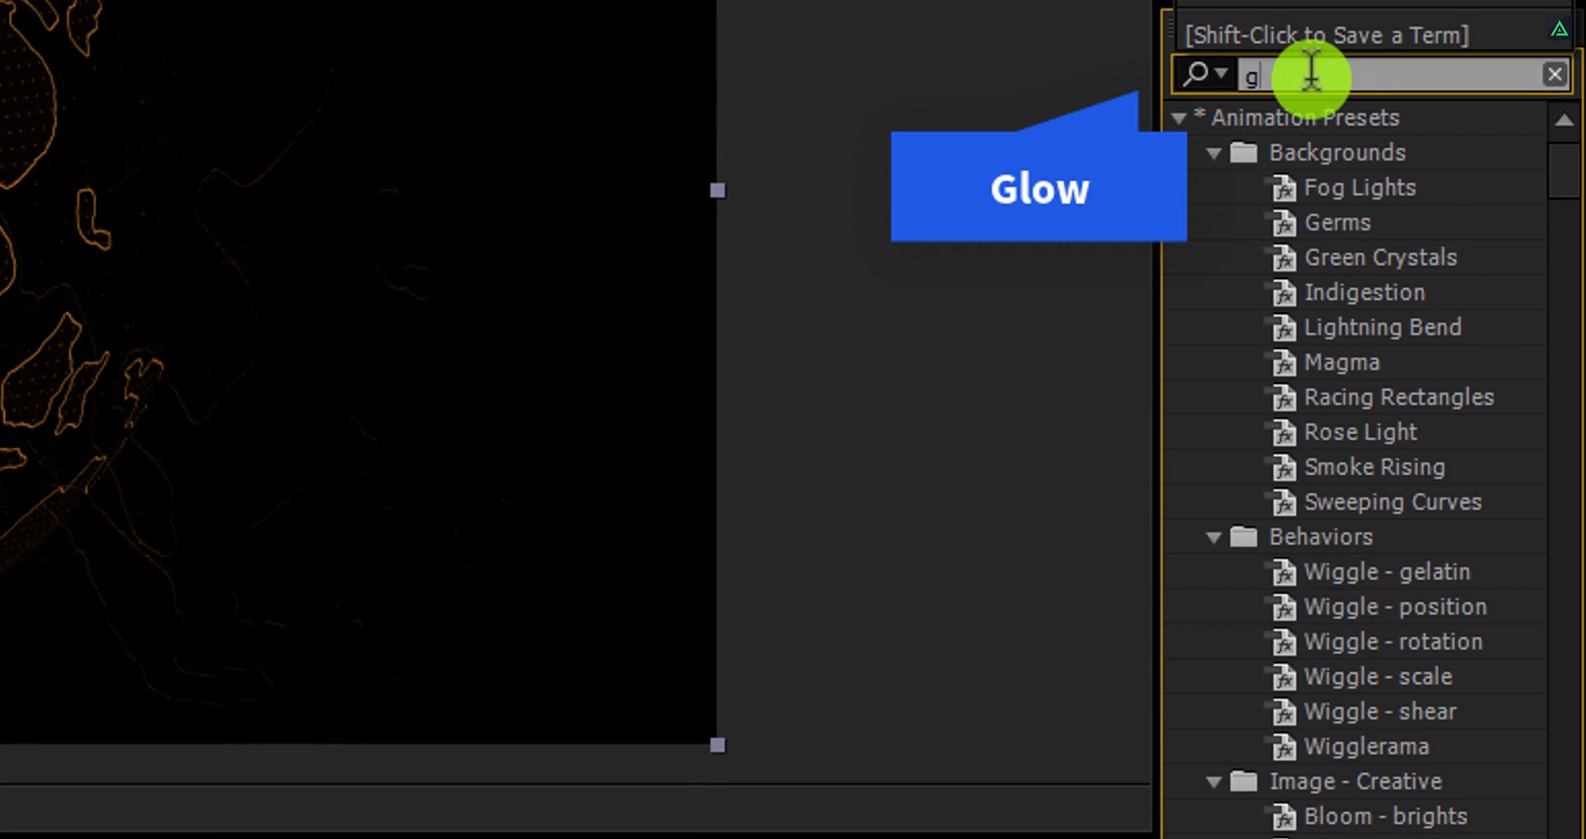
Step: Apply Stylize > Glow to the Glow layer with threshold about 65% and an adjusted radius
text(low)
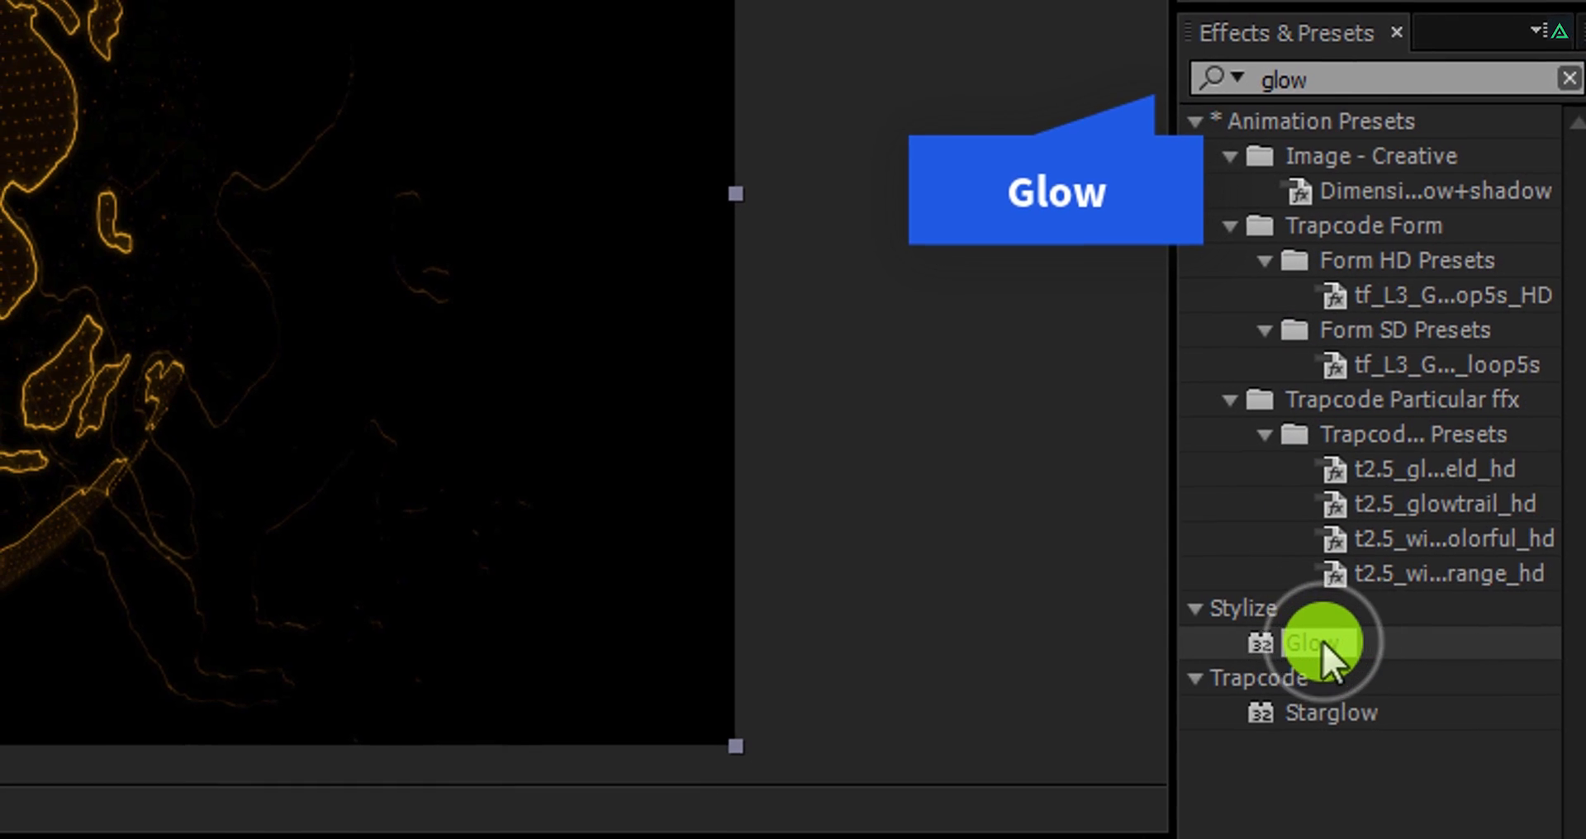
double_click(1310, 642)
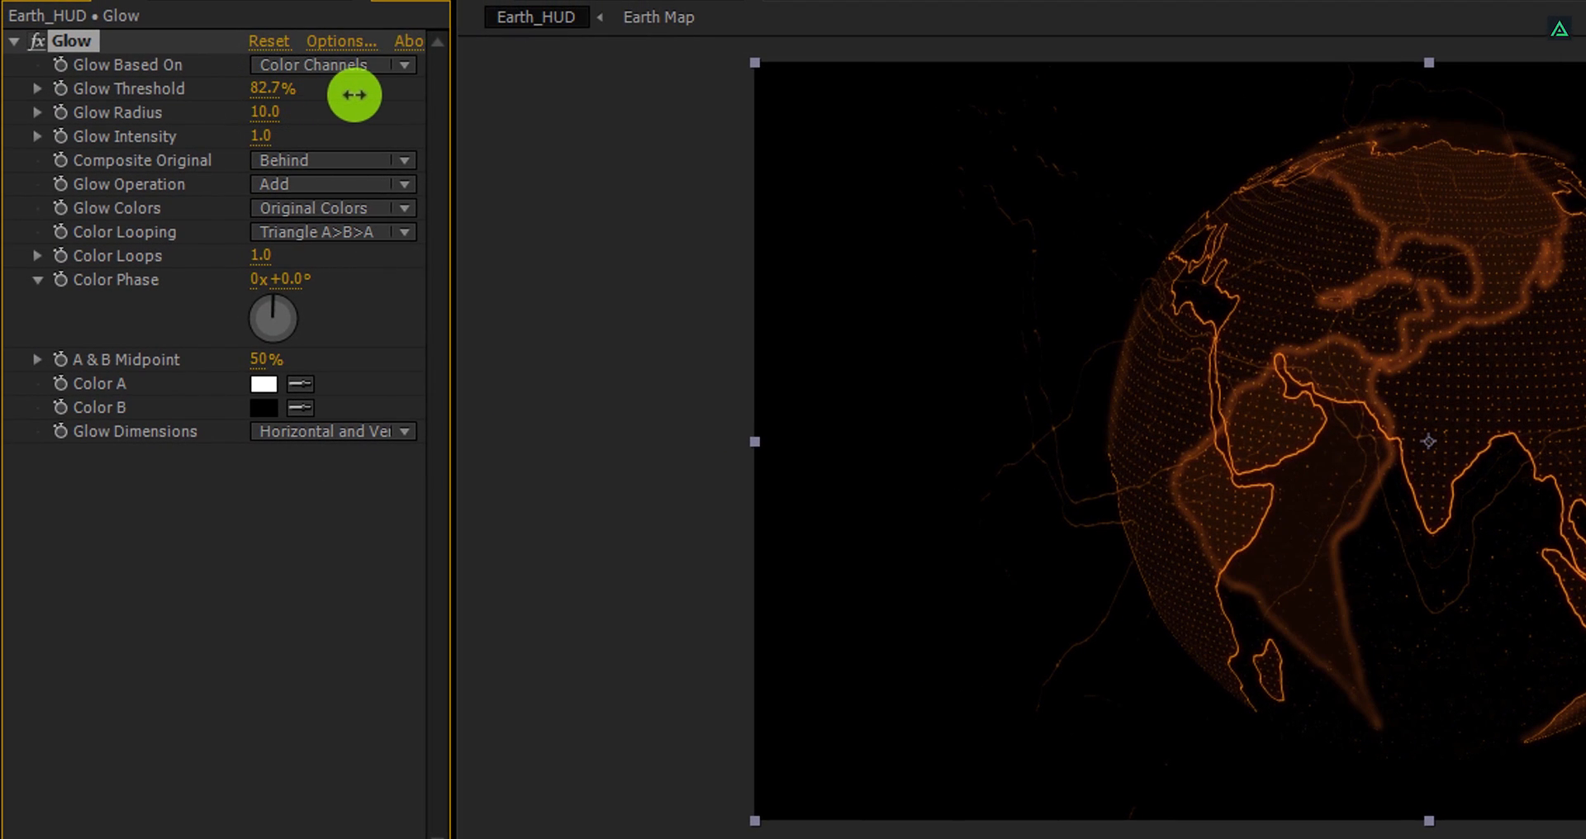
drag(354, 93, 283, 112)
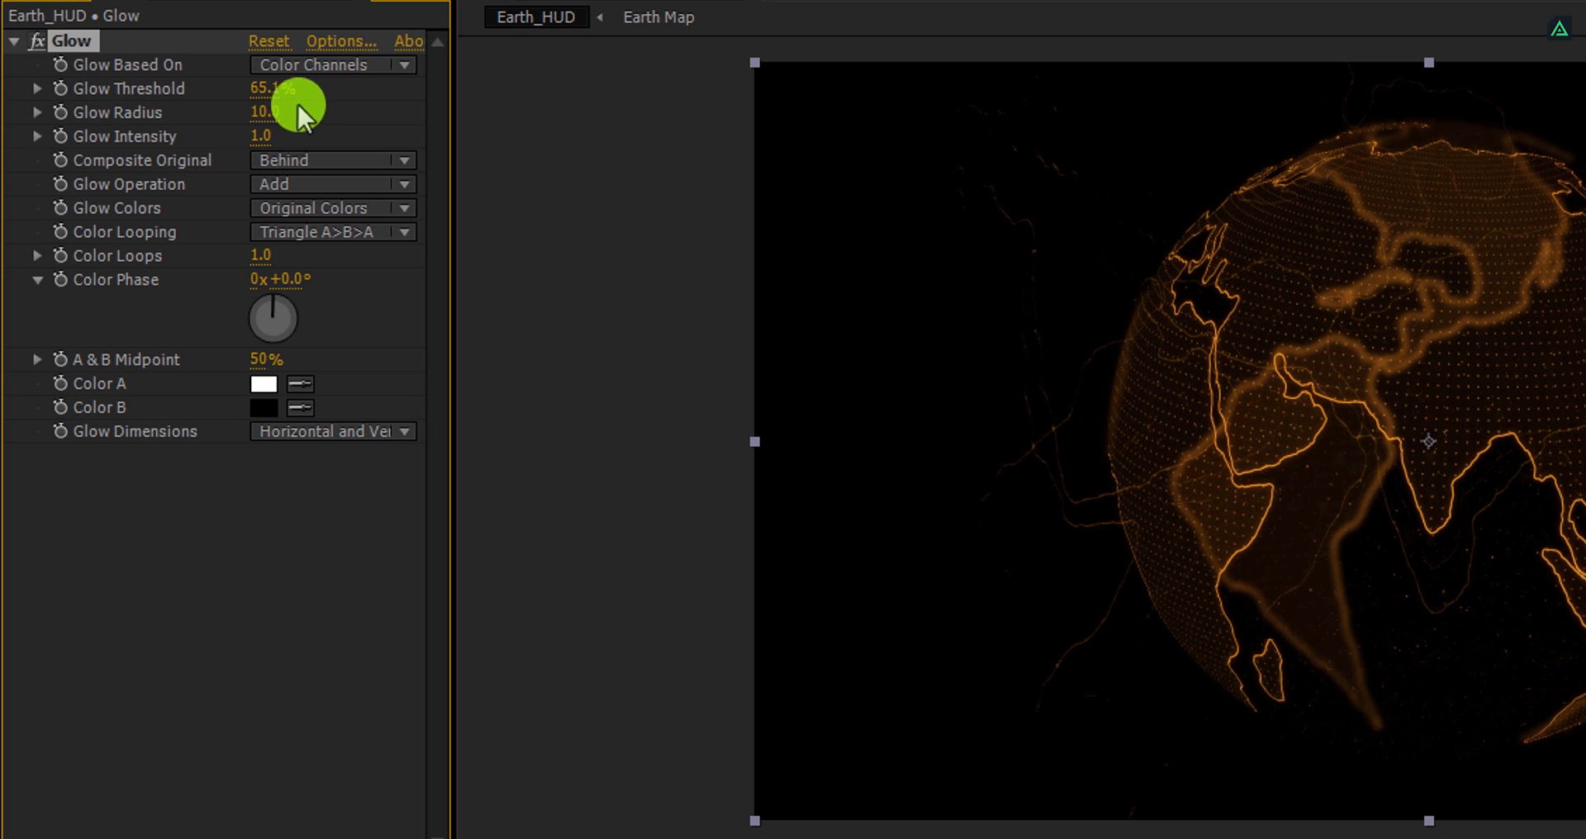
drag(293, 112, 228, 112)
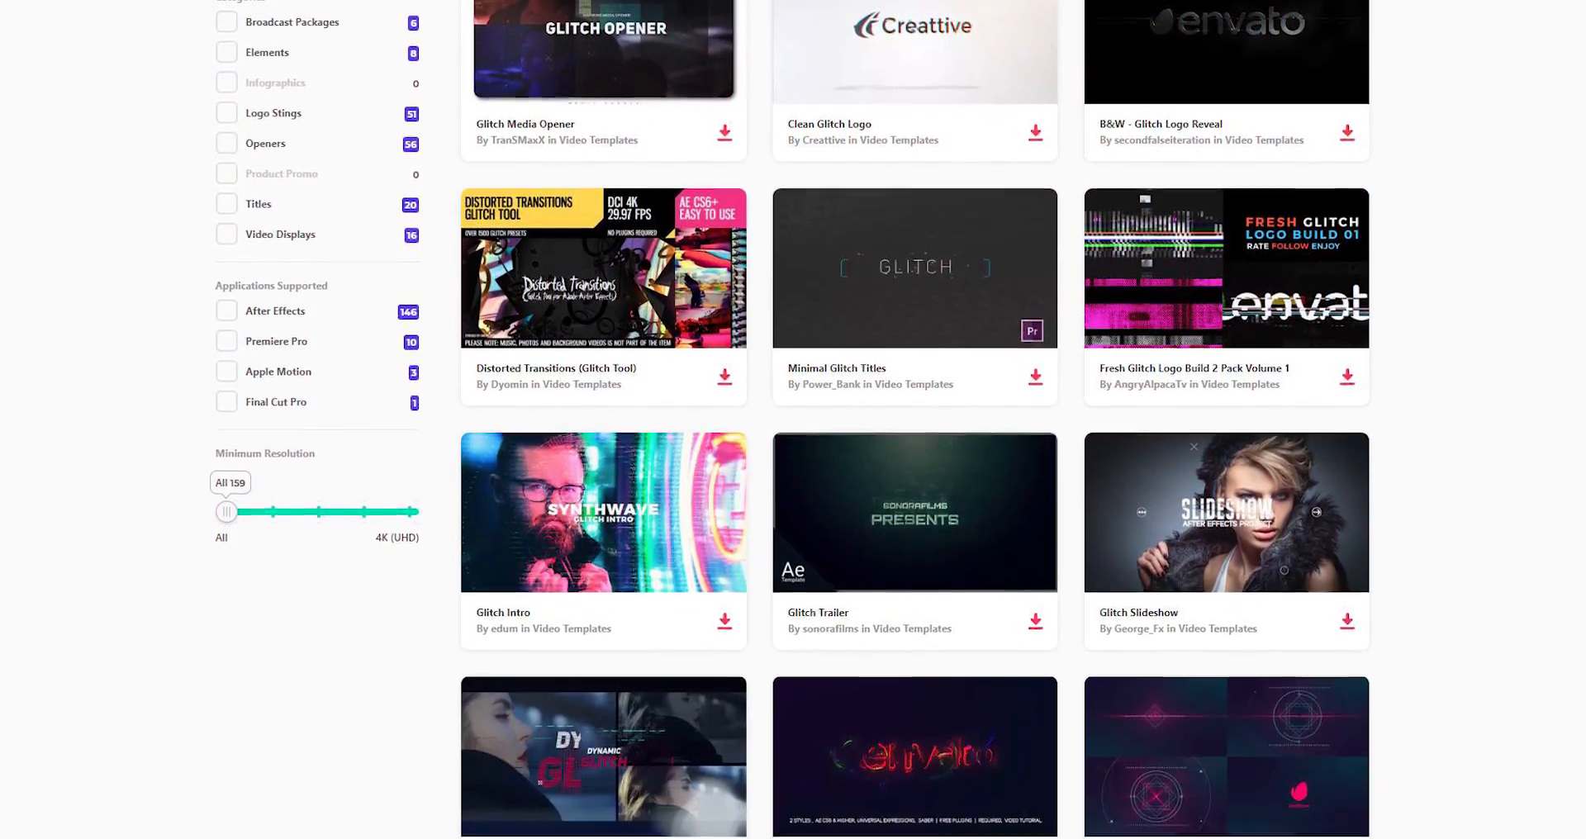
Step: Scroll through the Envato glitch video template results and back up
scroll(down, 3)
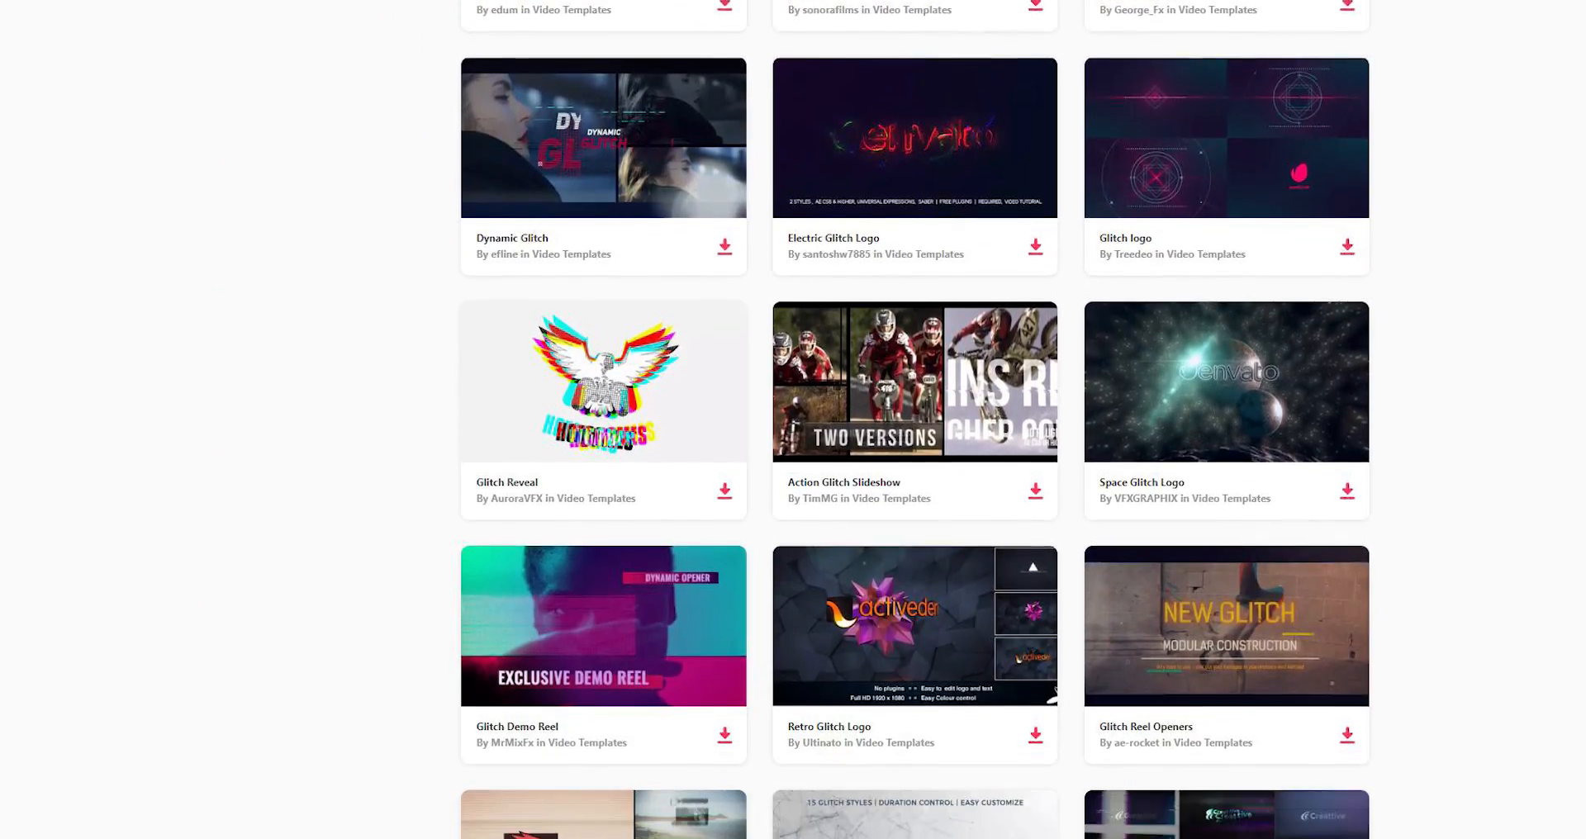
scroll(down, 3)
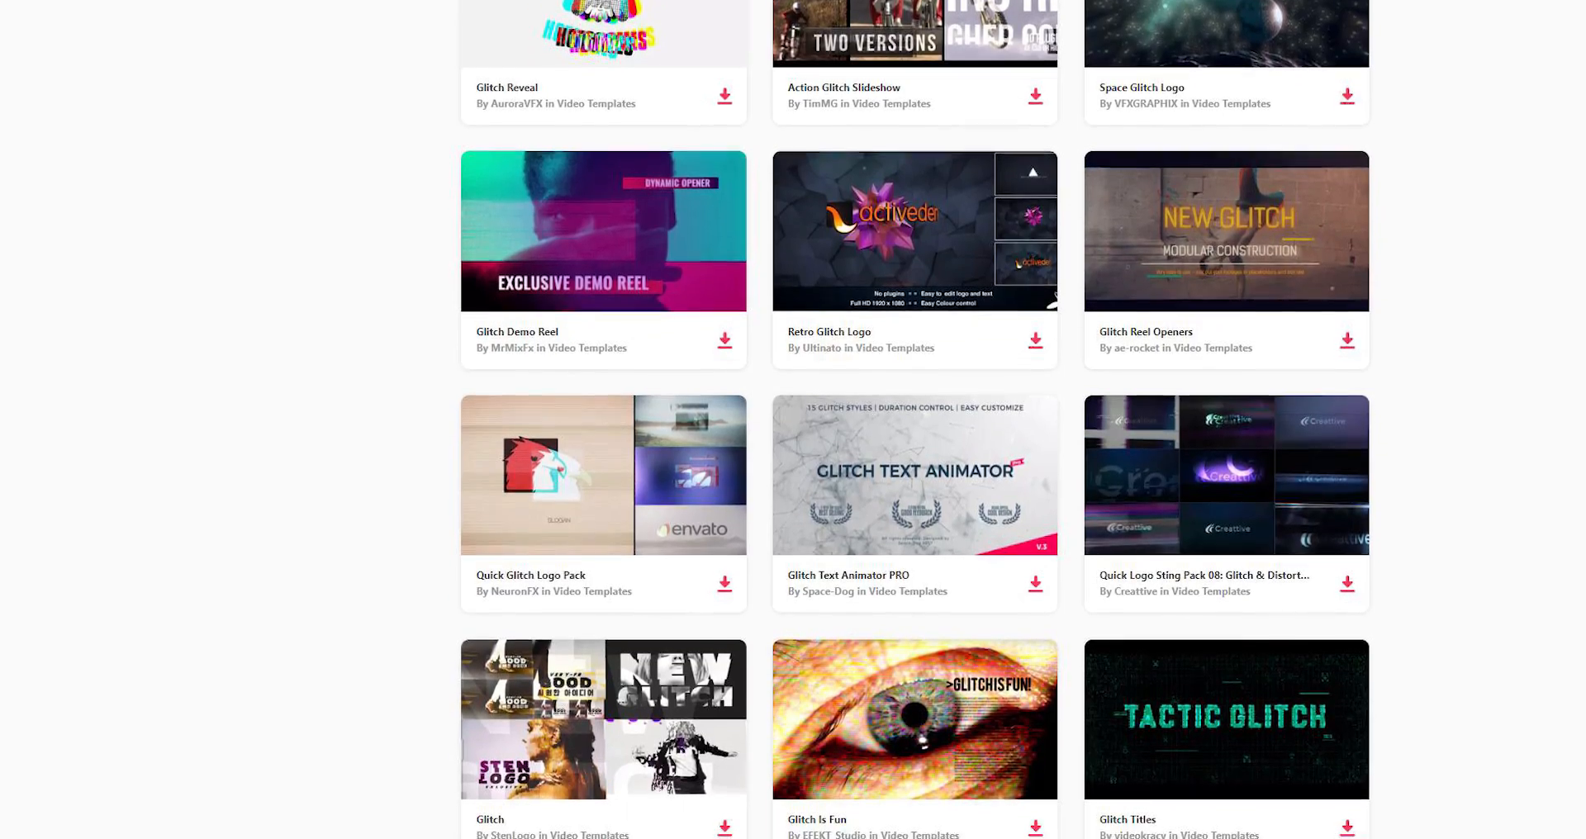
scroll(up, 3)
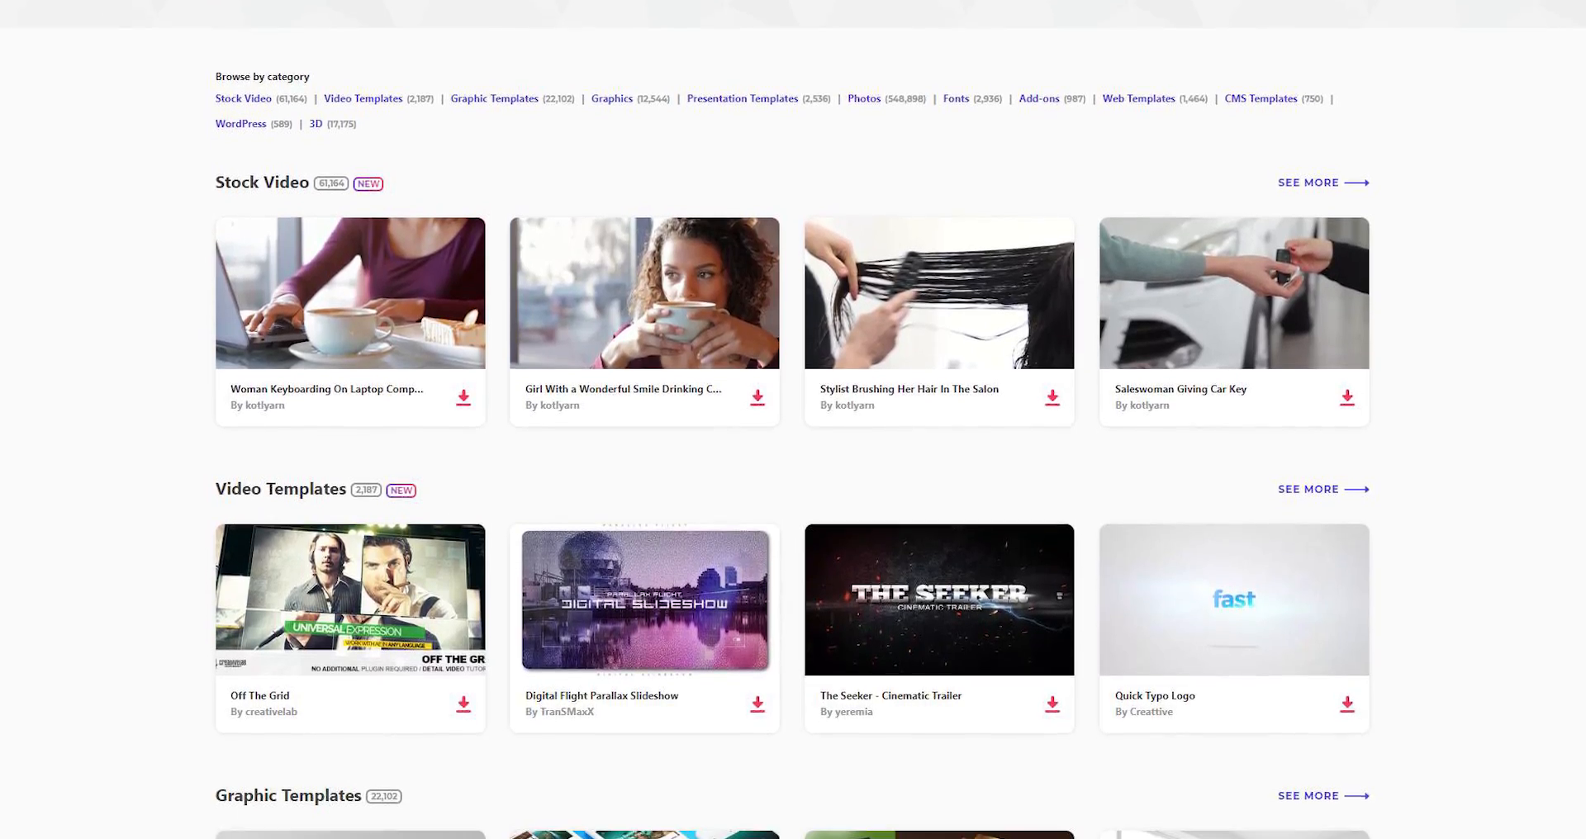